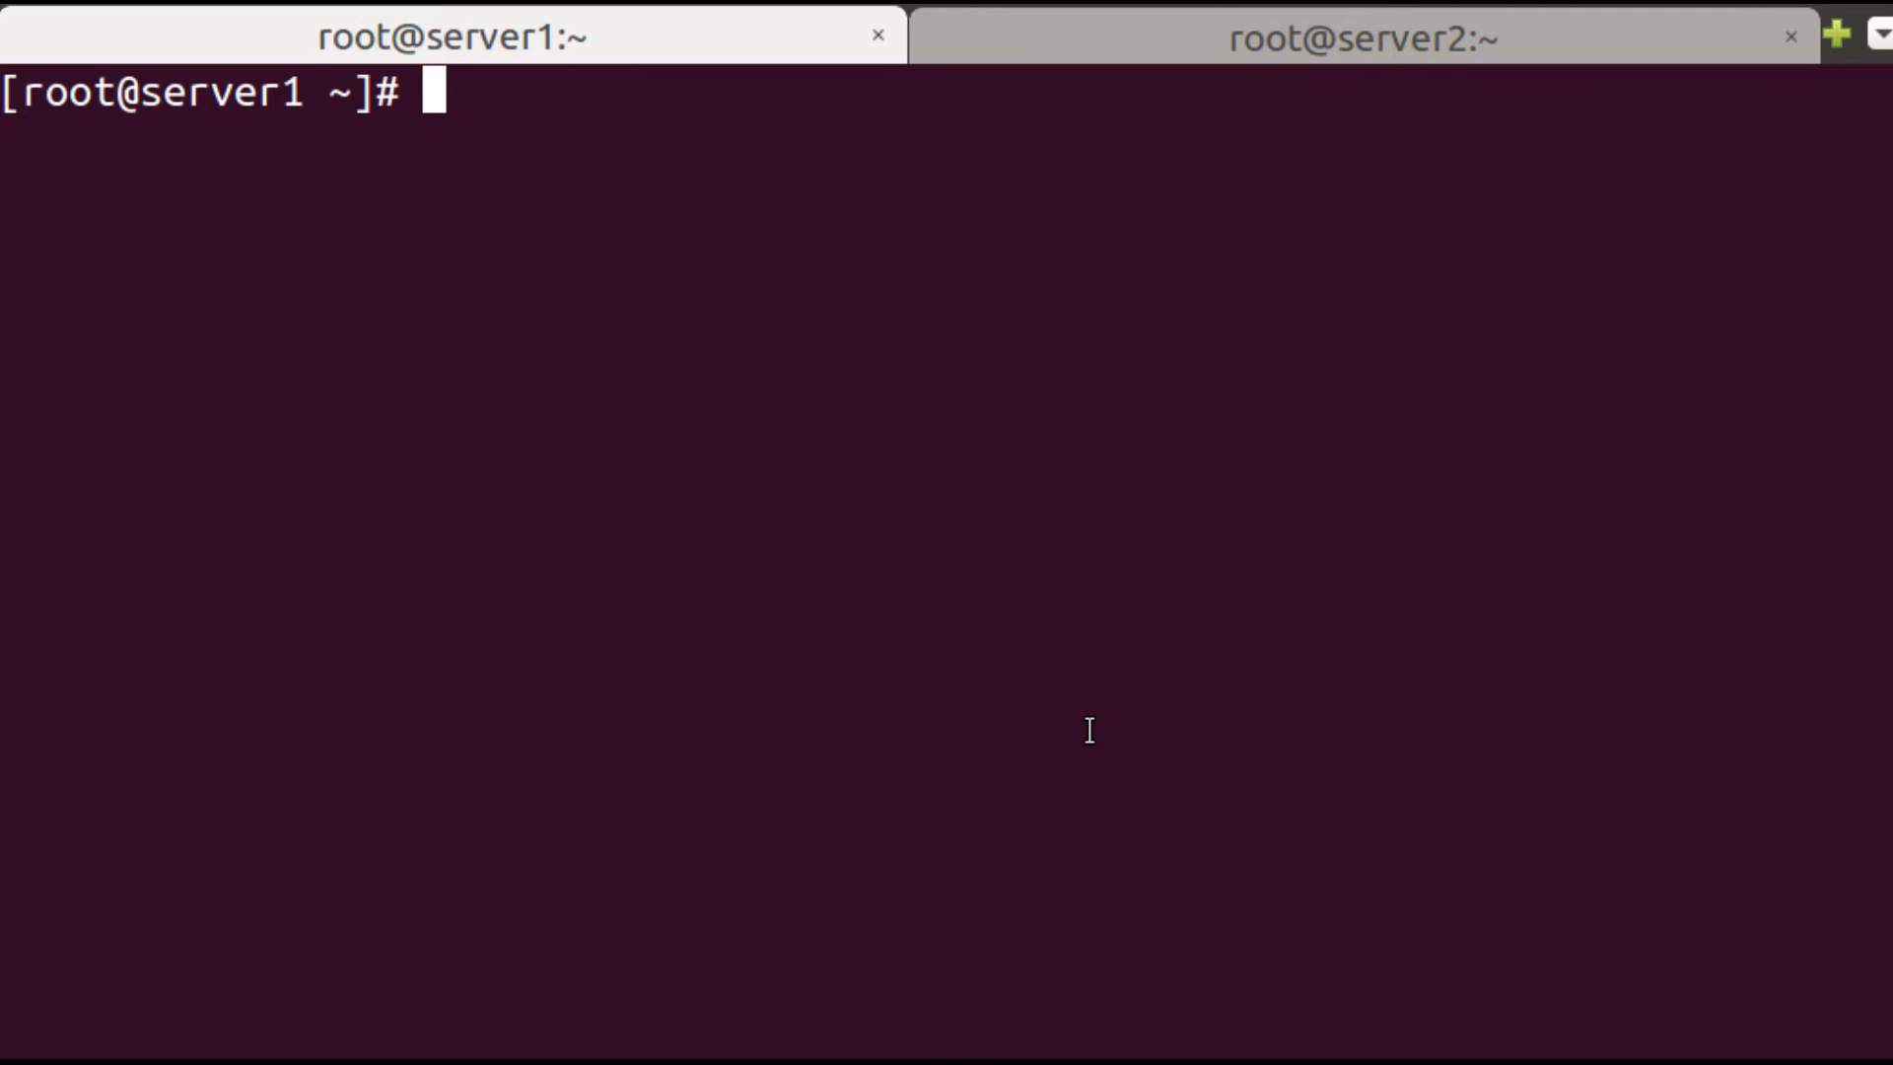
mouse_move(915, 517)
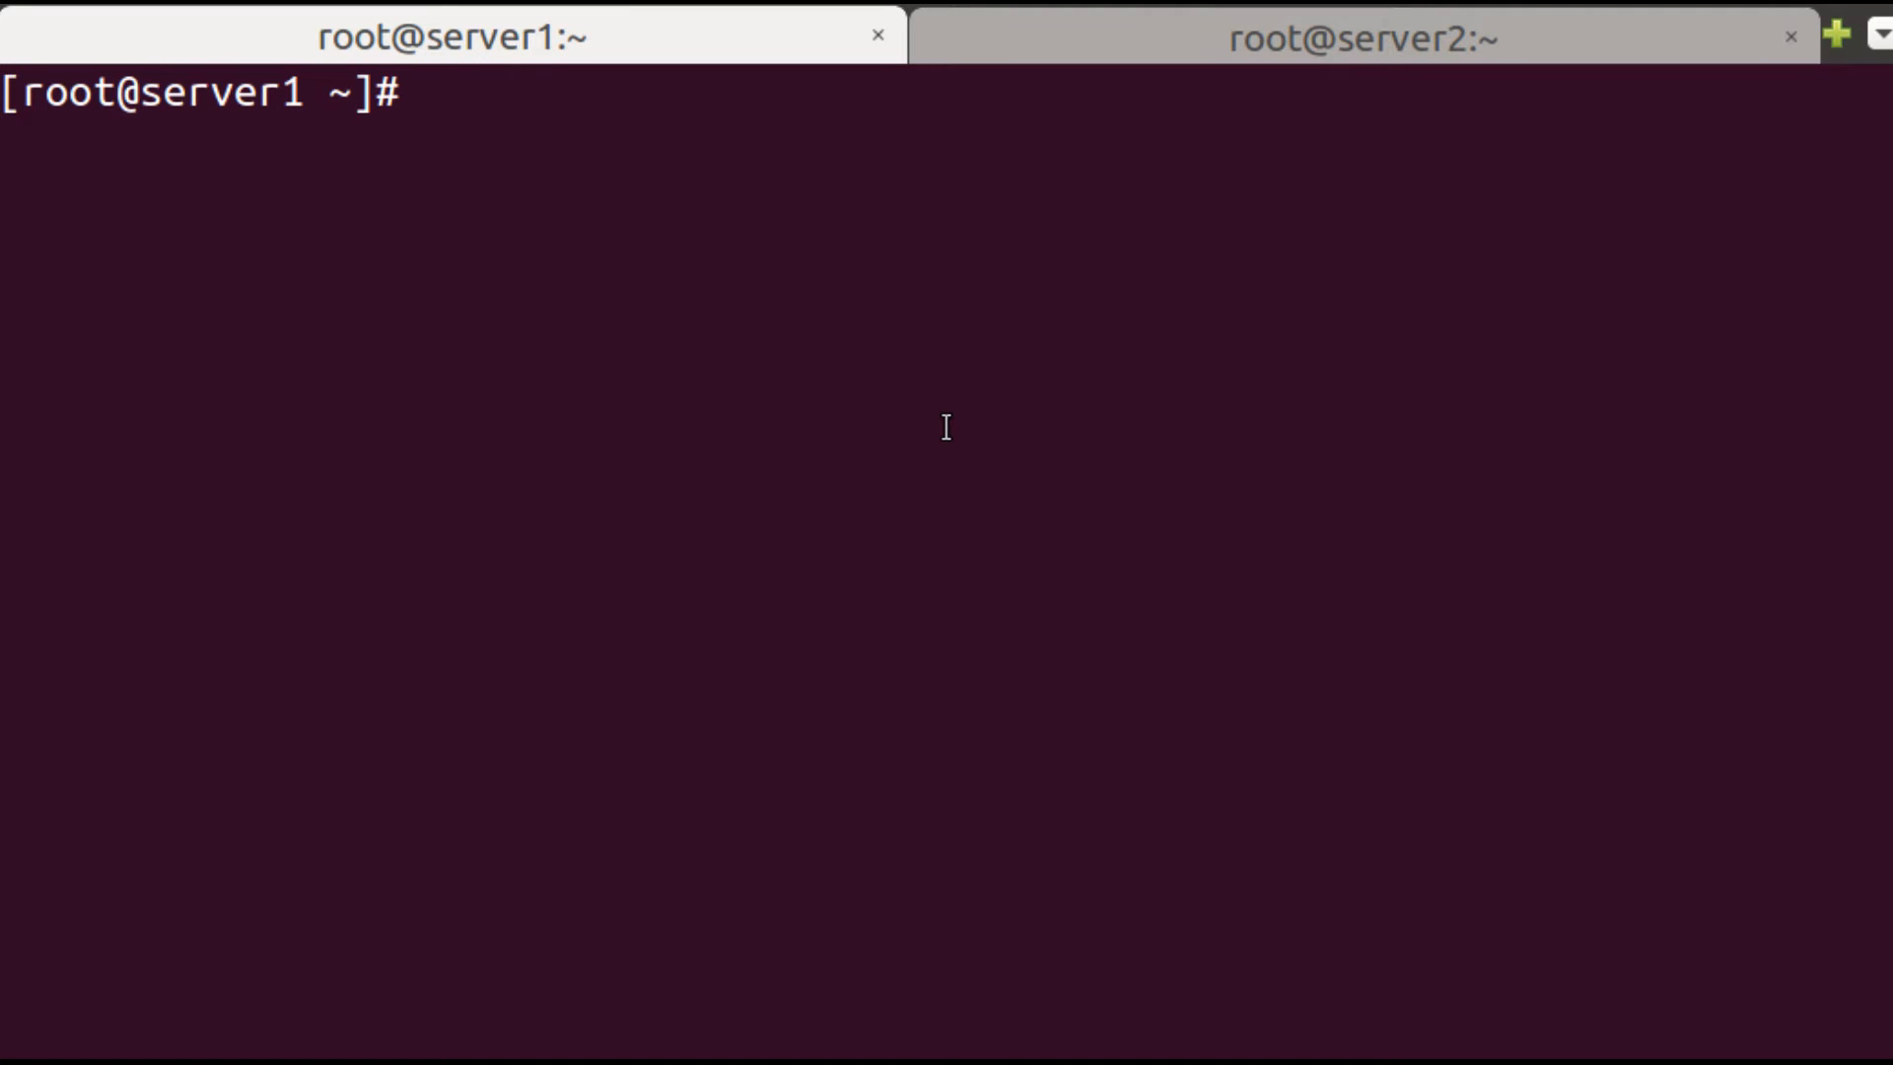
Run firewall-cmd --permanent --add-rich-rule rejecting ipv4 source 192.168.17.112 on server1.
click(1363, 35)
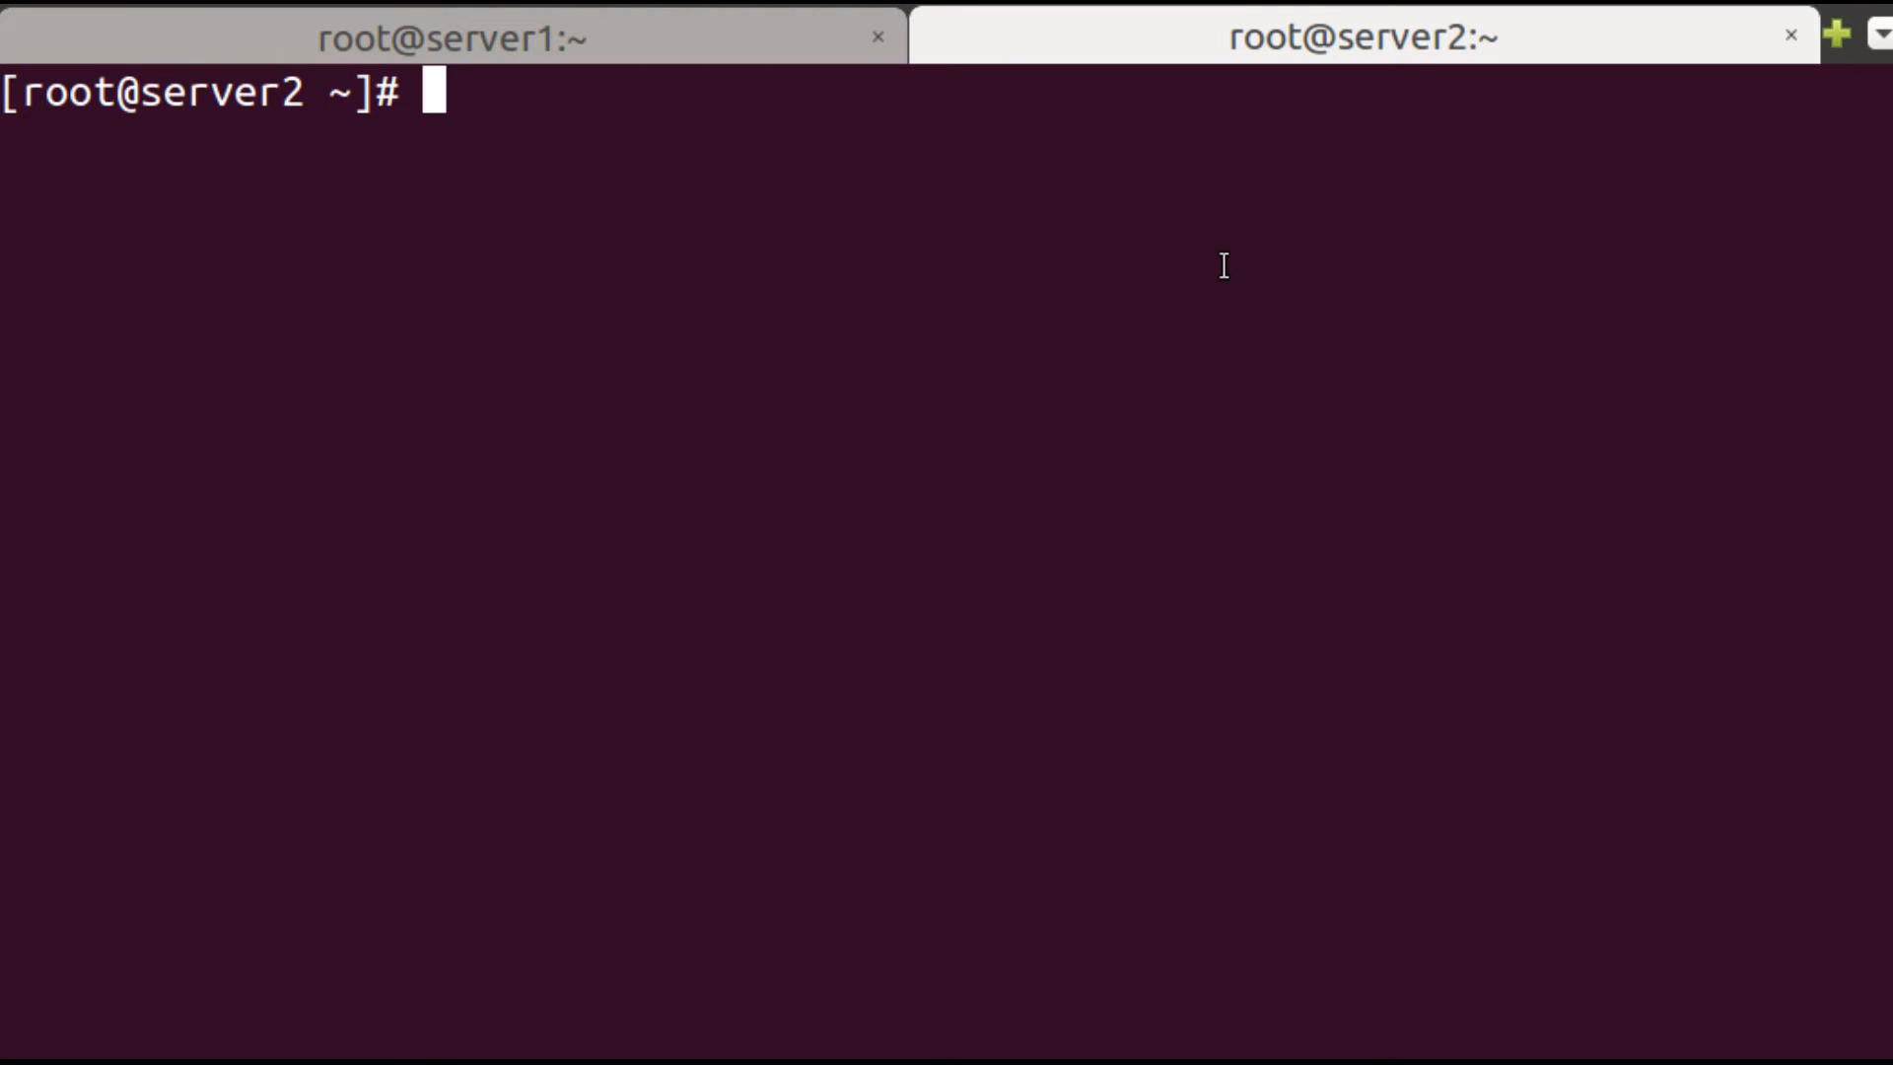
mouse_move(846, 196)
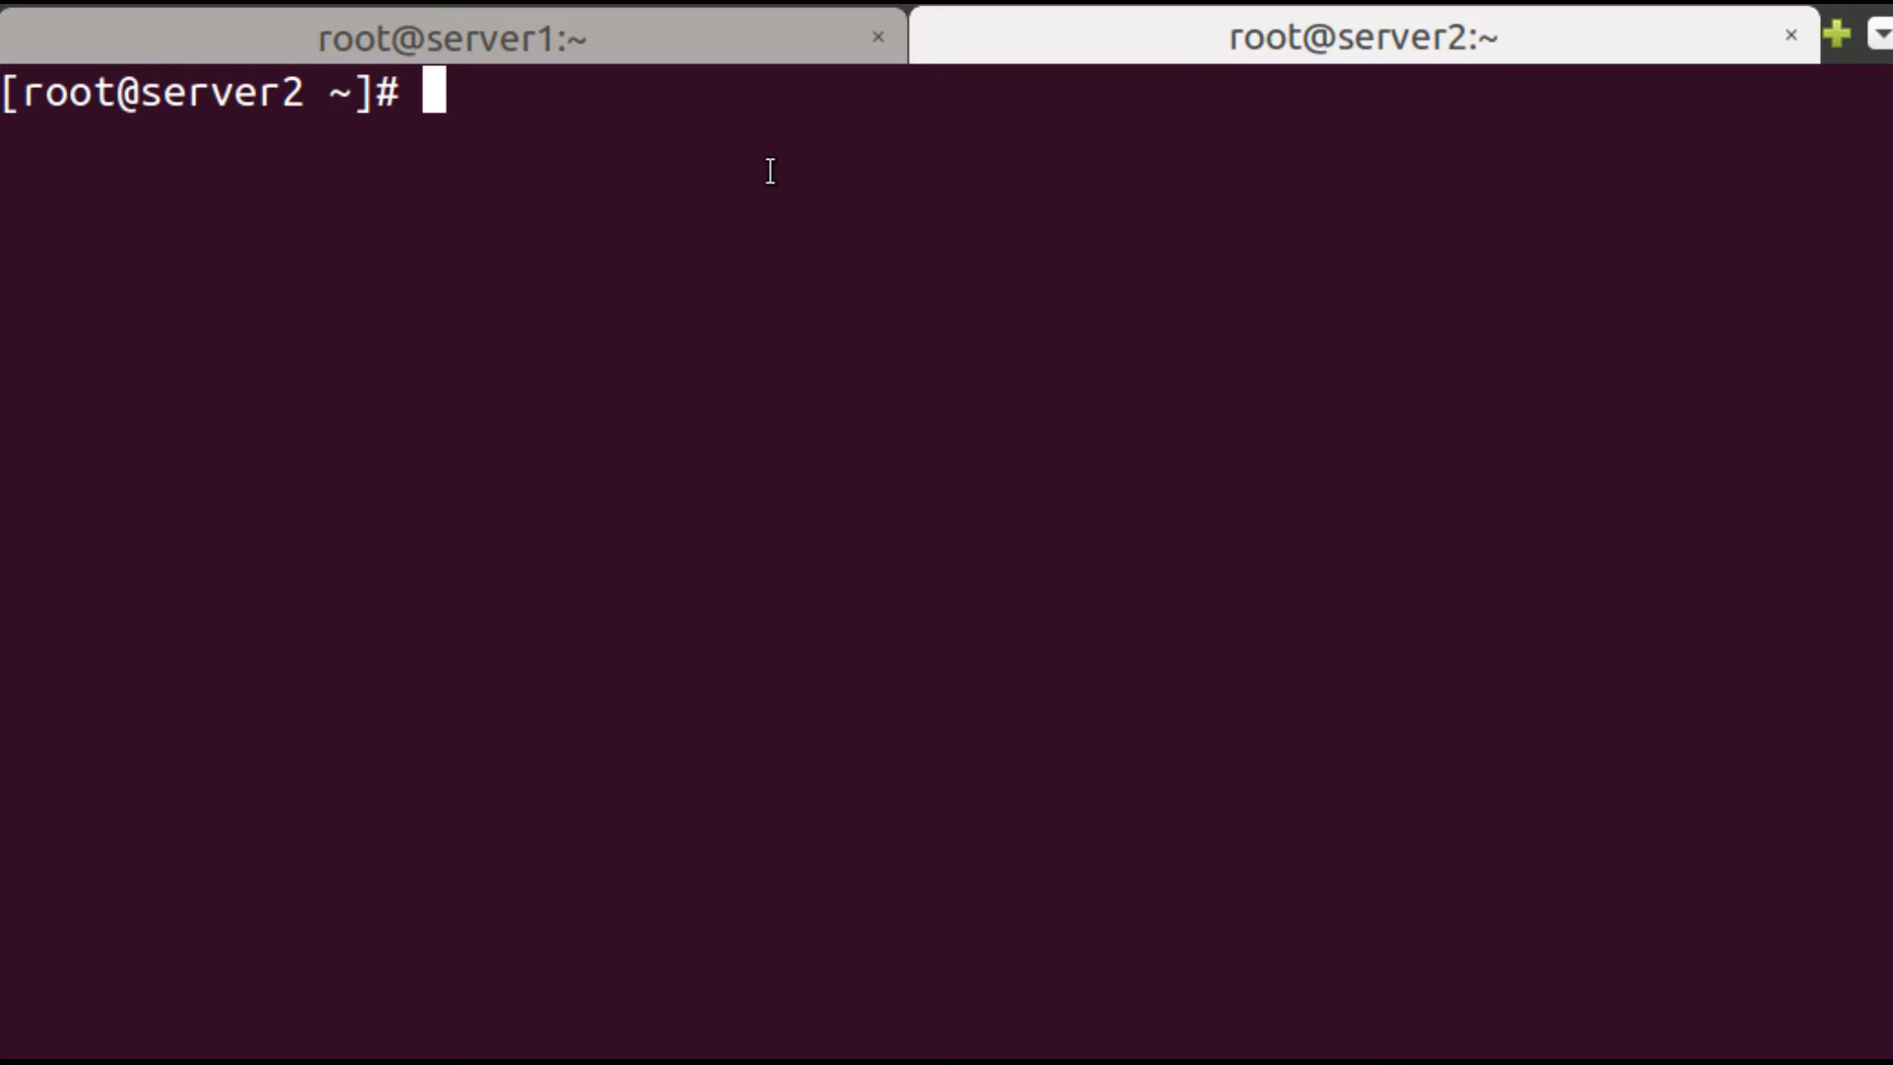
click(453, 36)
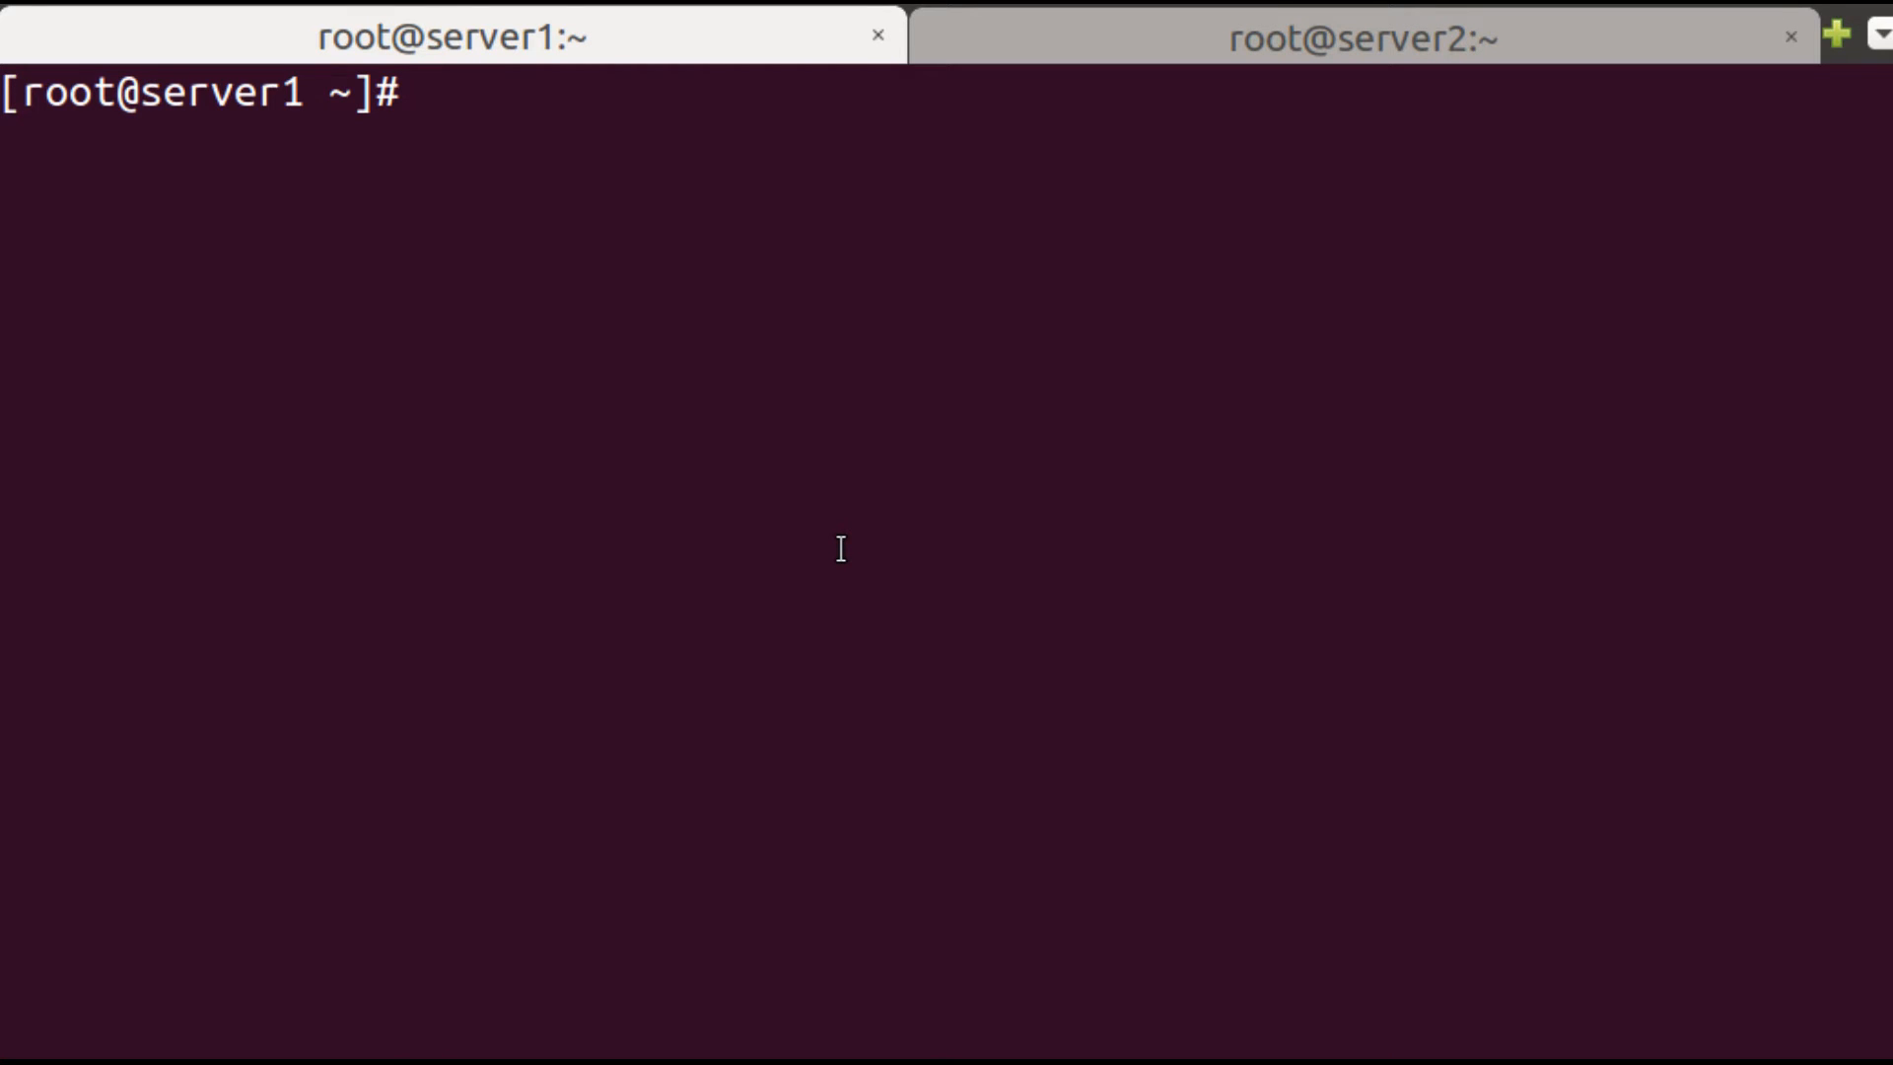
text(firewall)
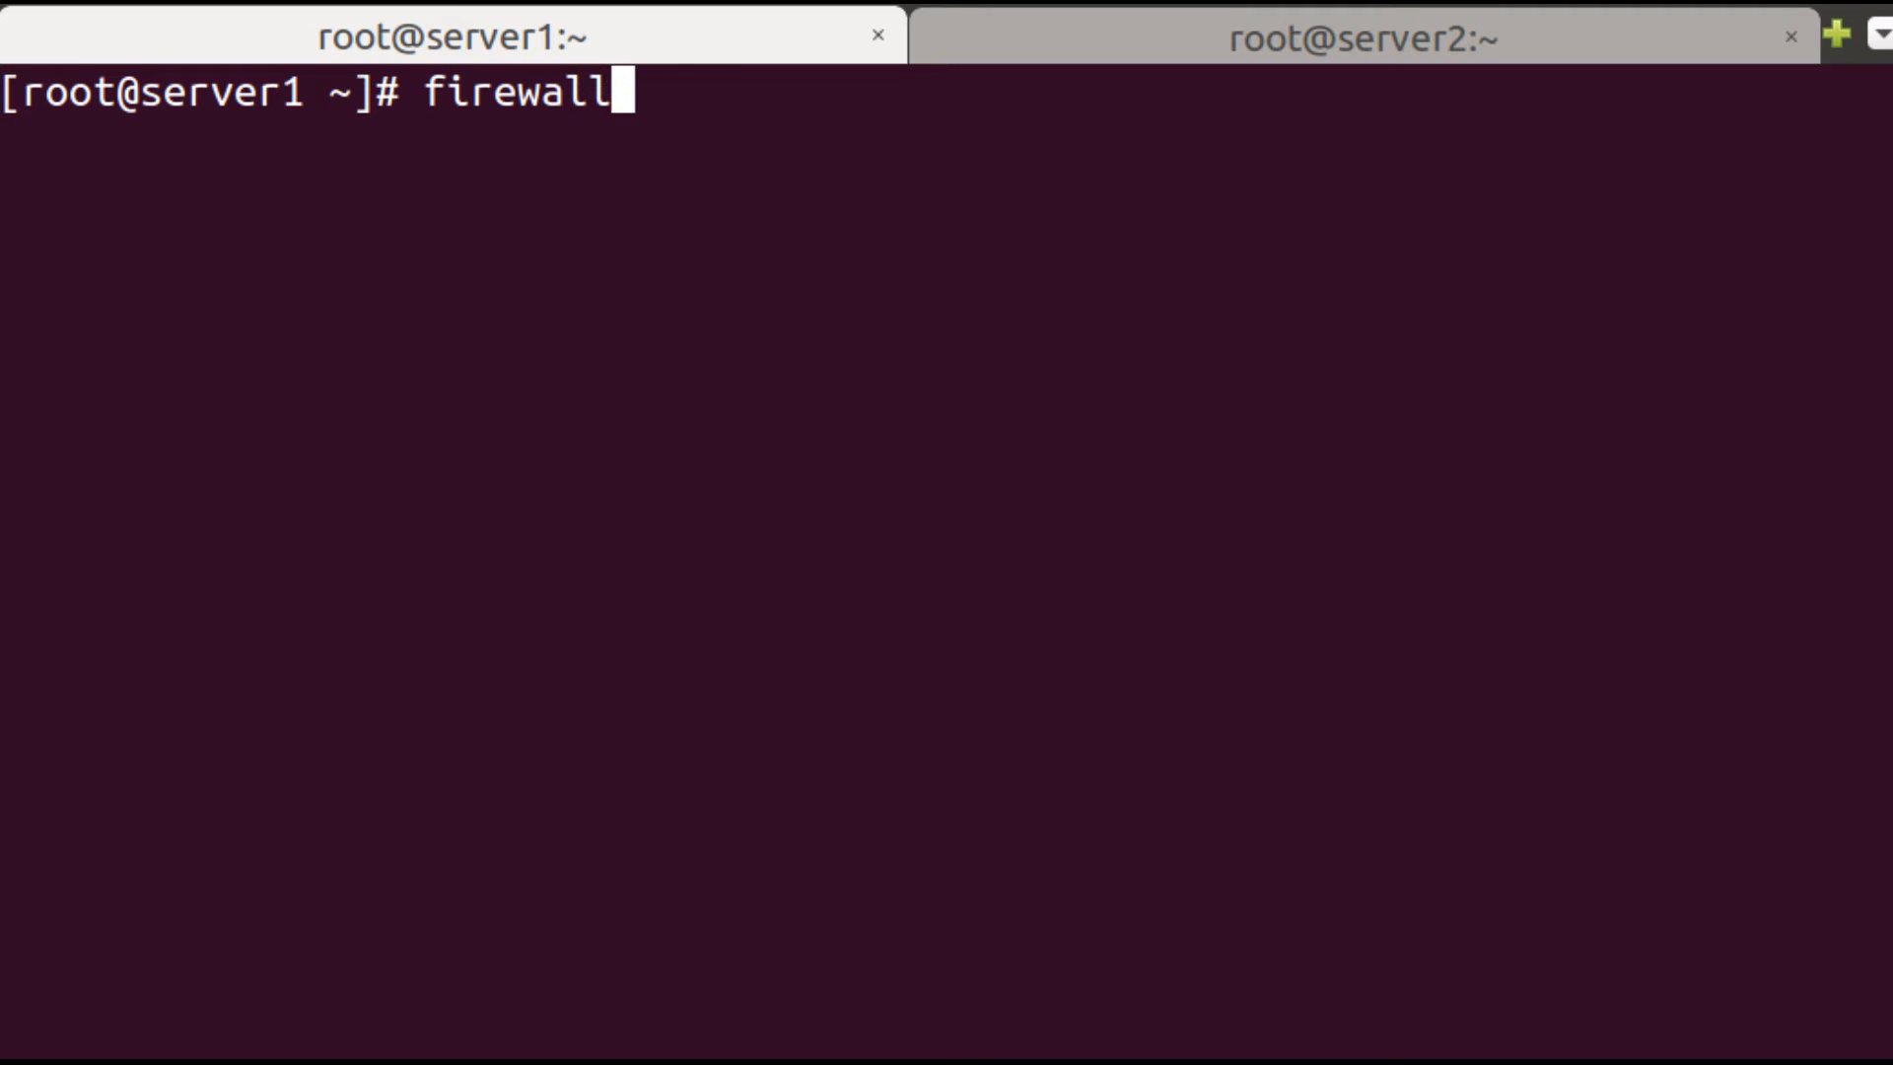
text(-cmd --pe)
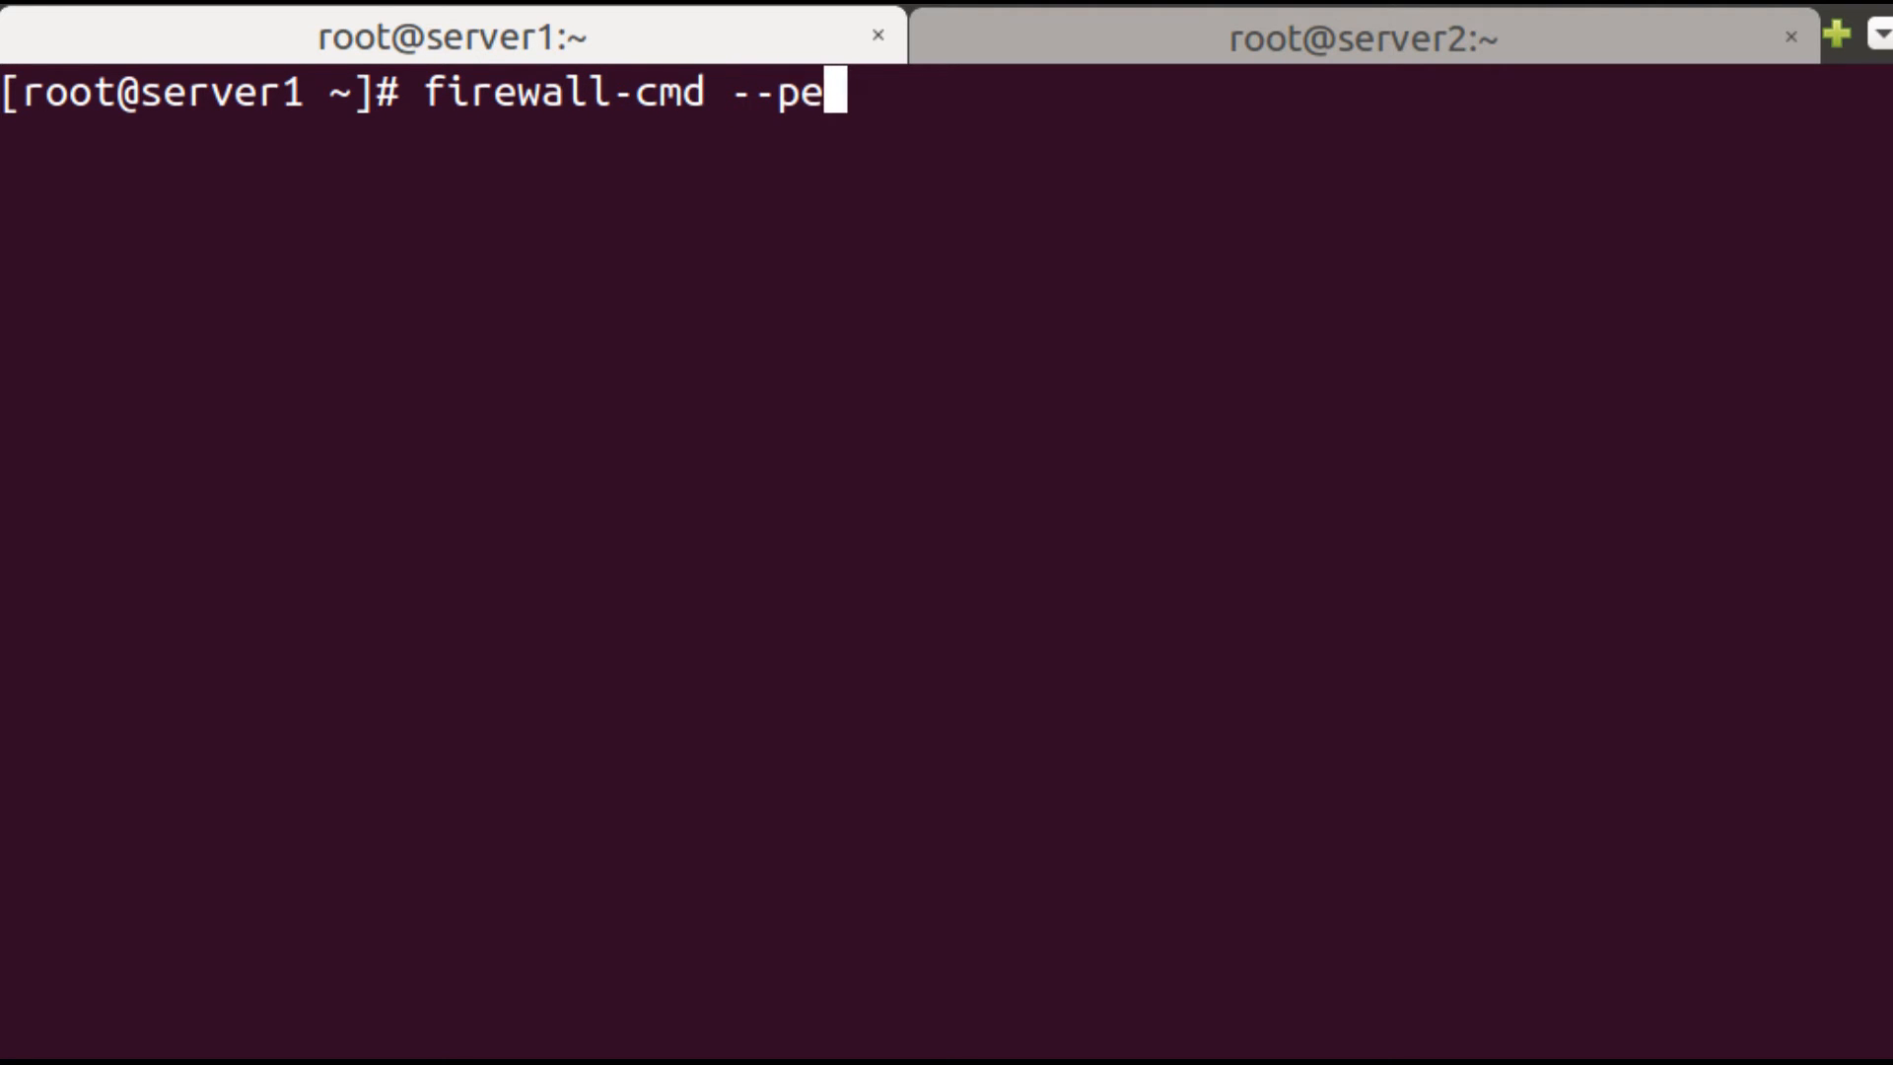
text(rmanent)
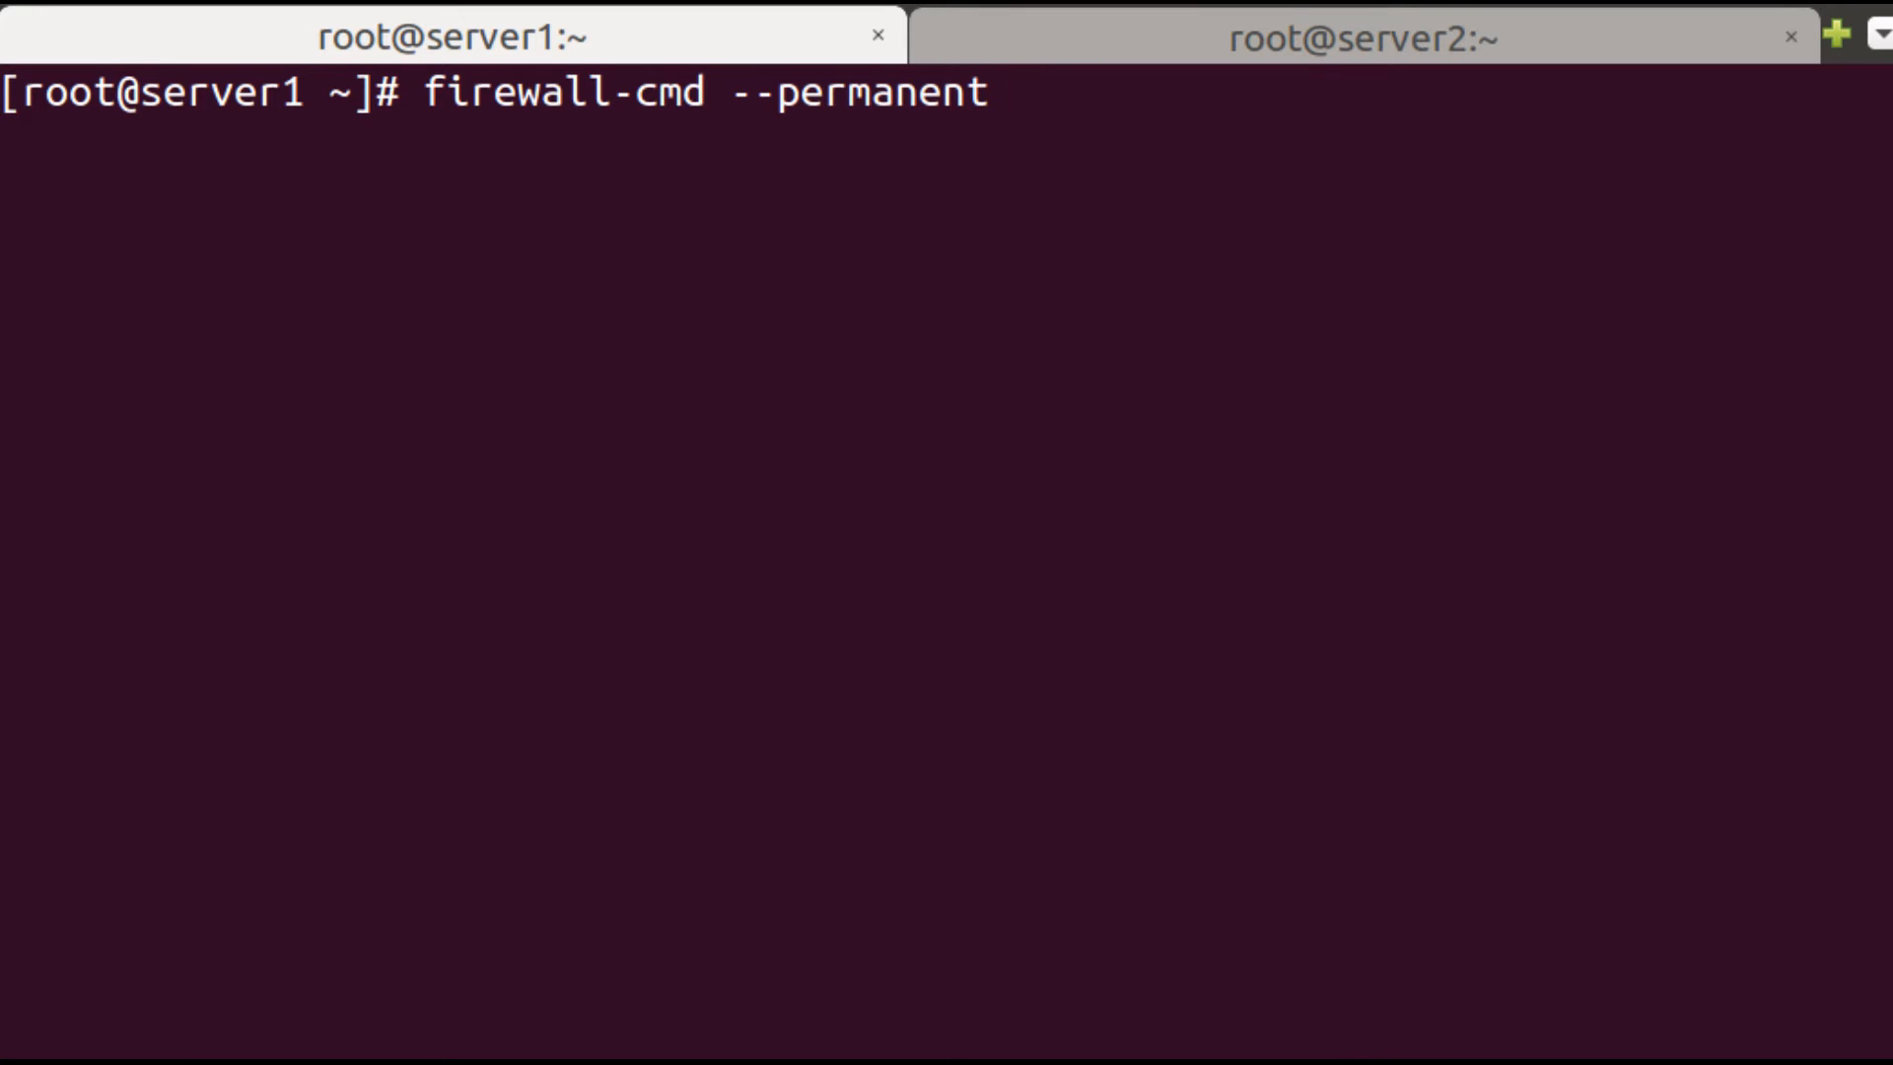
text(--add-ri)
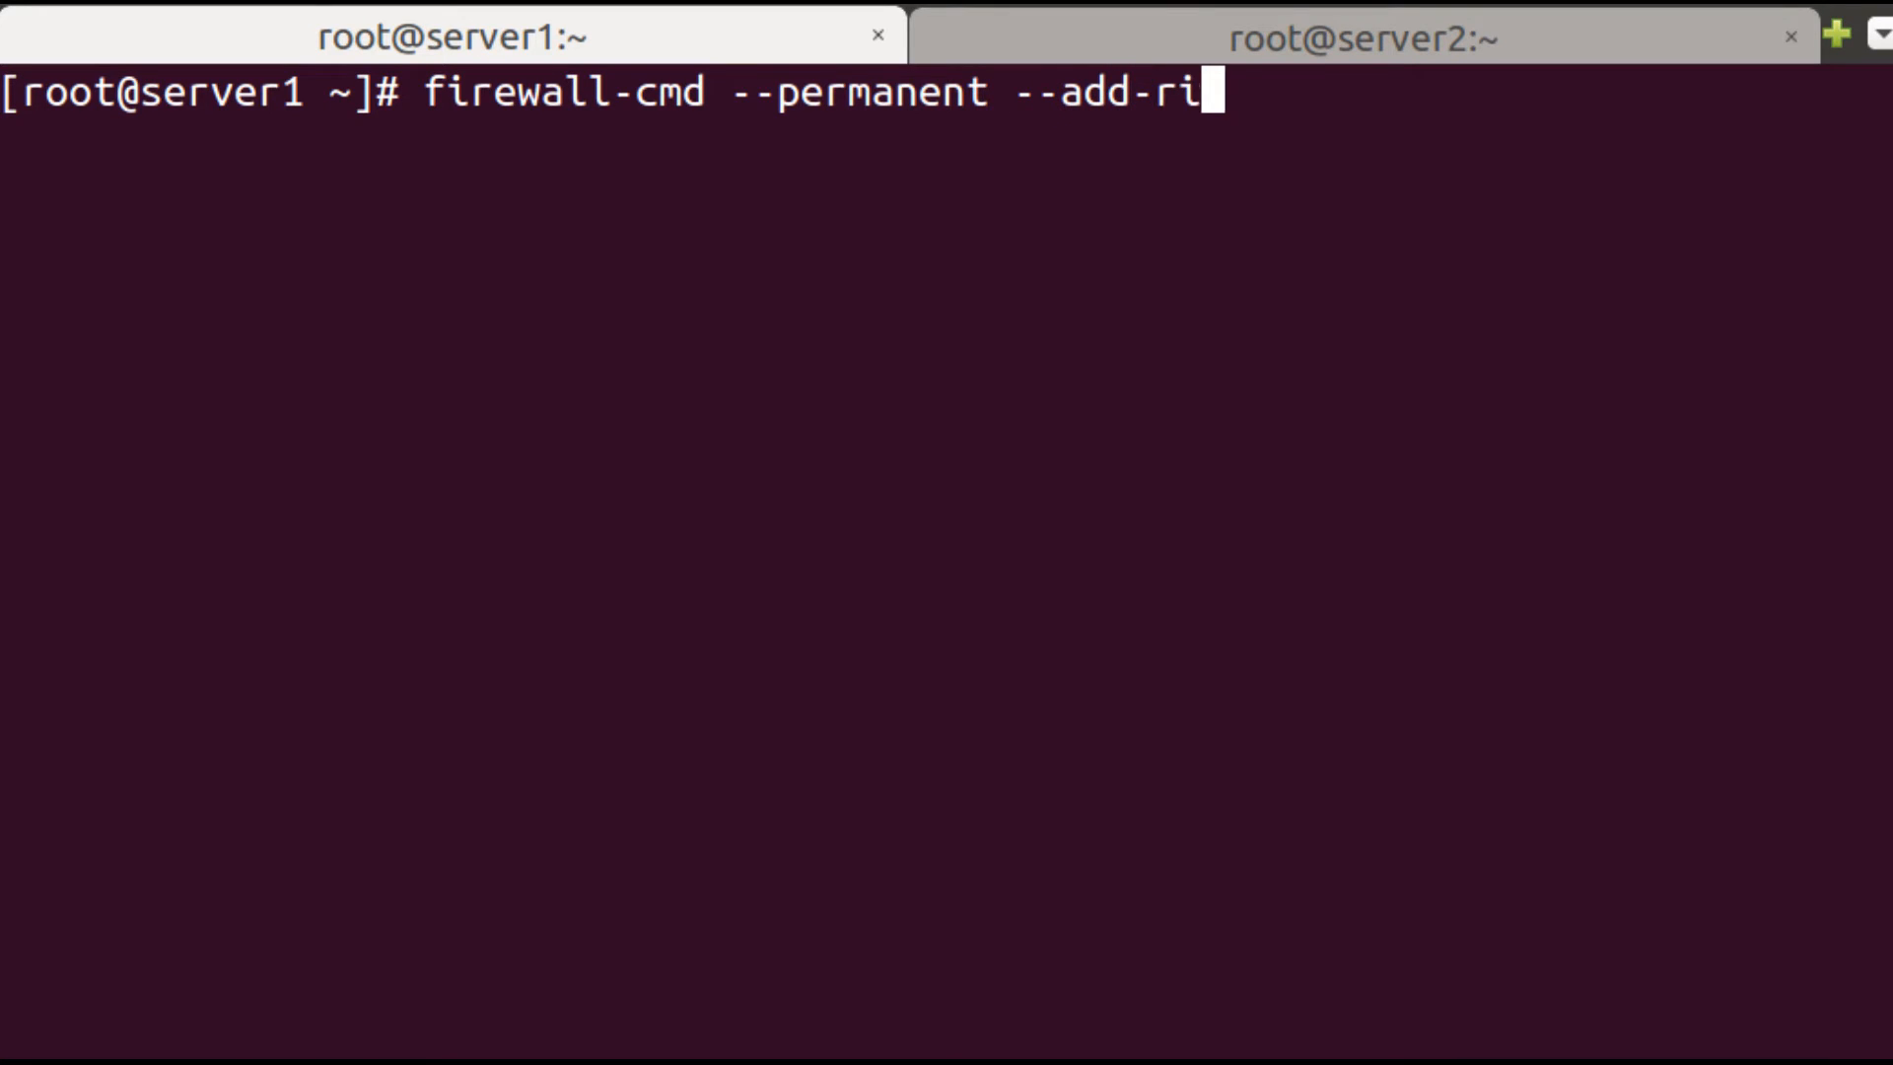
text(ch-rules)
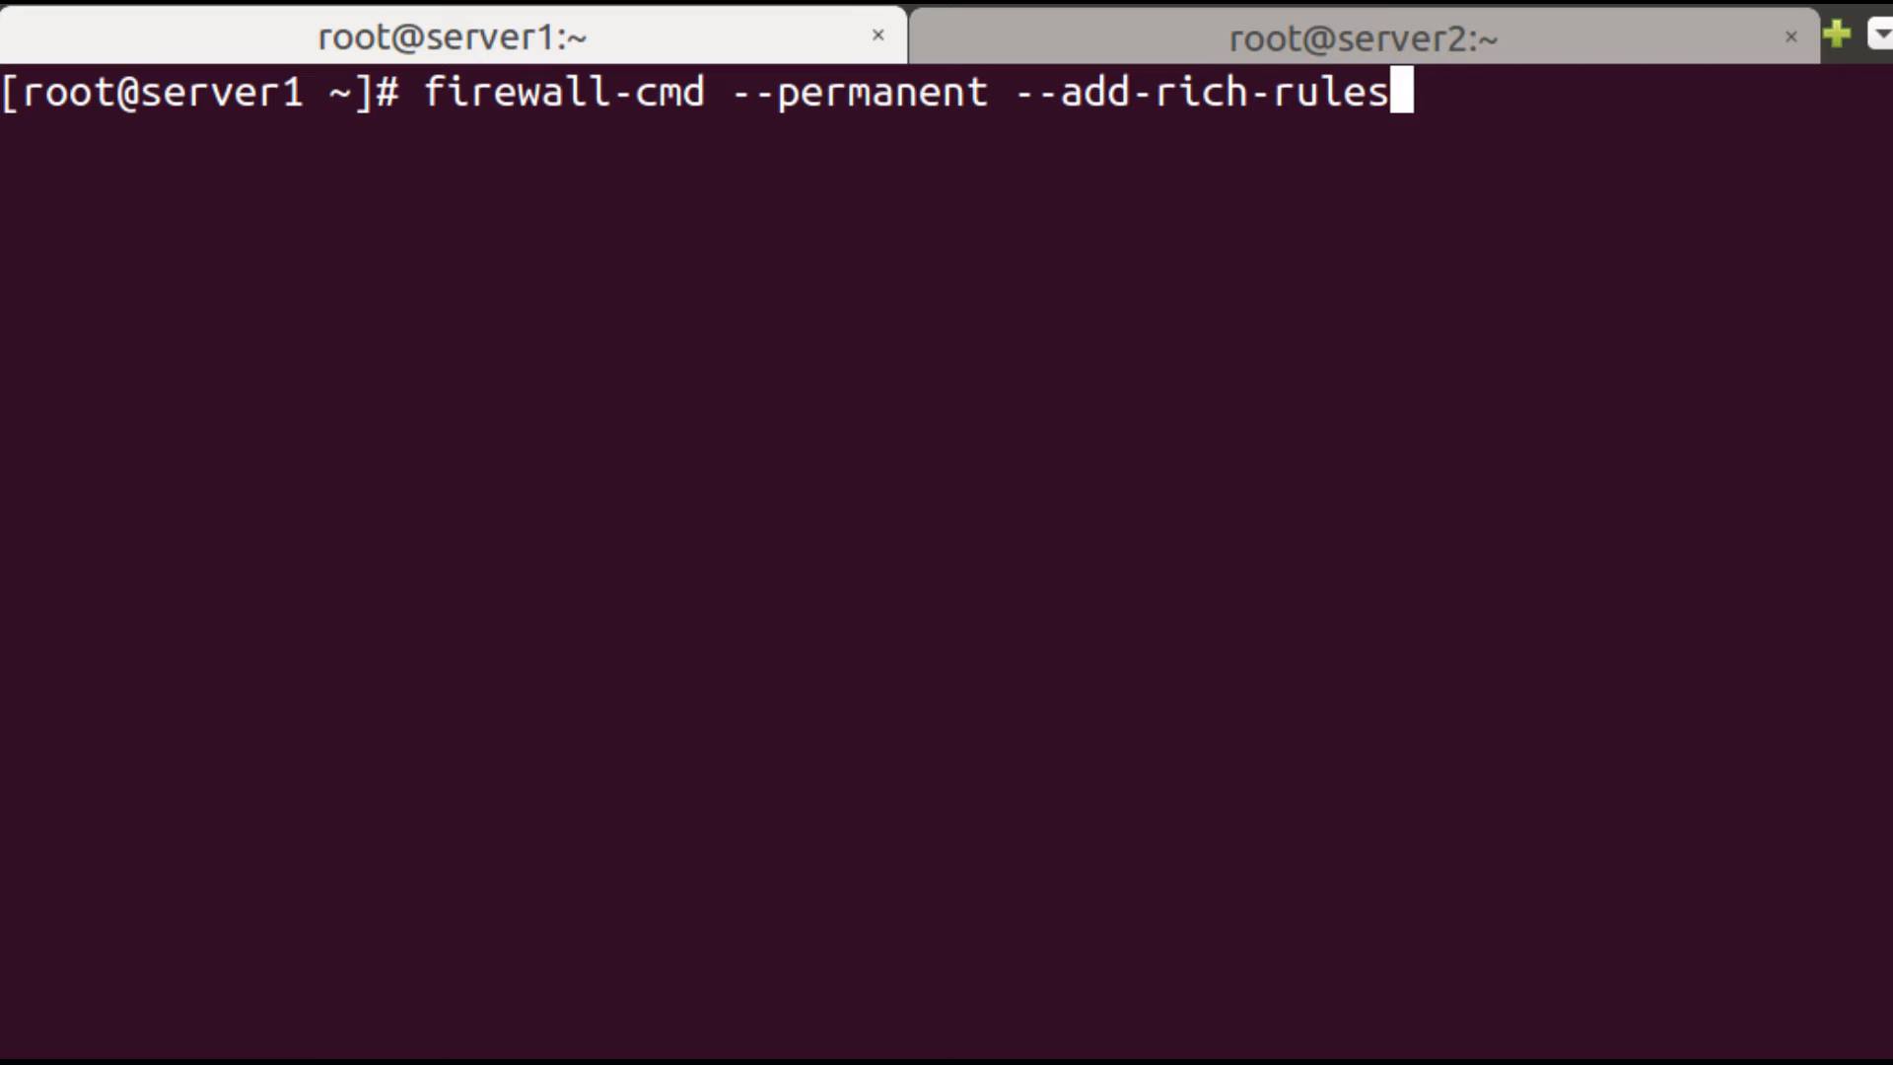
text(=)
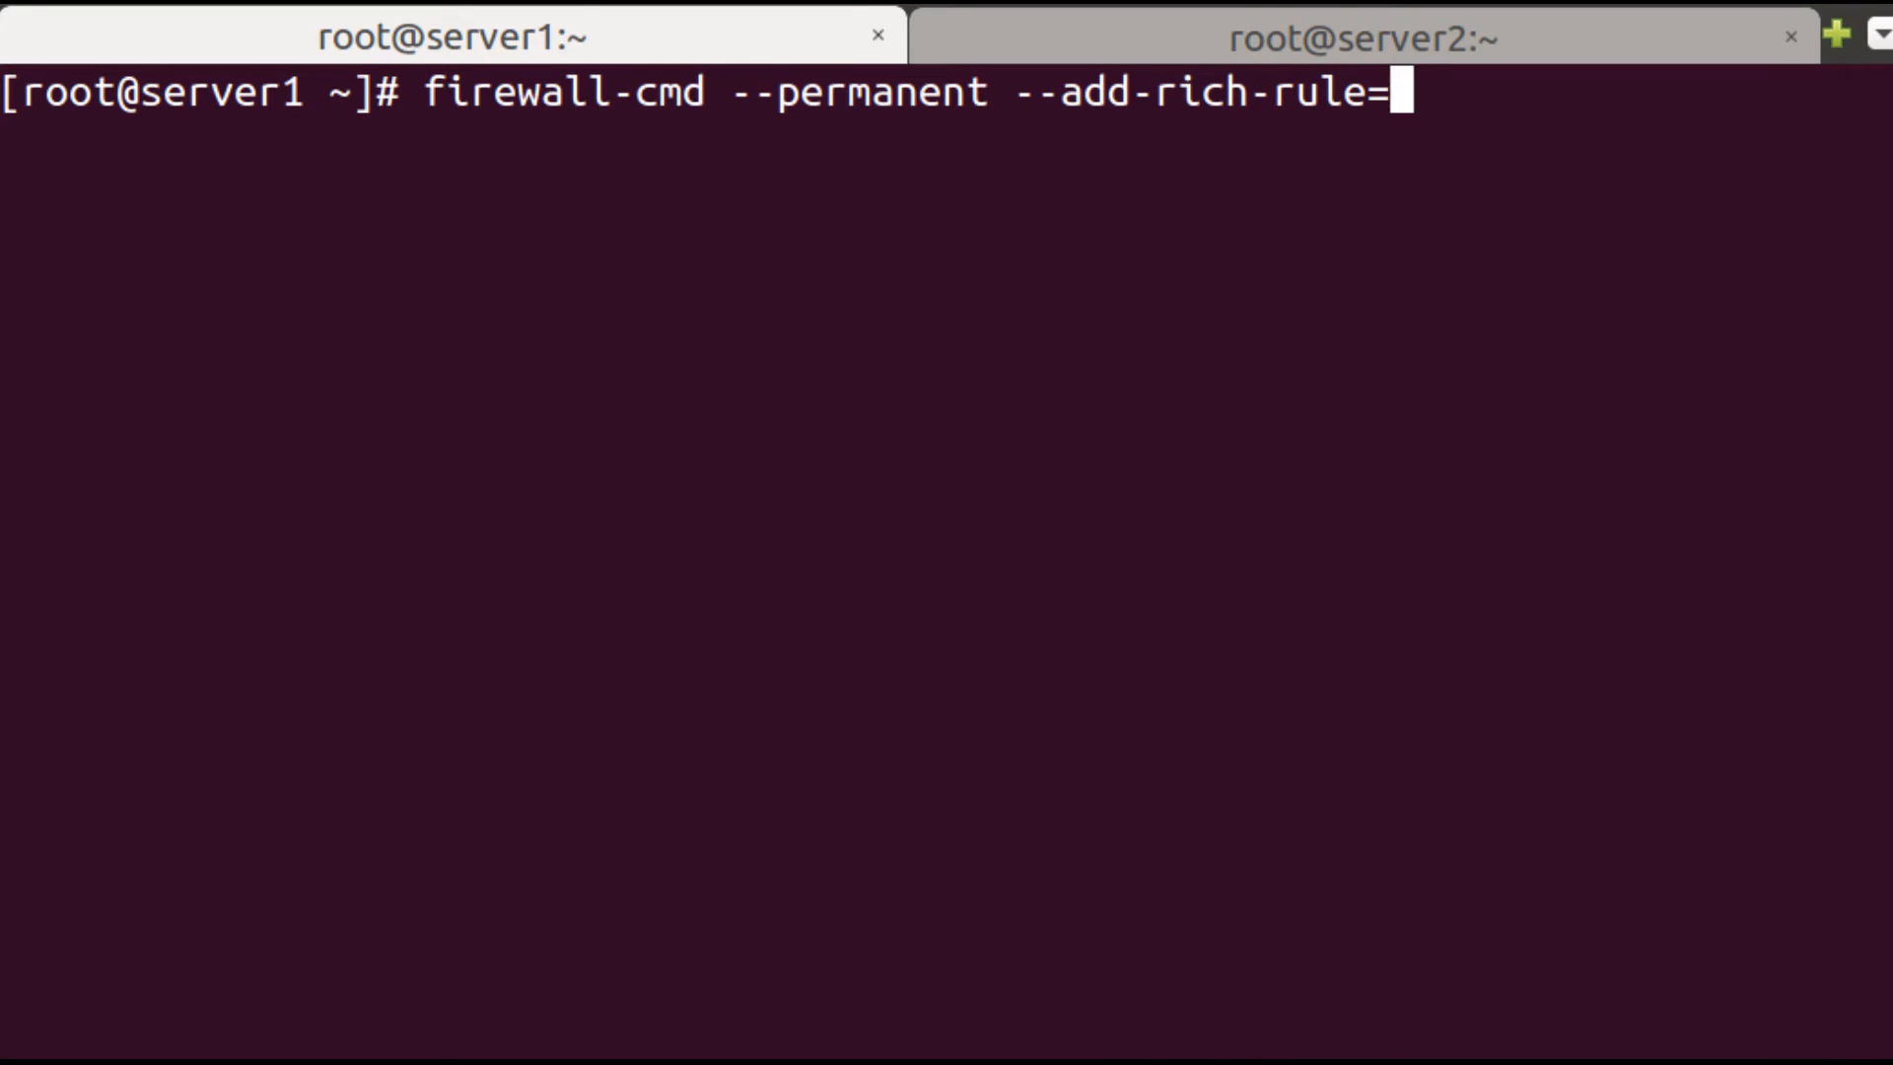
text('rule family)
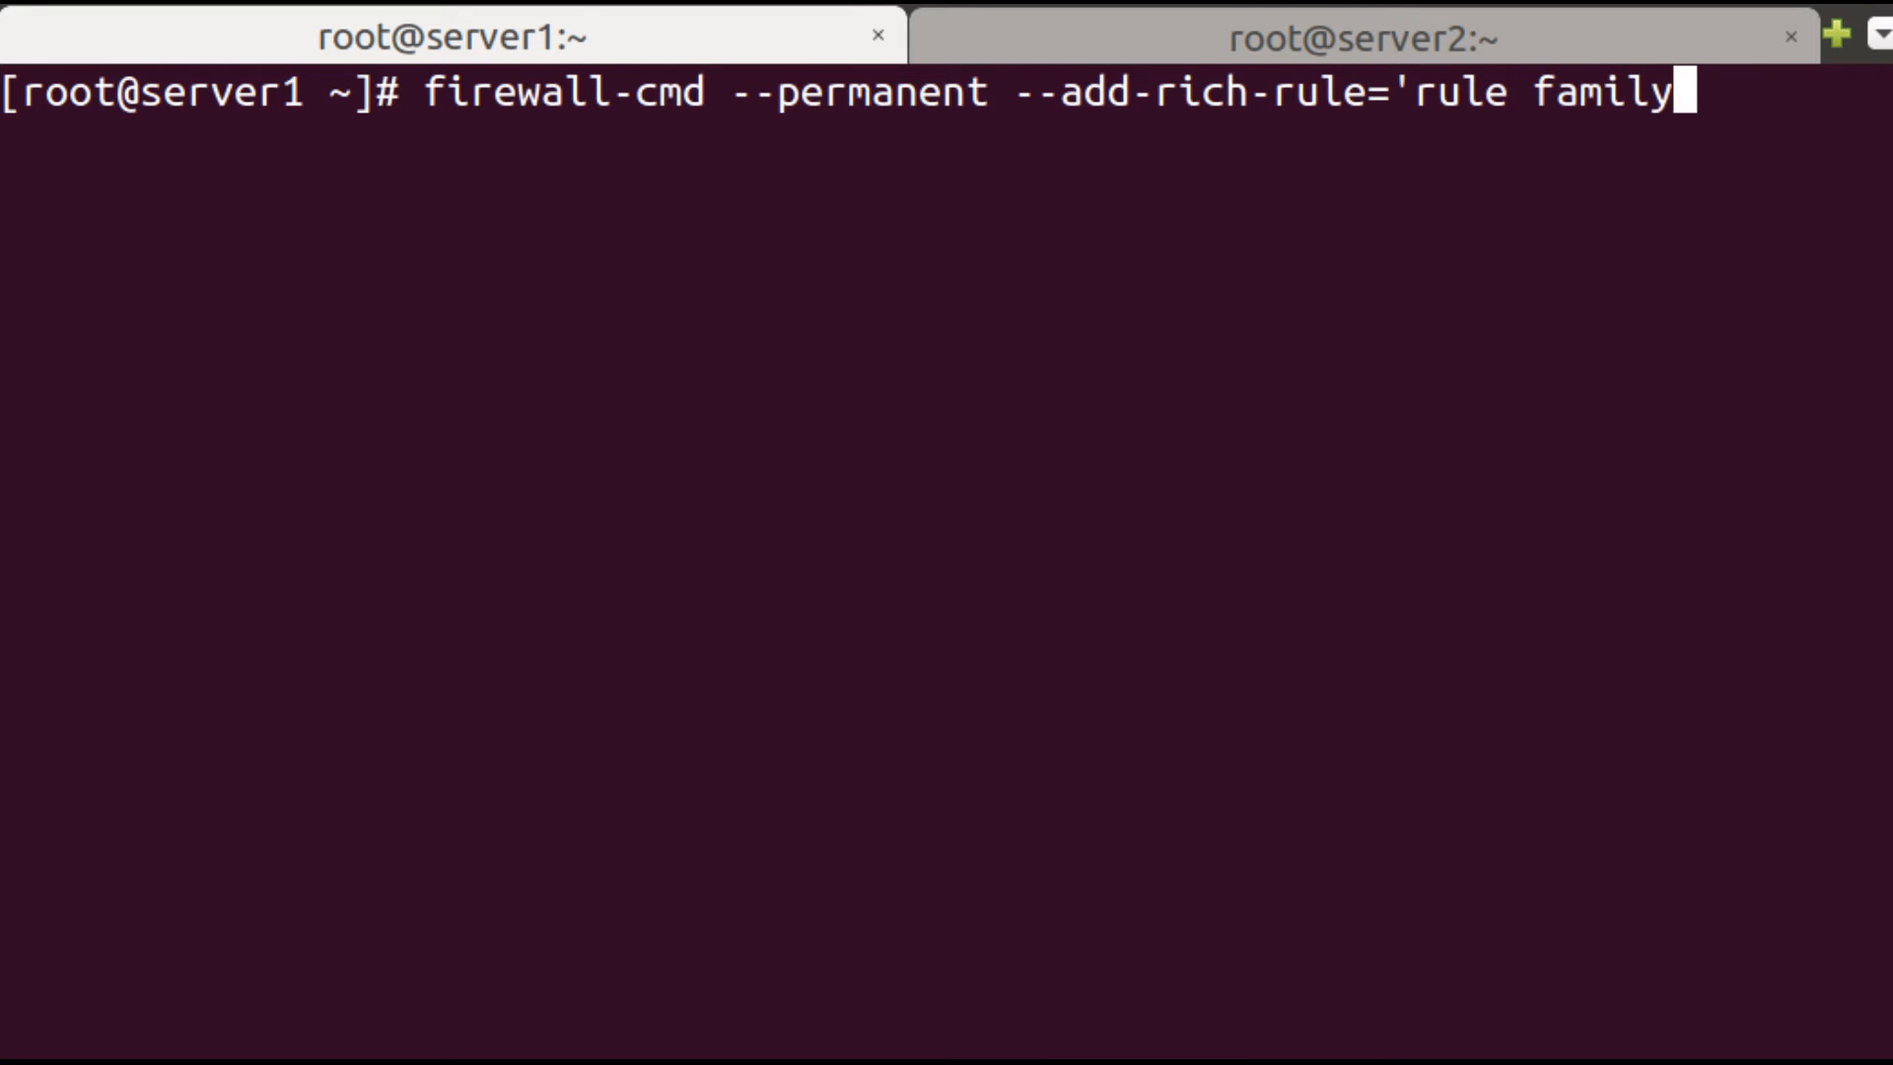
text(=ipv4 source a)
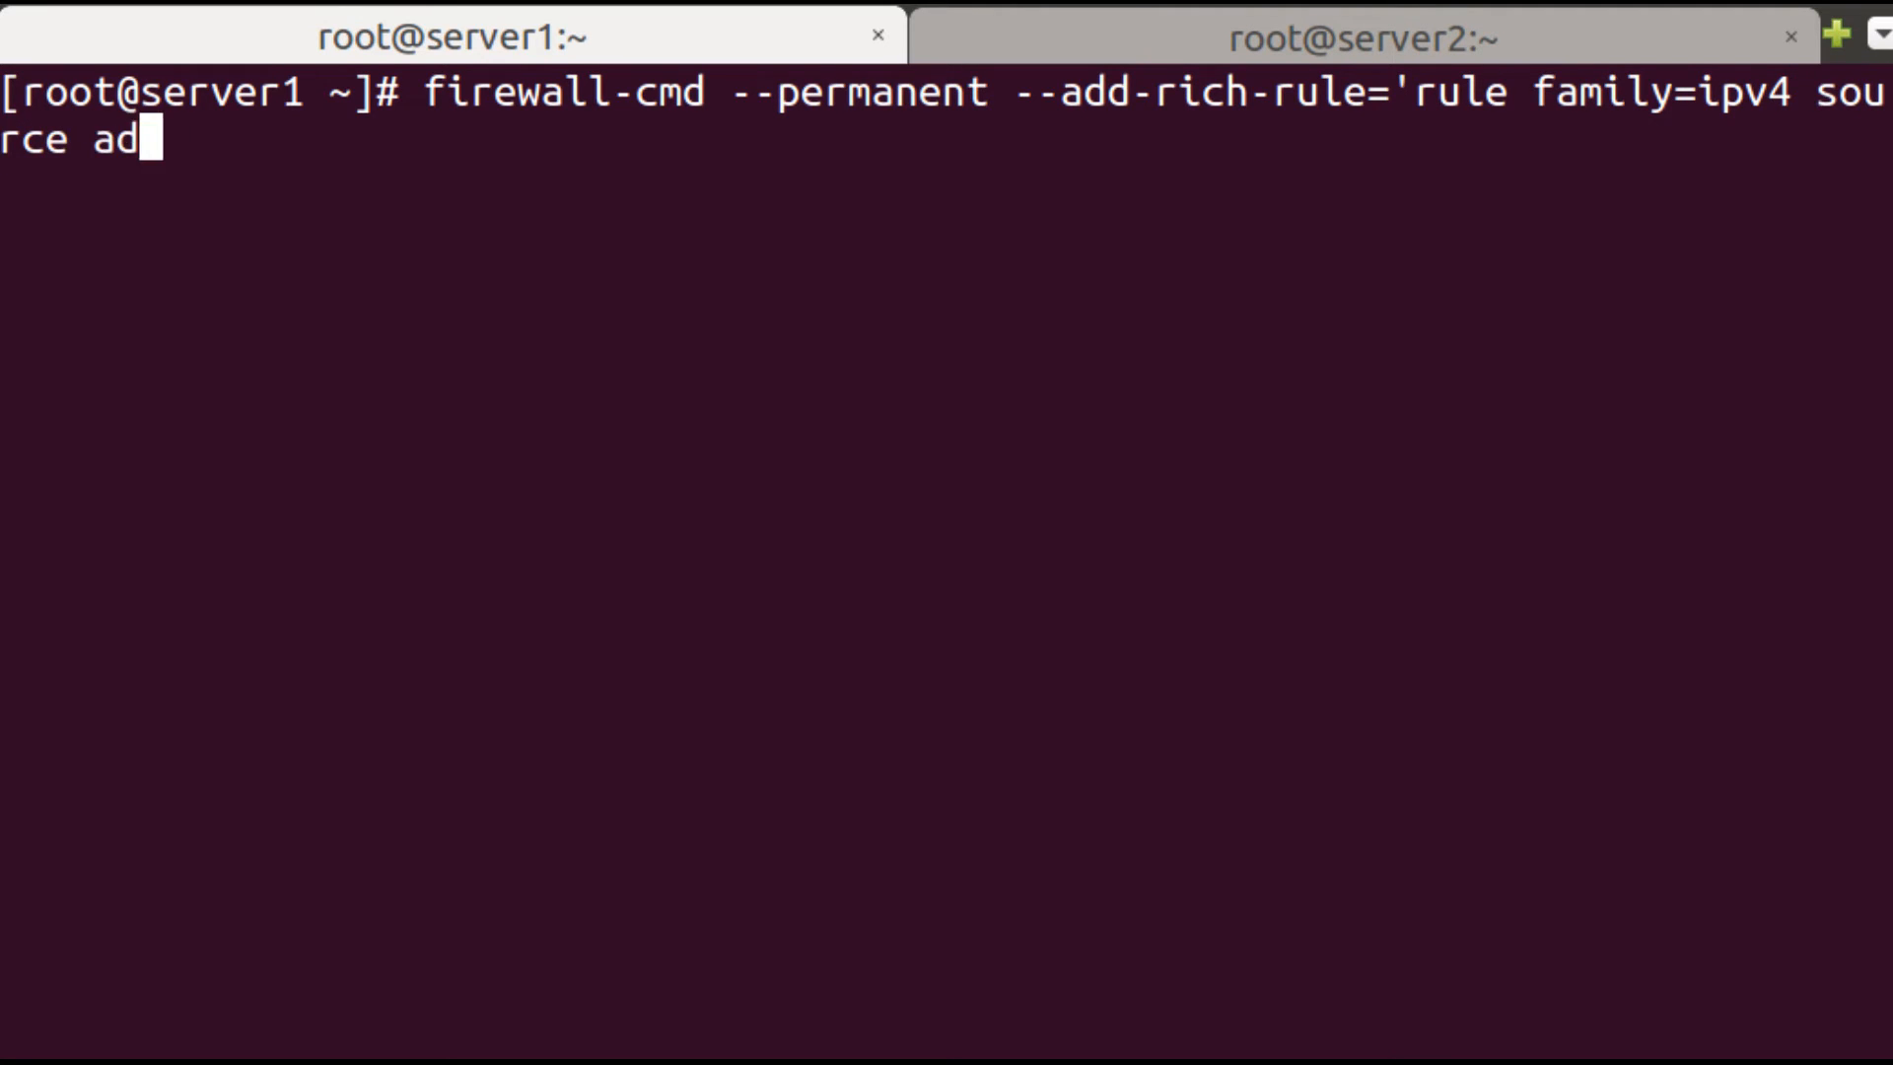
text(dress=)
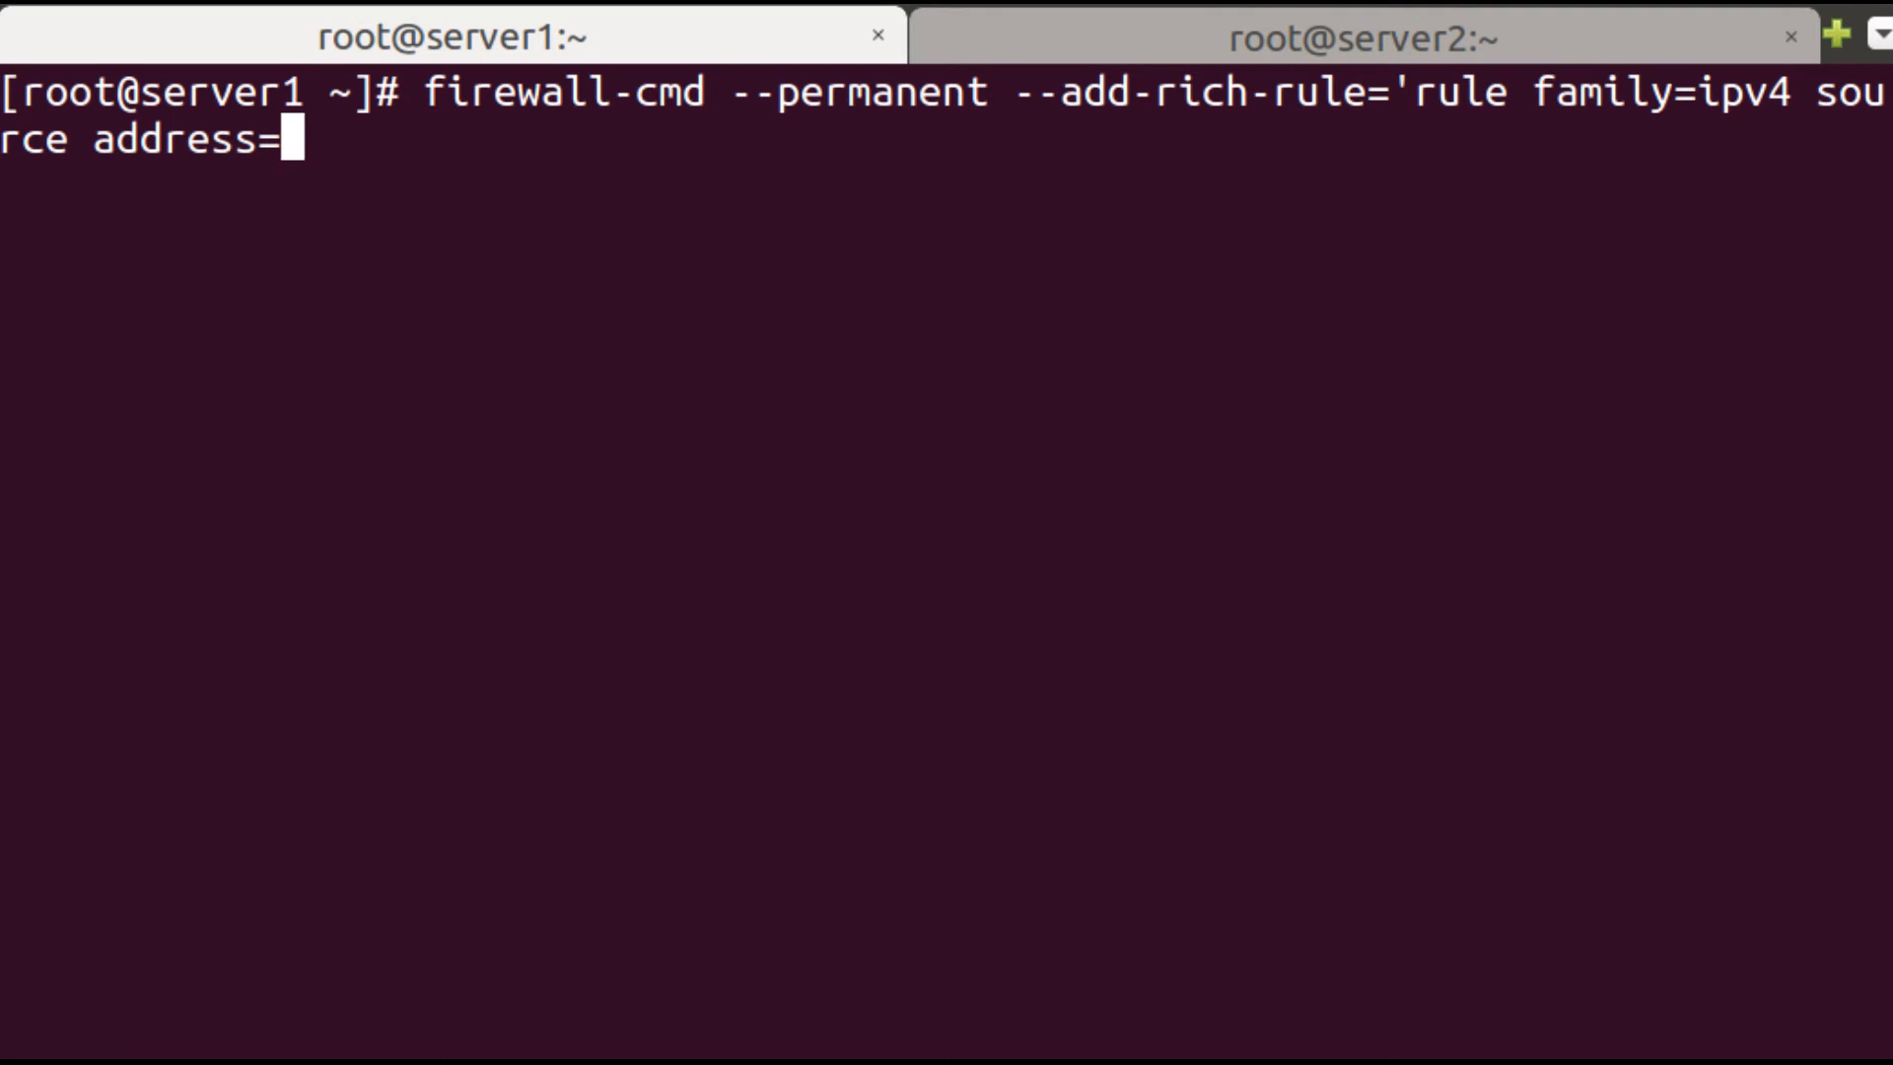
text(192.168.17.)
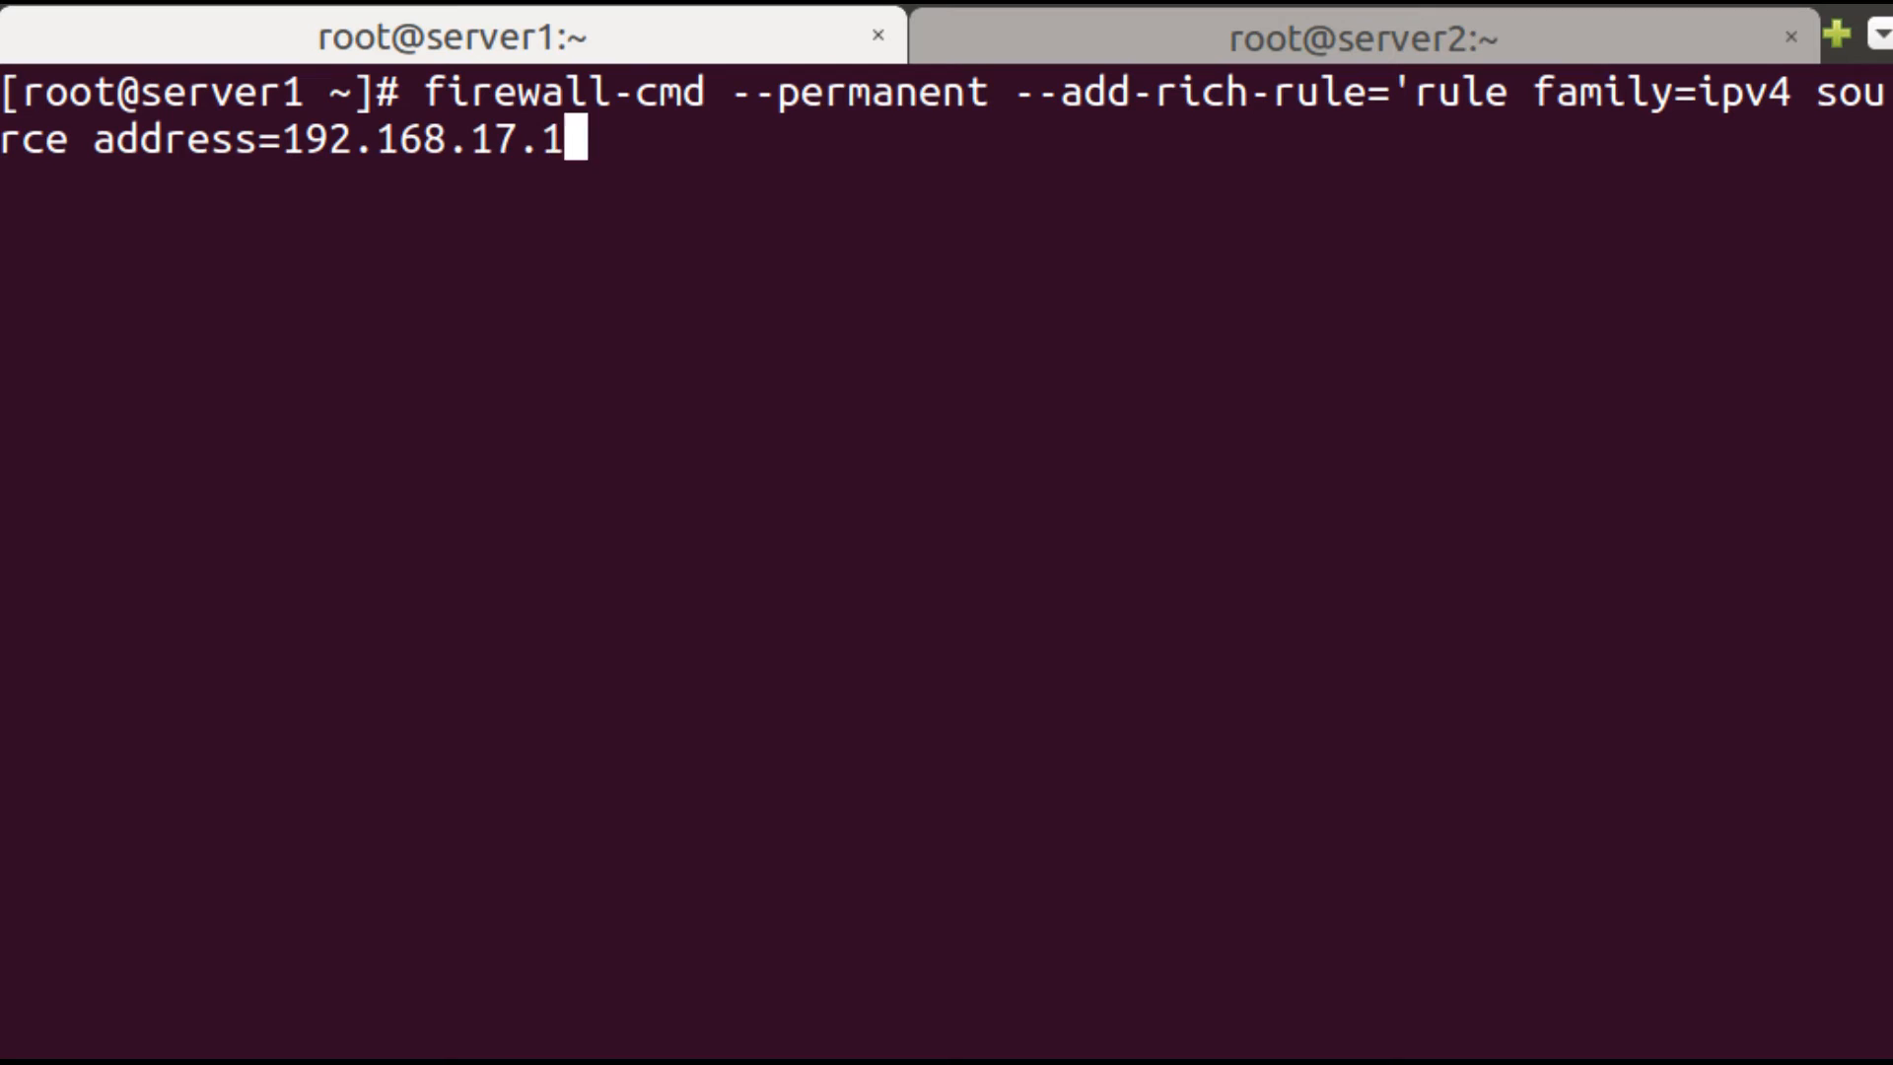
text(12)
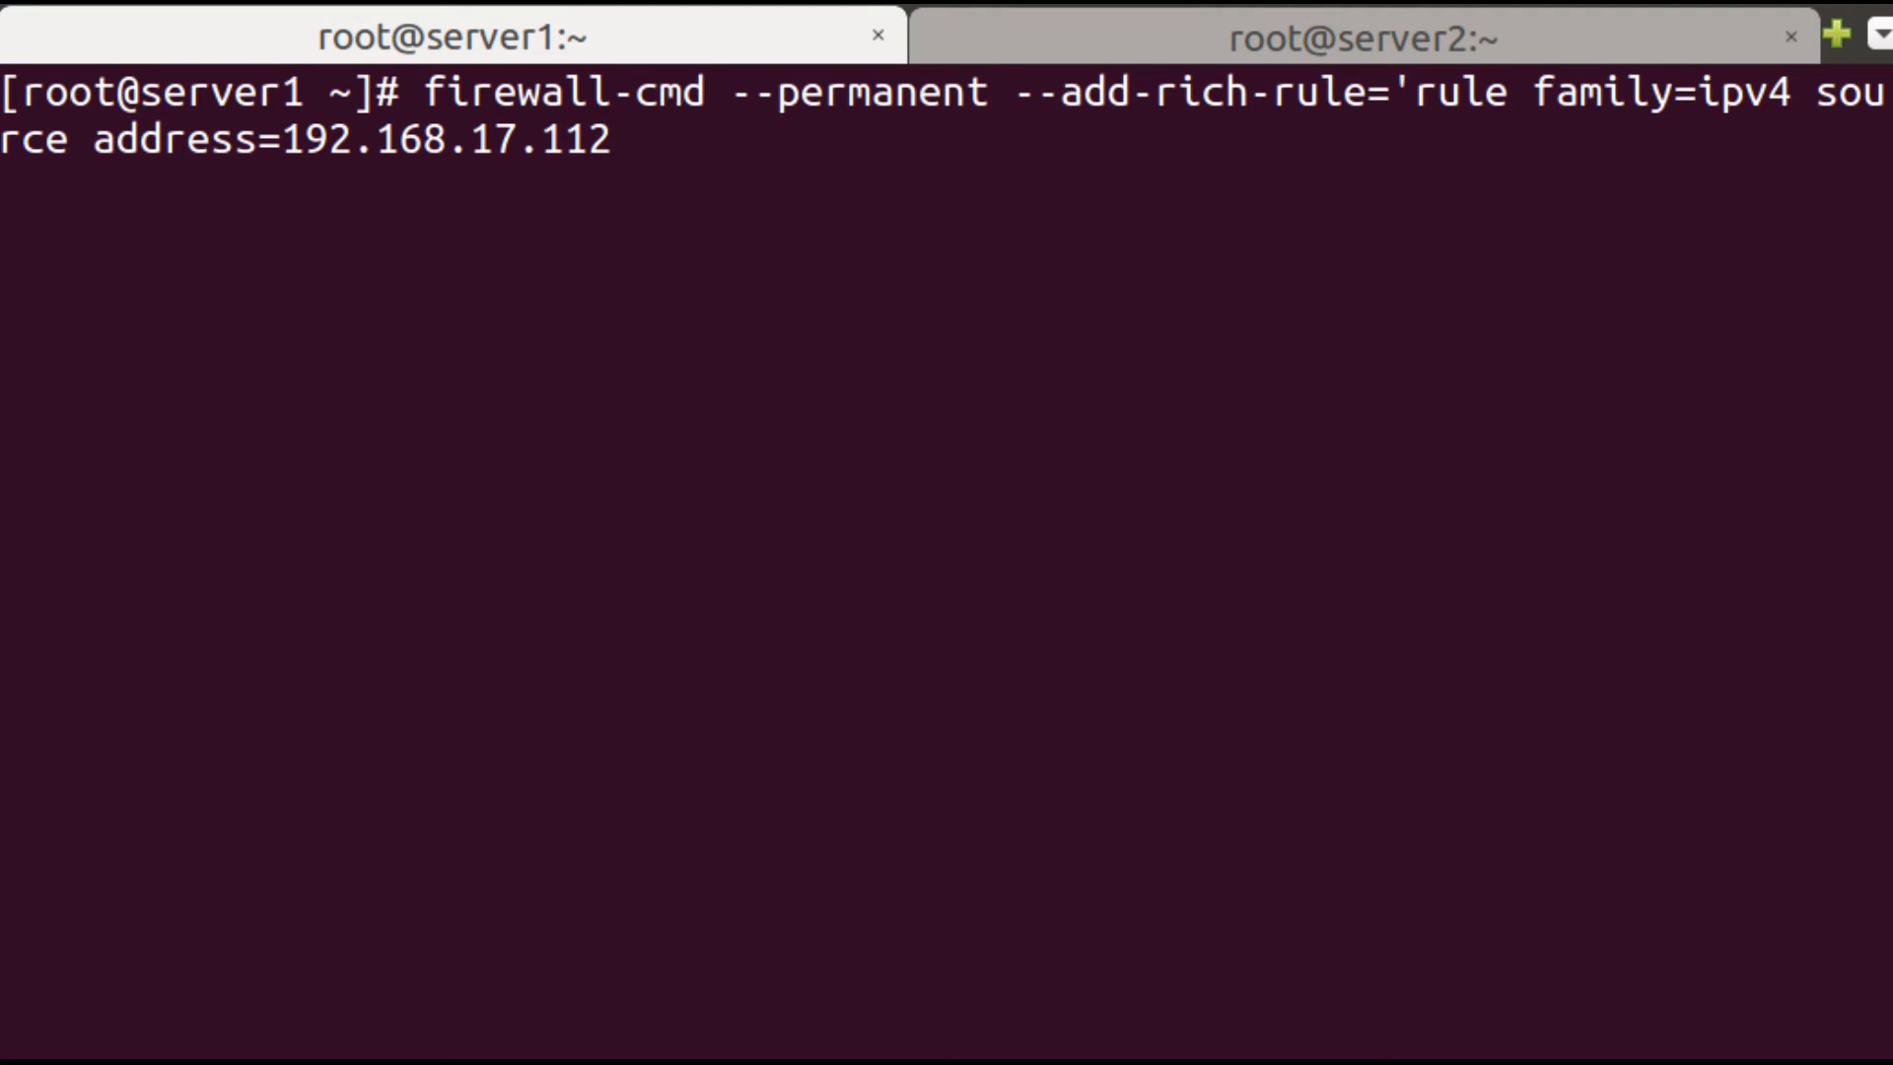
text(reject)
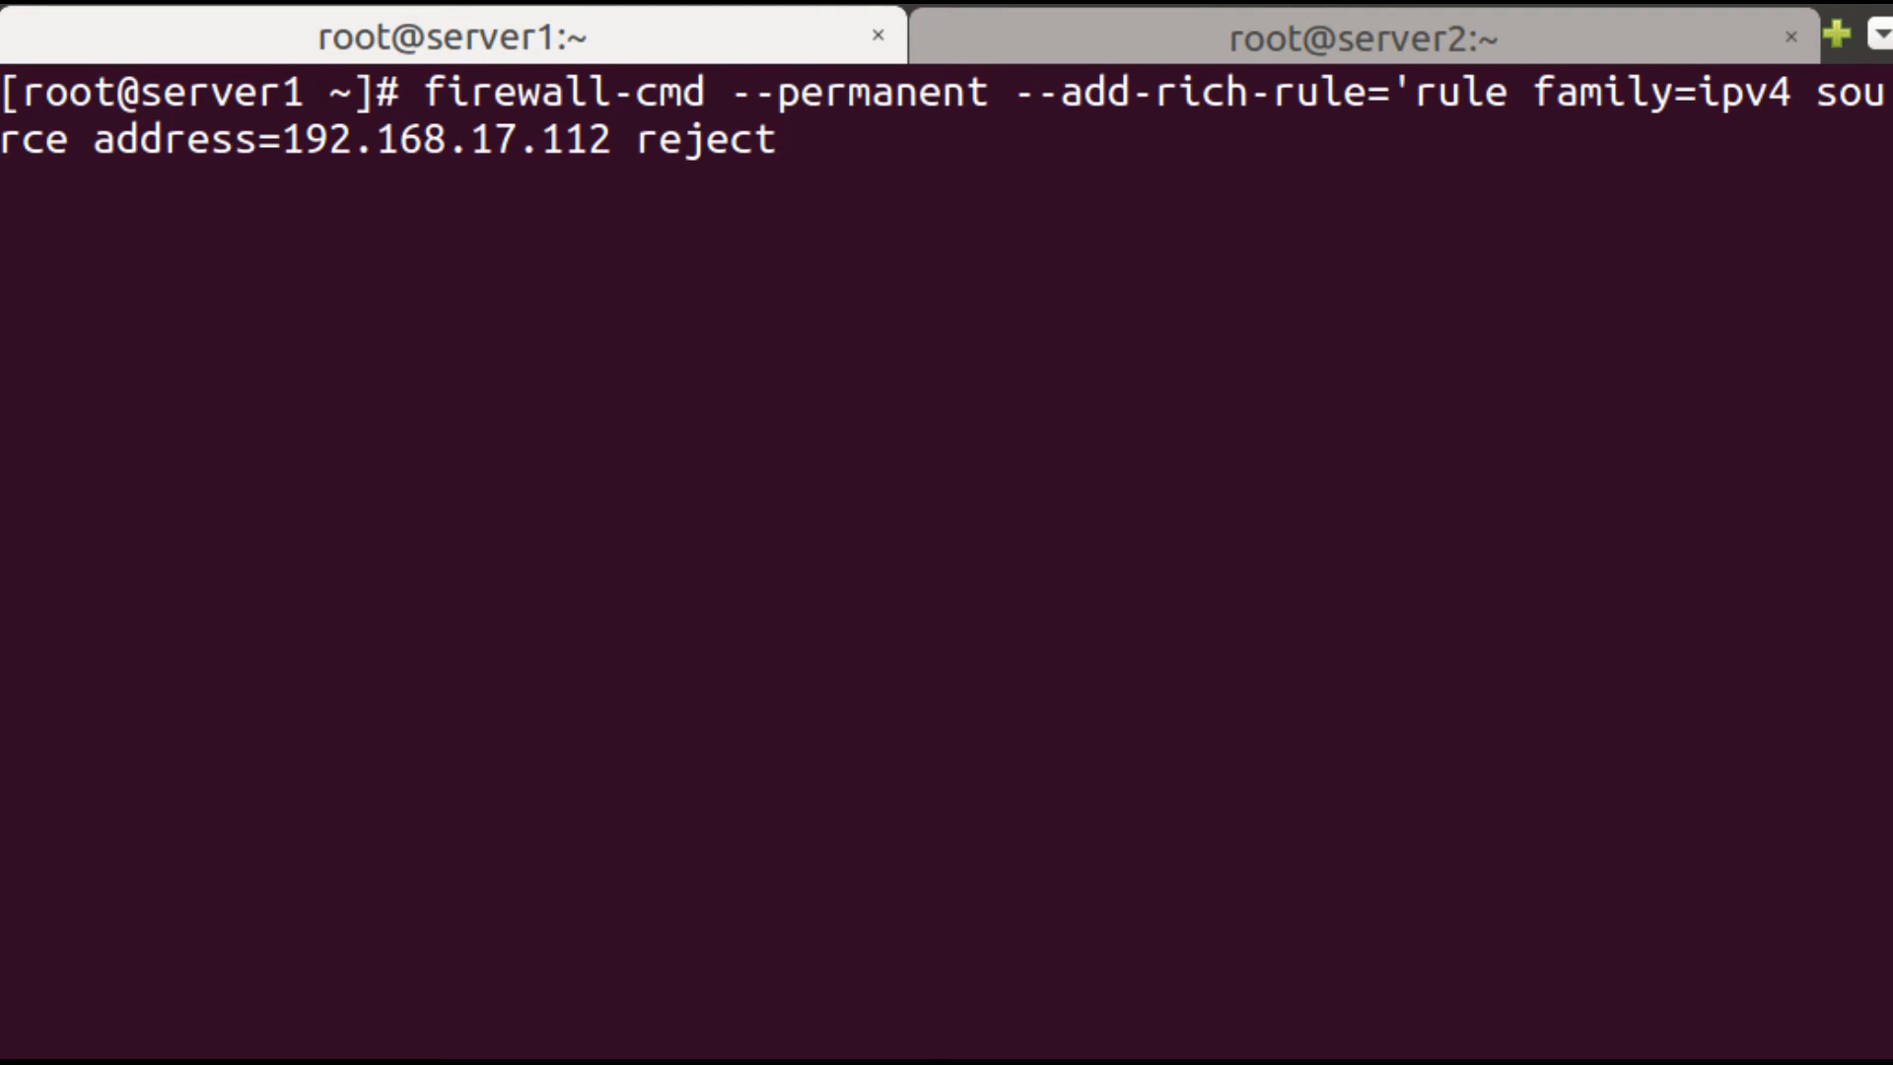
text(')
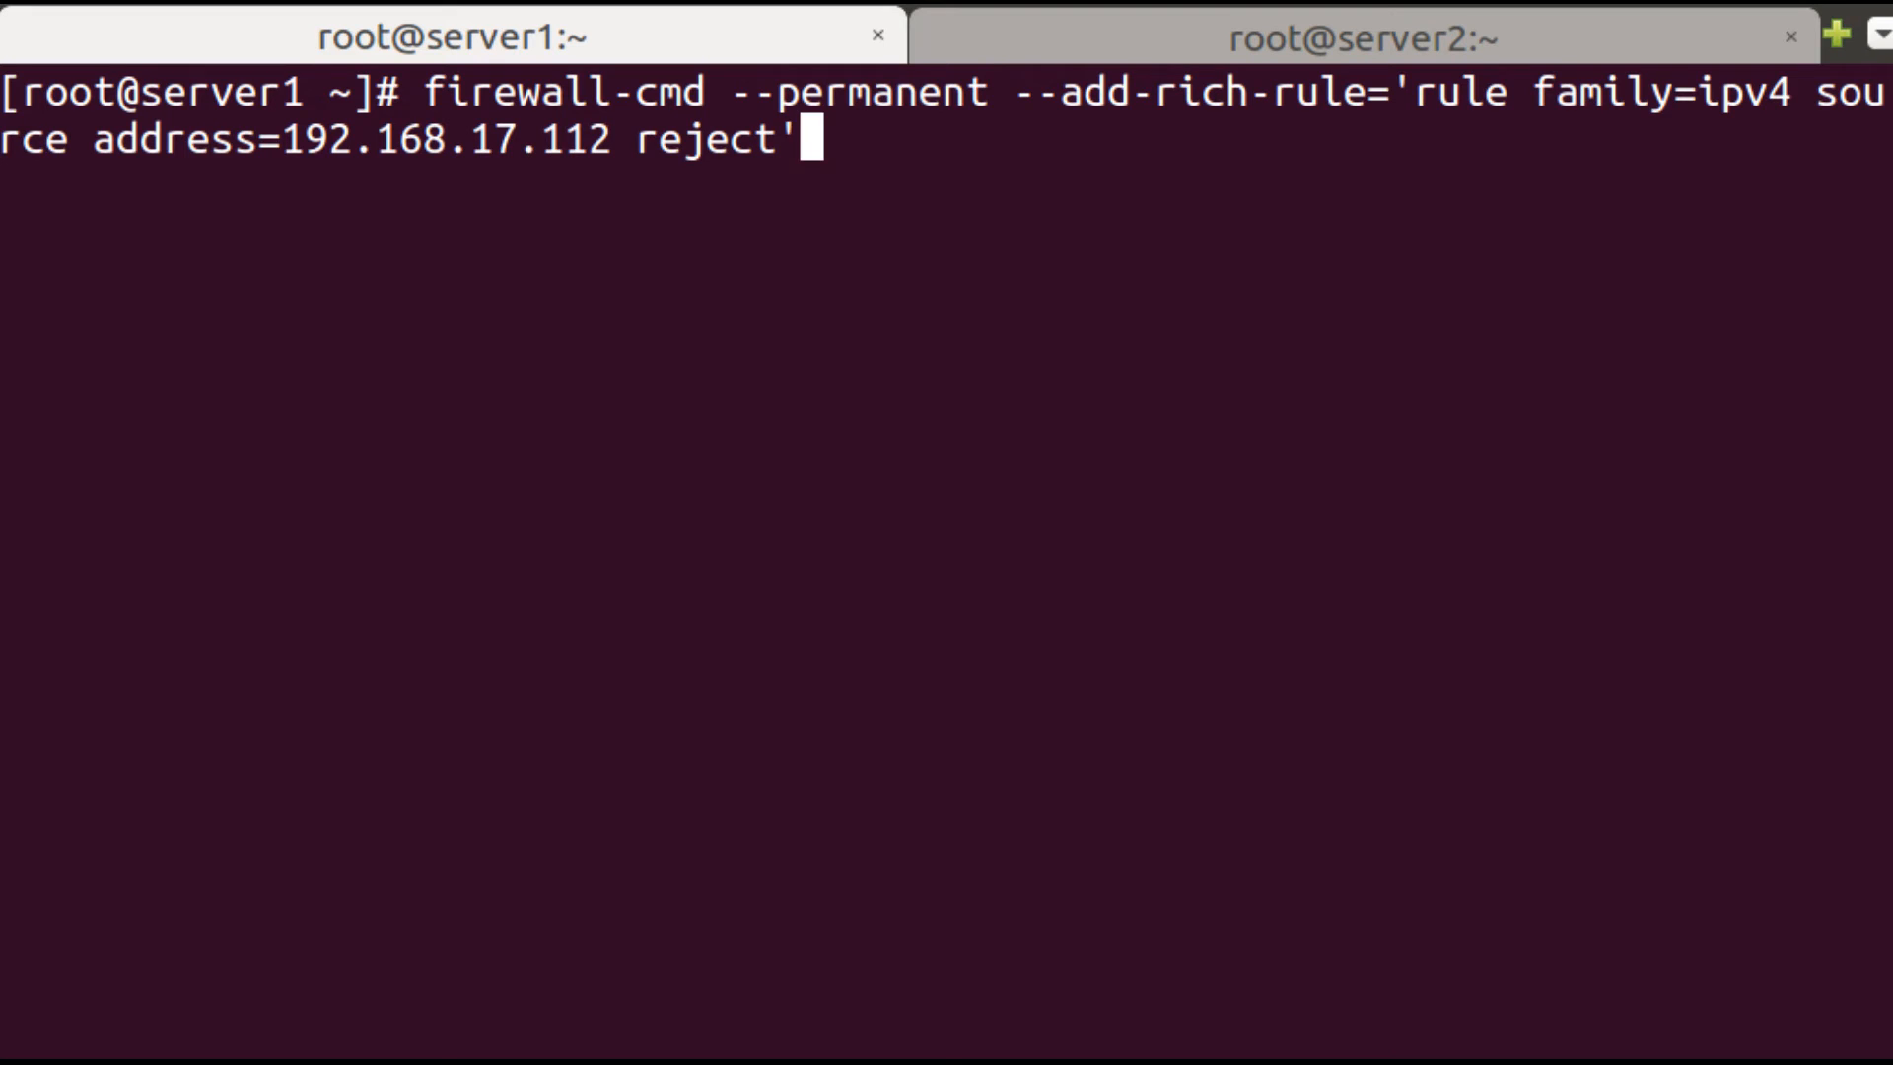
key(Return)
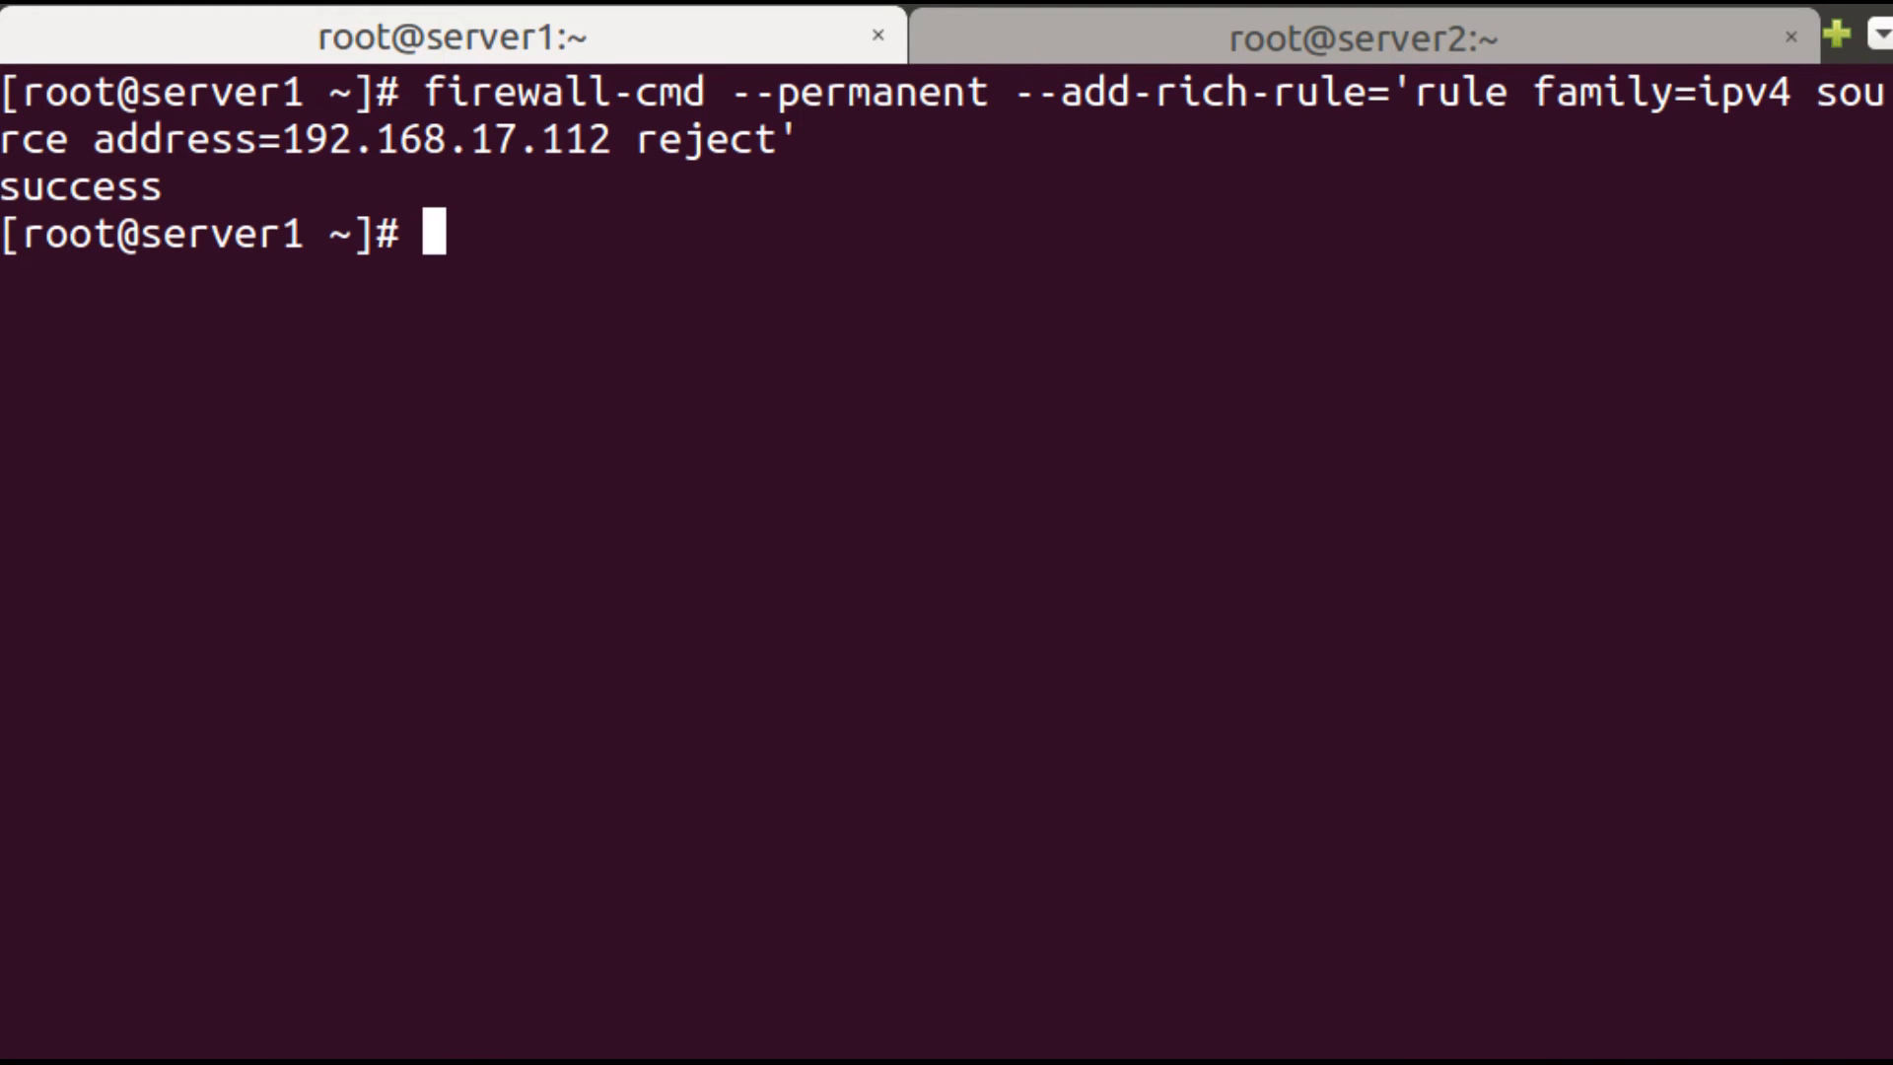
text(firw)
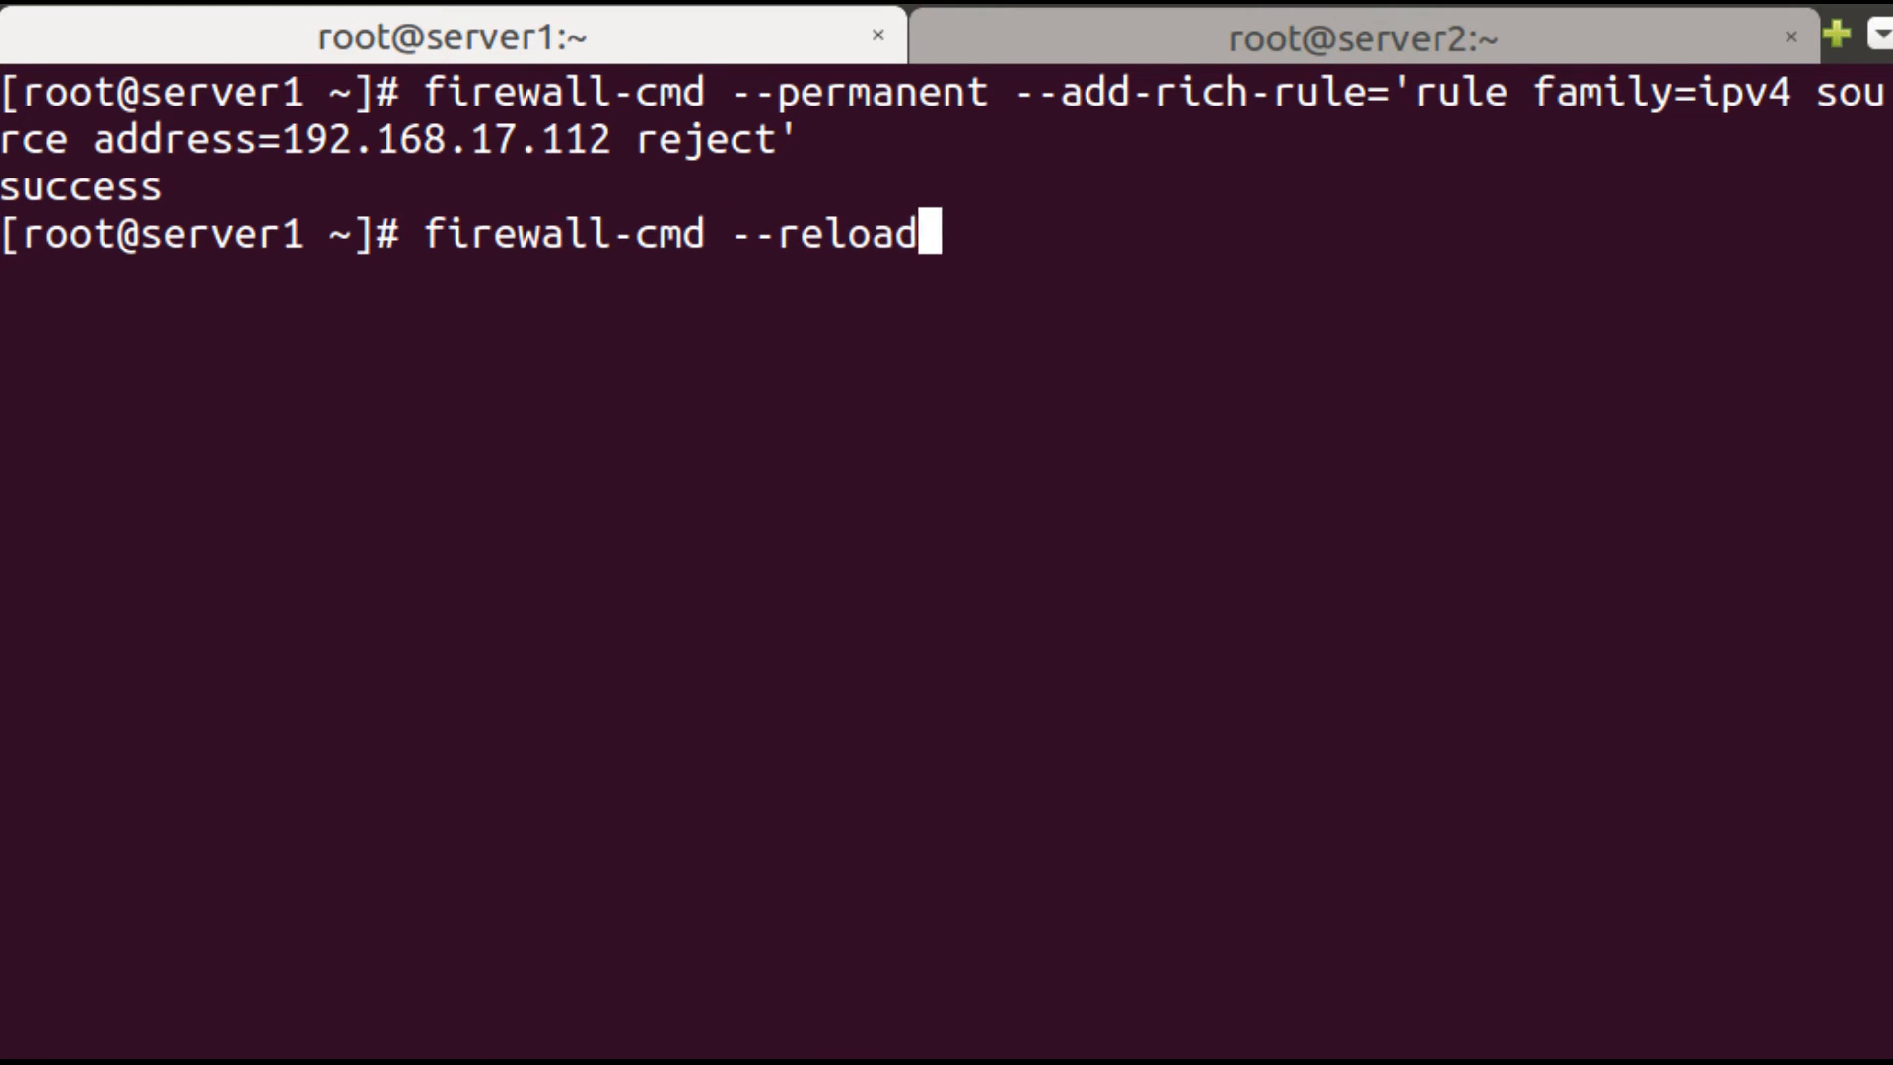
Reload the firewall and run firewall-cmd --list-all to show the active reject rich rule.
key(Return)
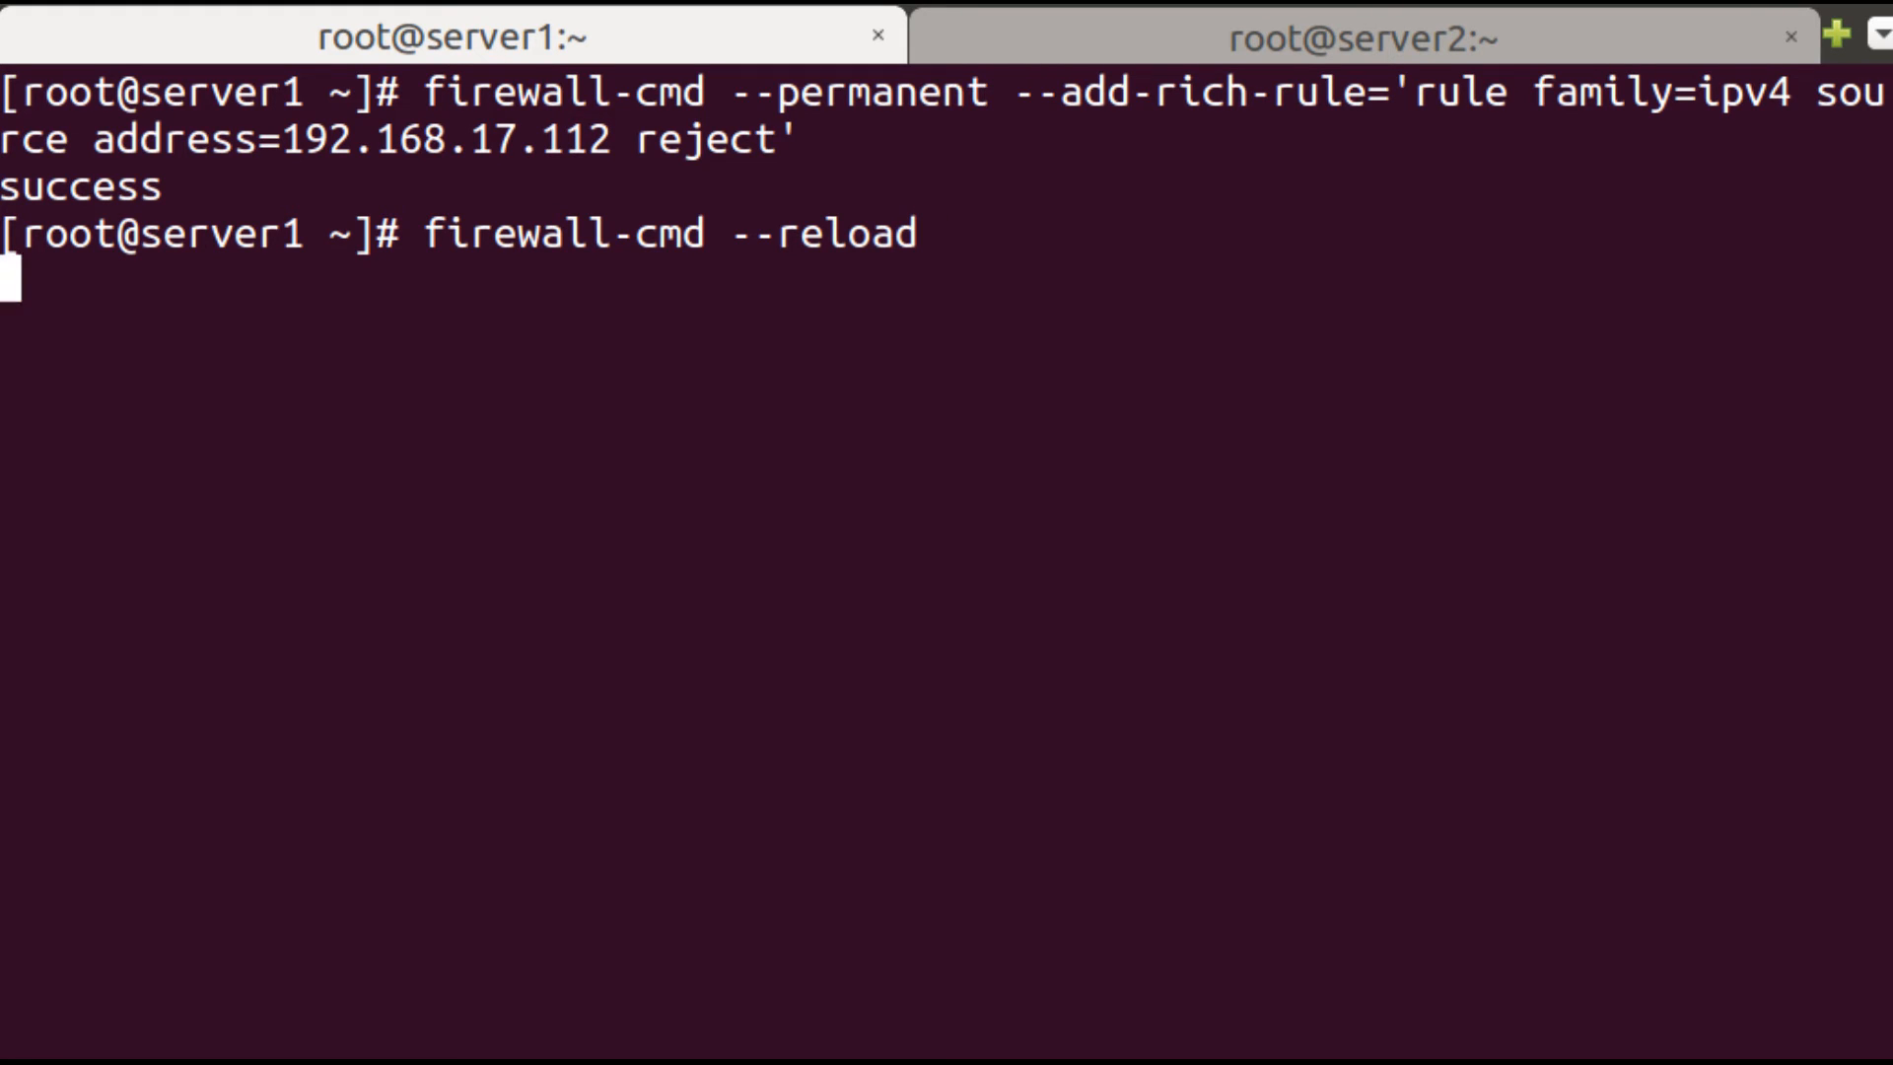
text(fg)
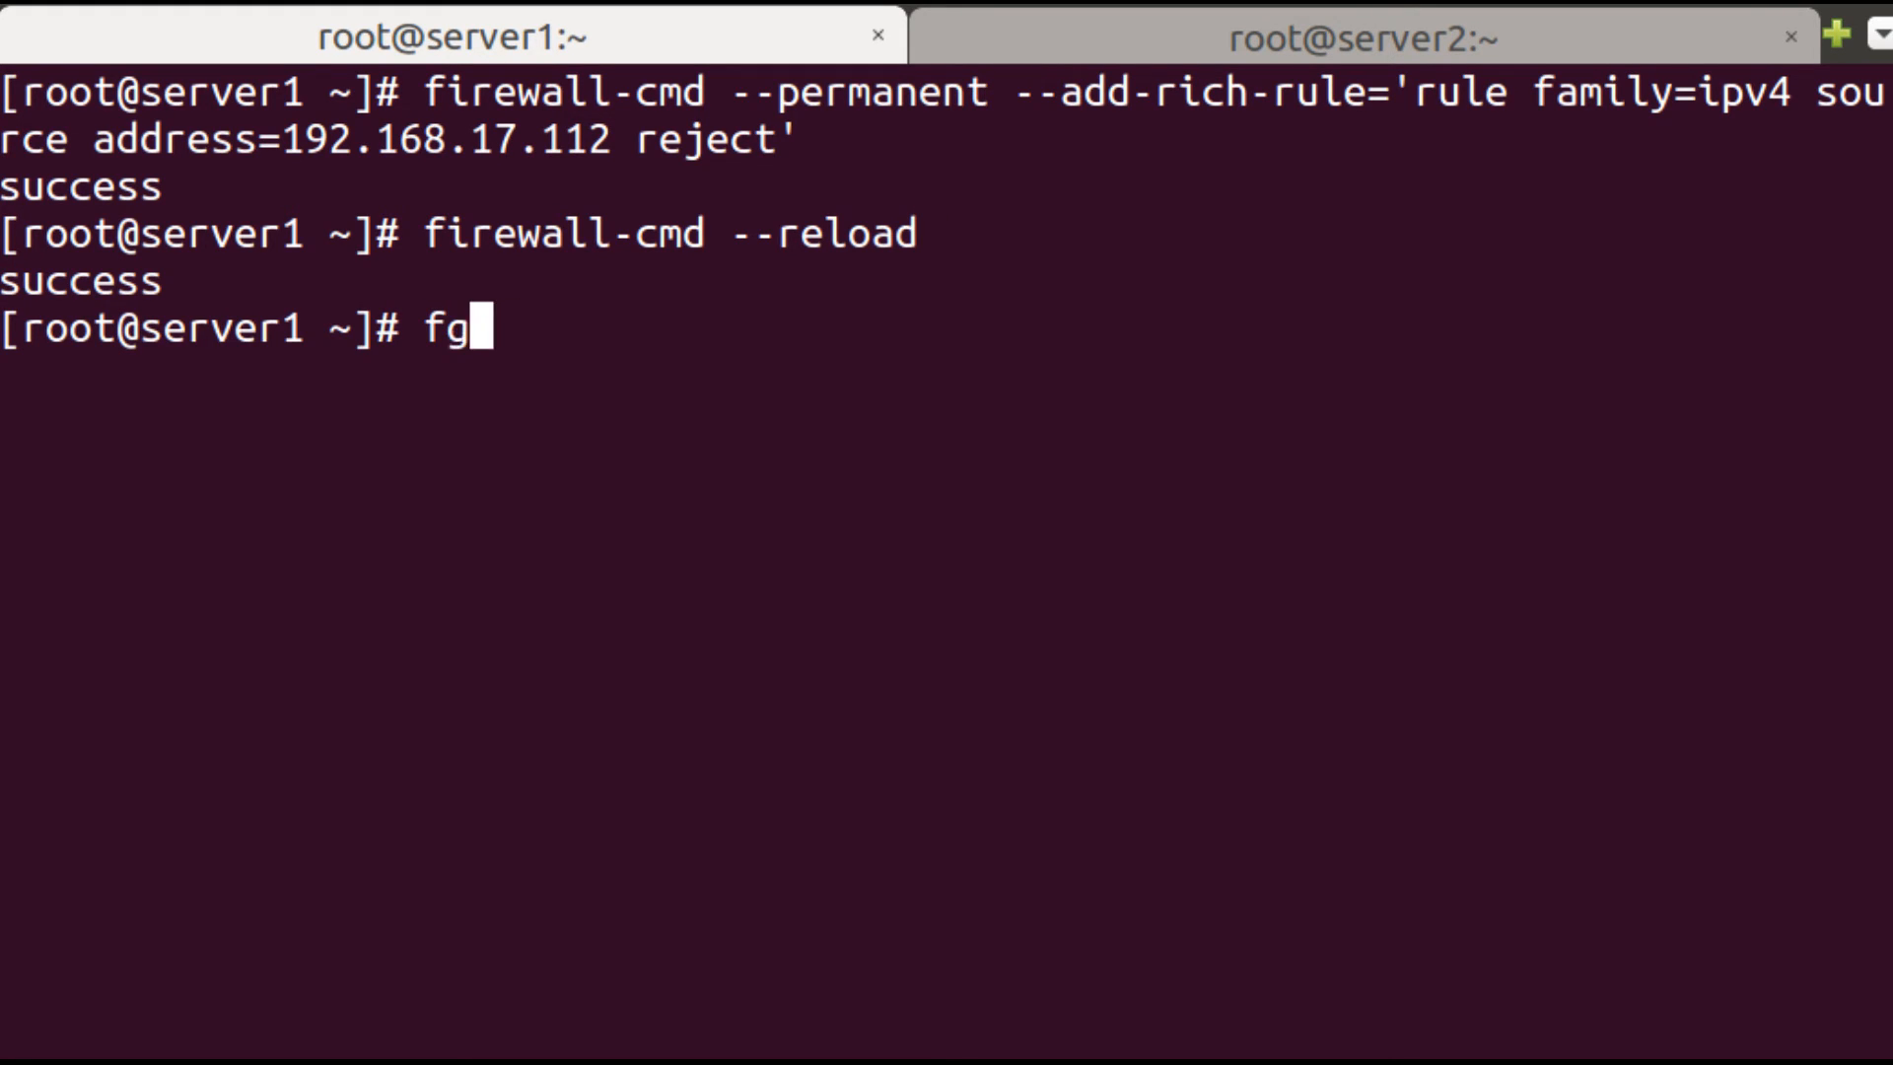
text(irewall-)
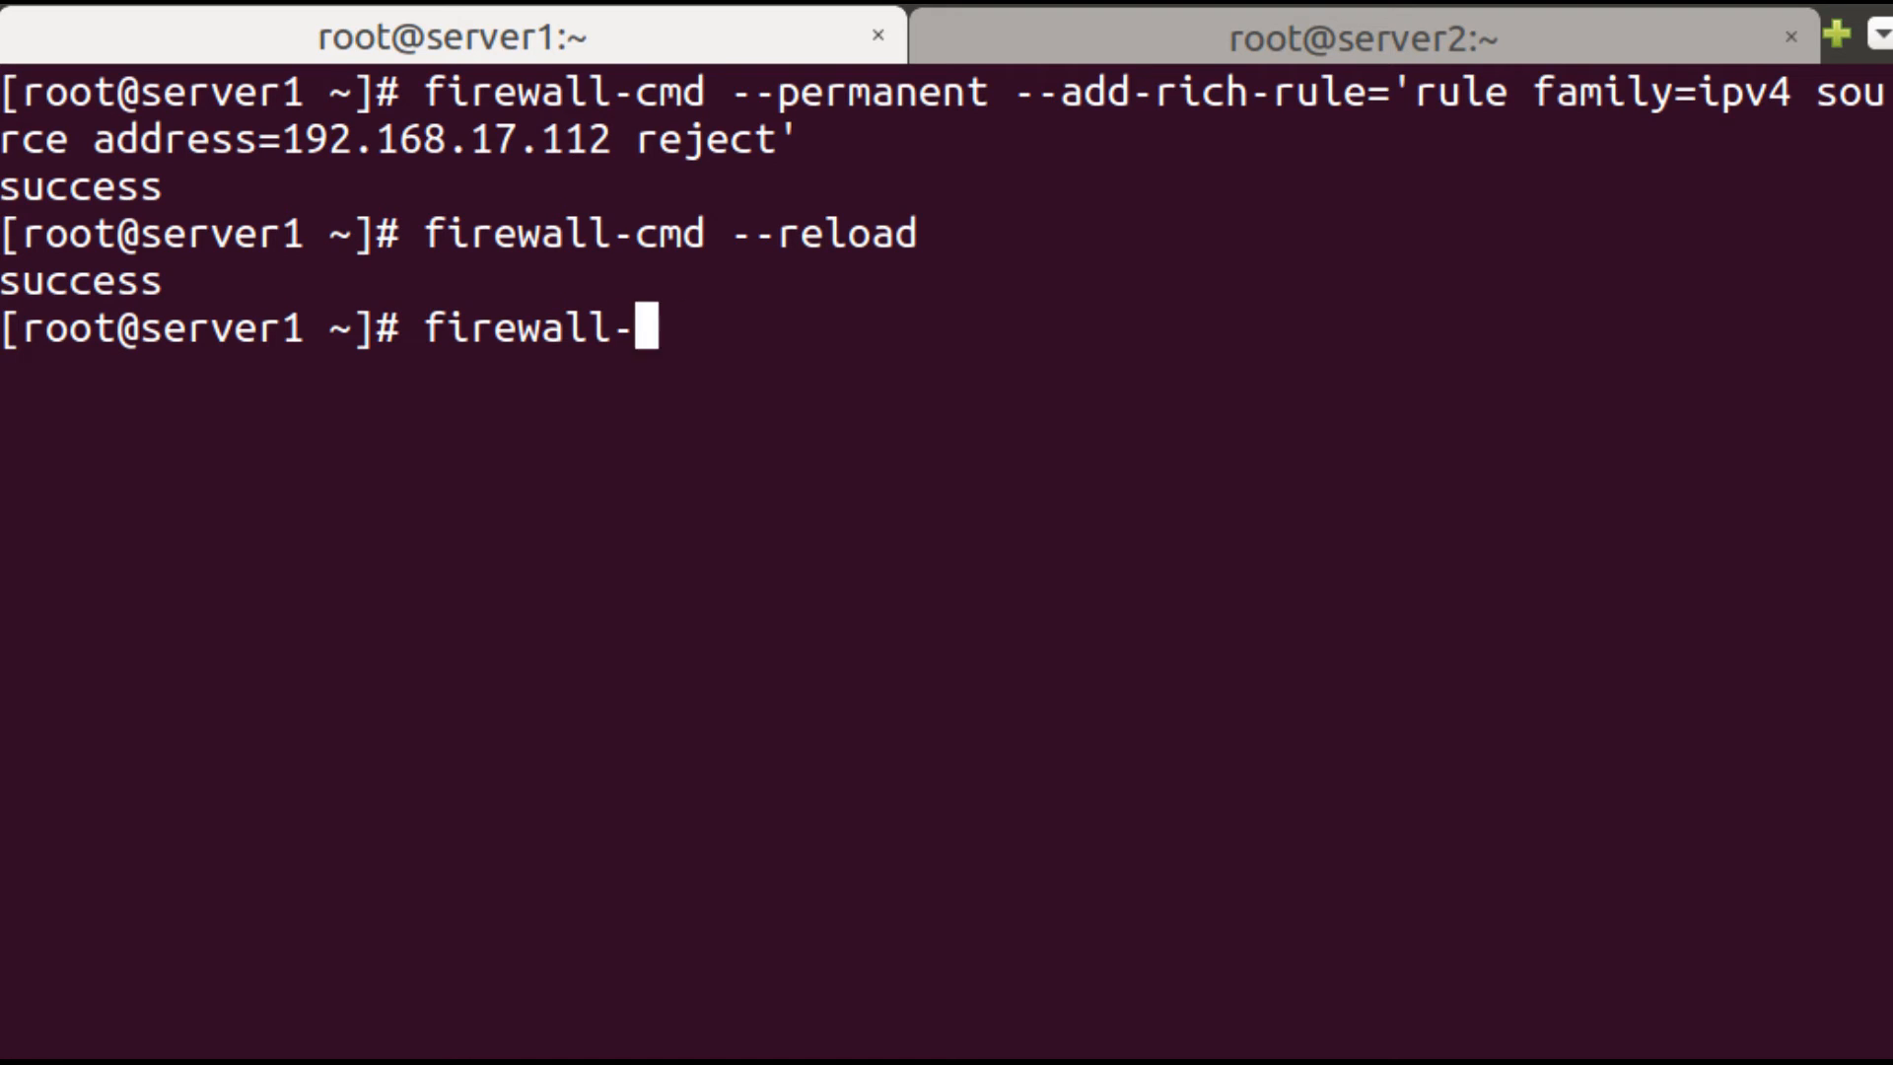
text(cmd --list-all)
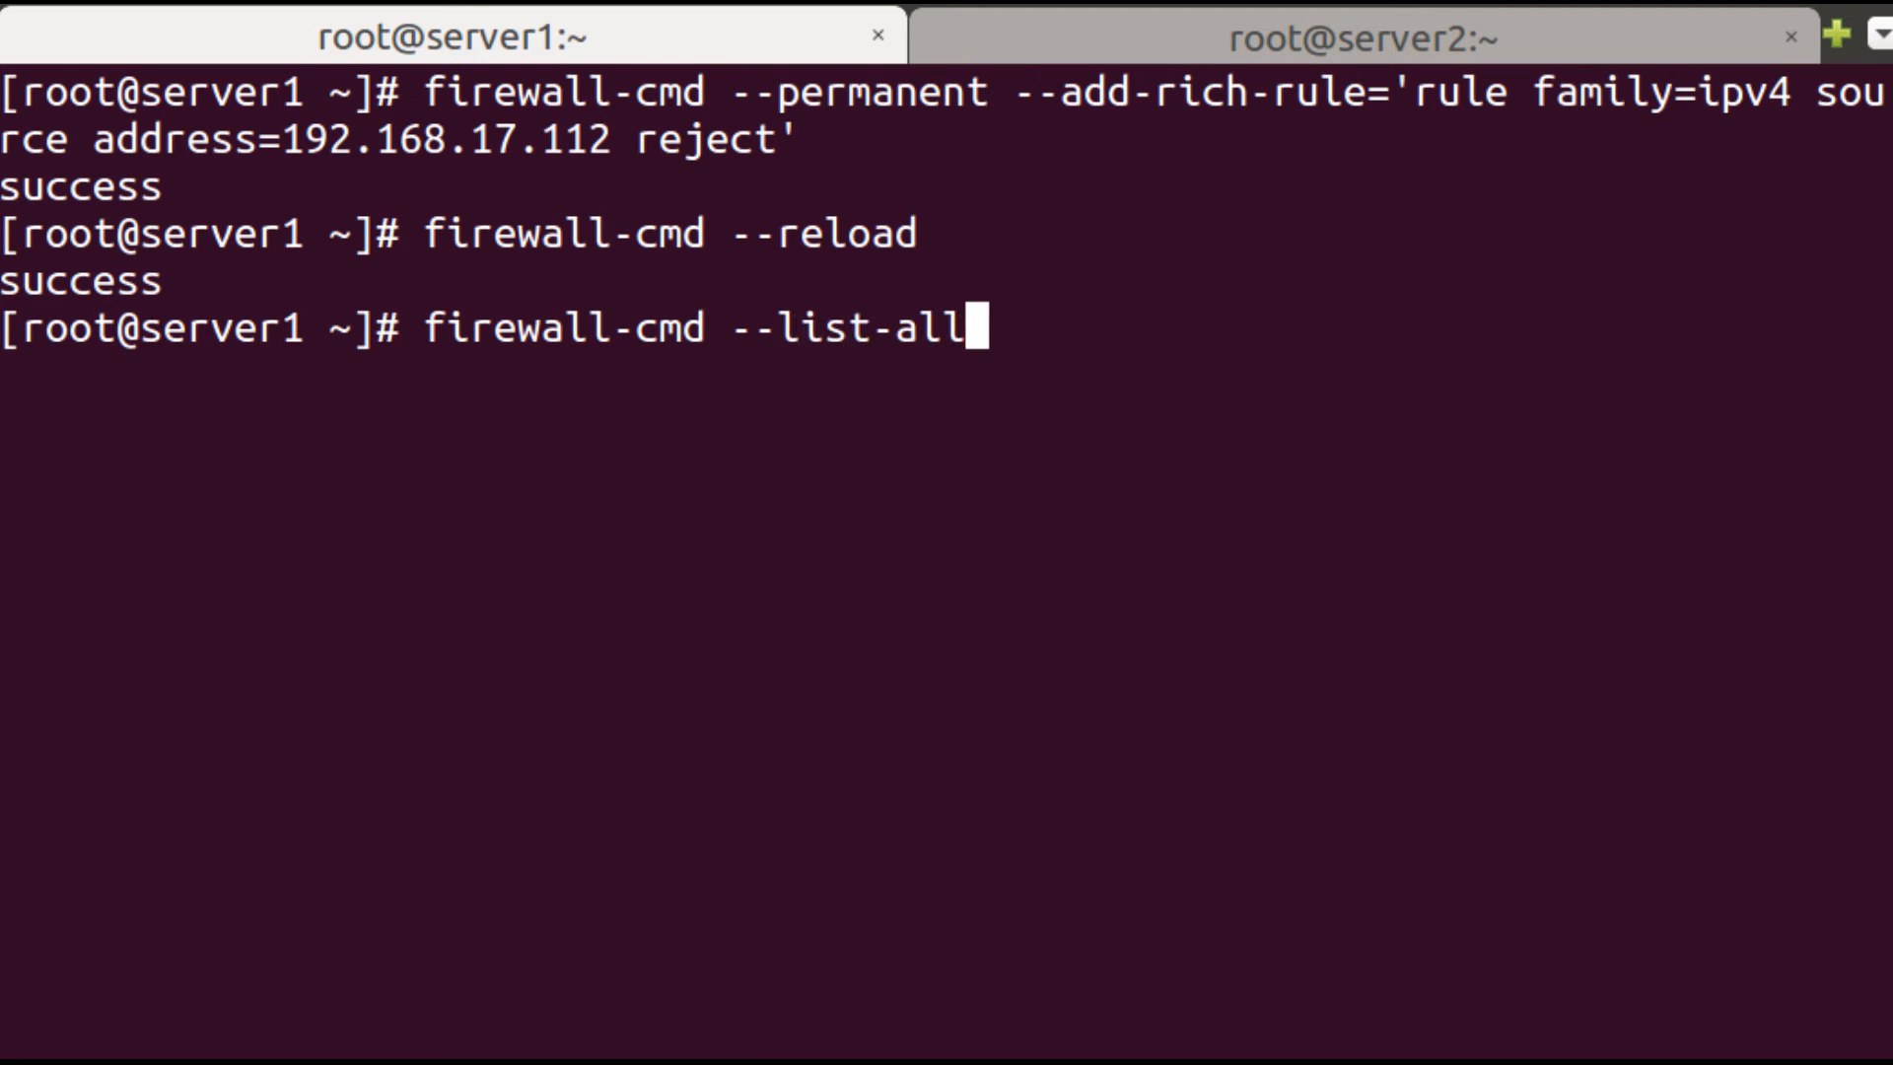
key(Return)
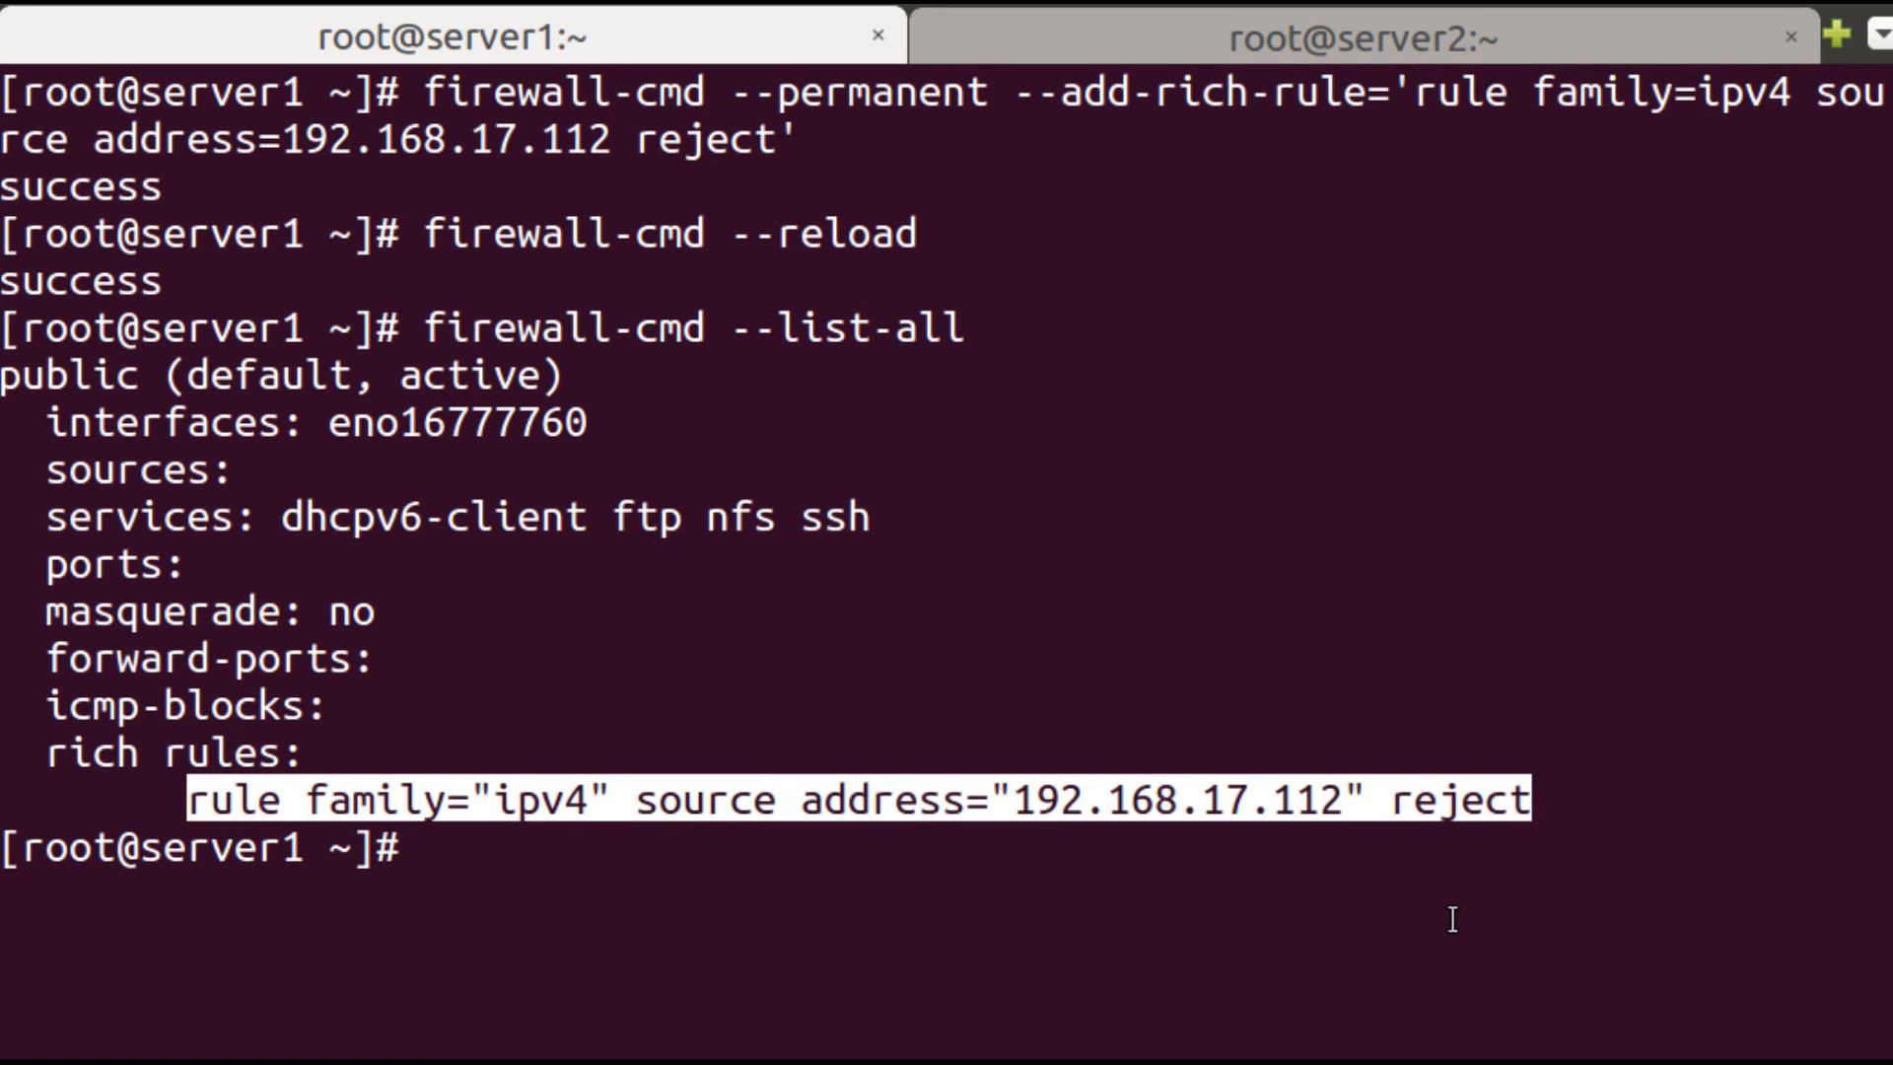
From server2 ping 192.168.17.111, watch it fail as unreachable, then return to server1.
click(1360, 35)
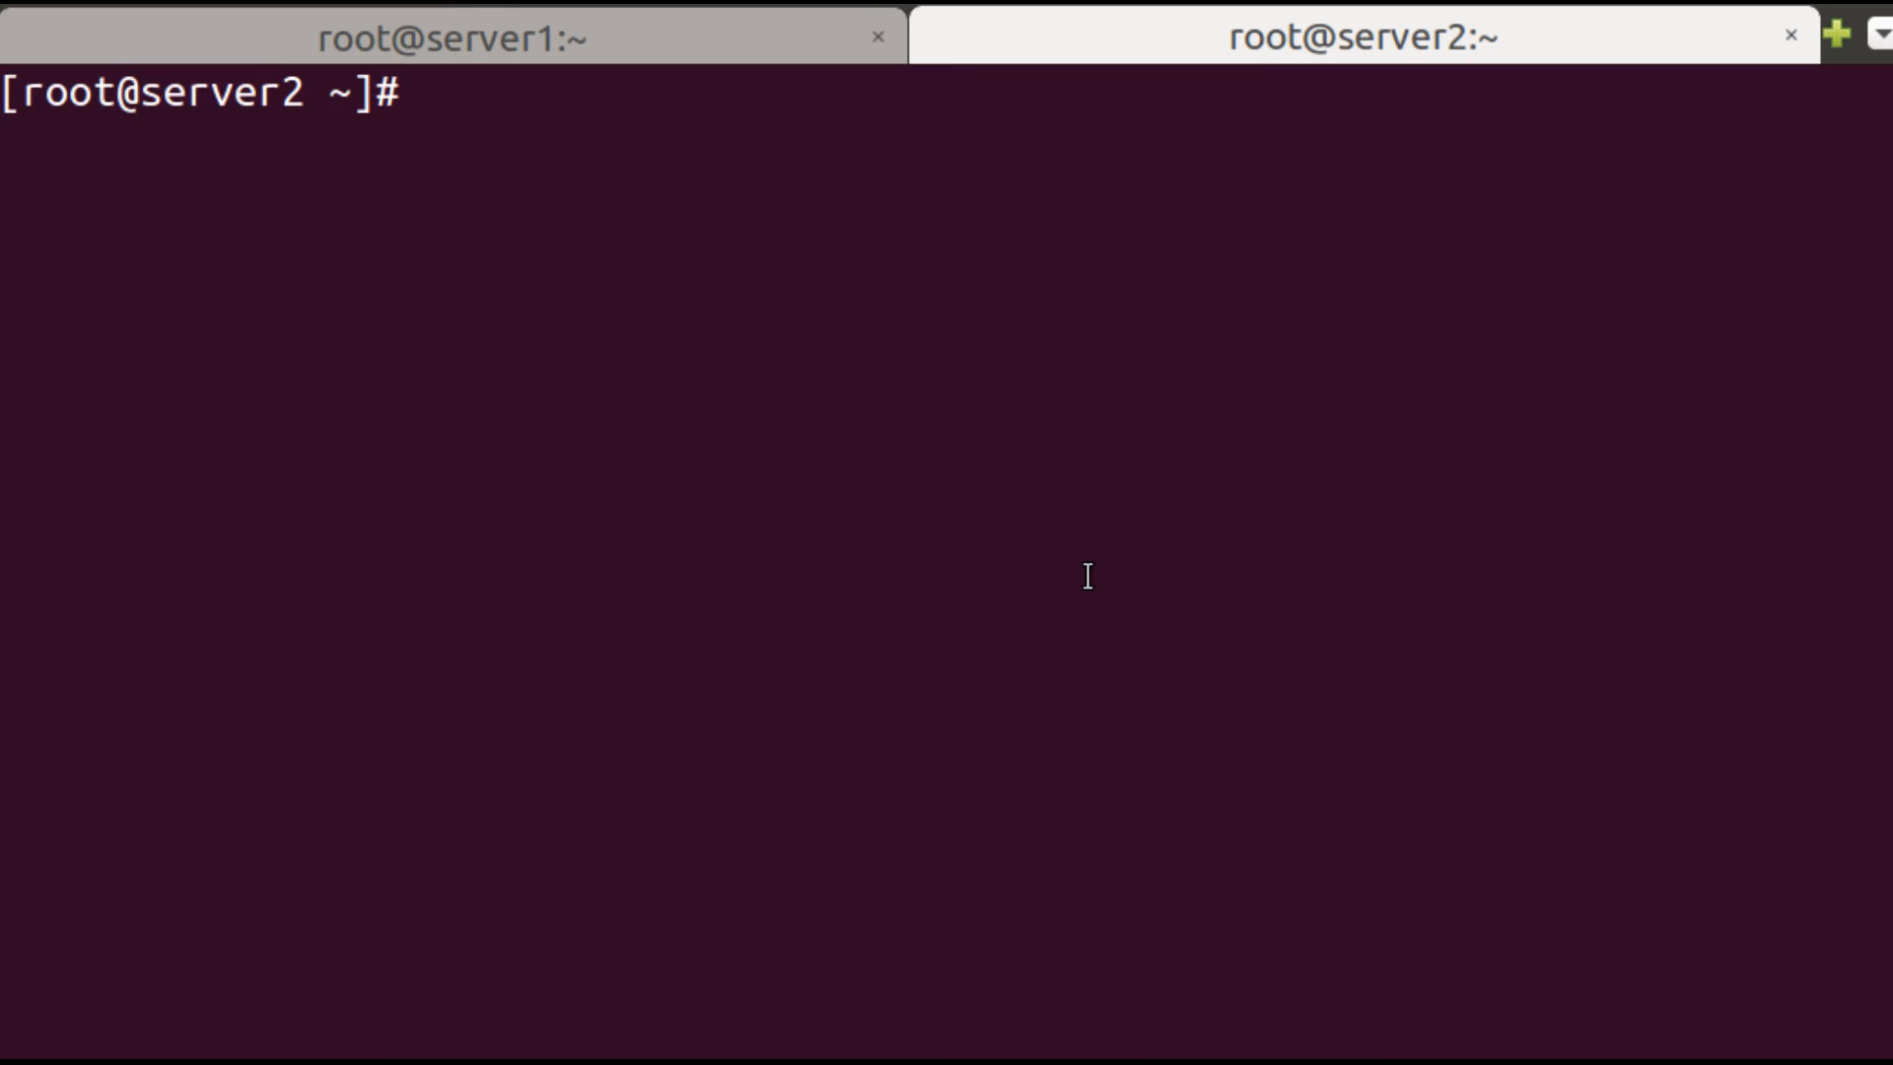
text(ping 19)
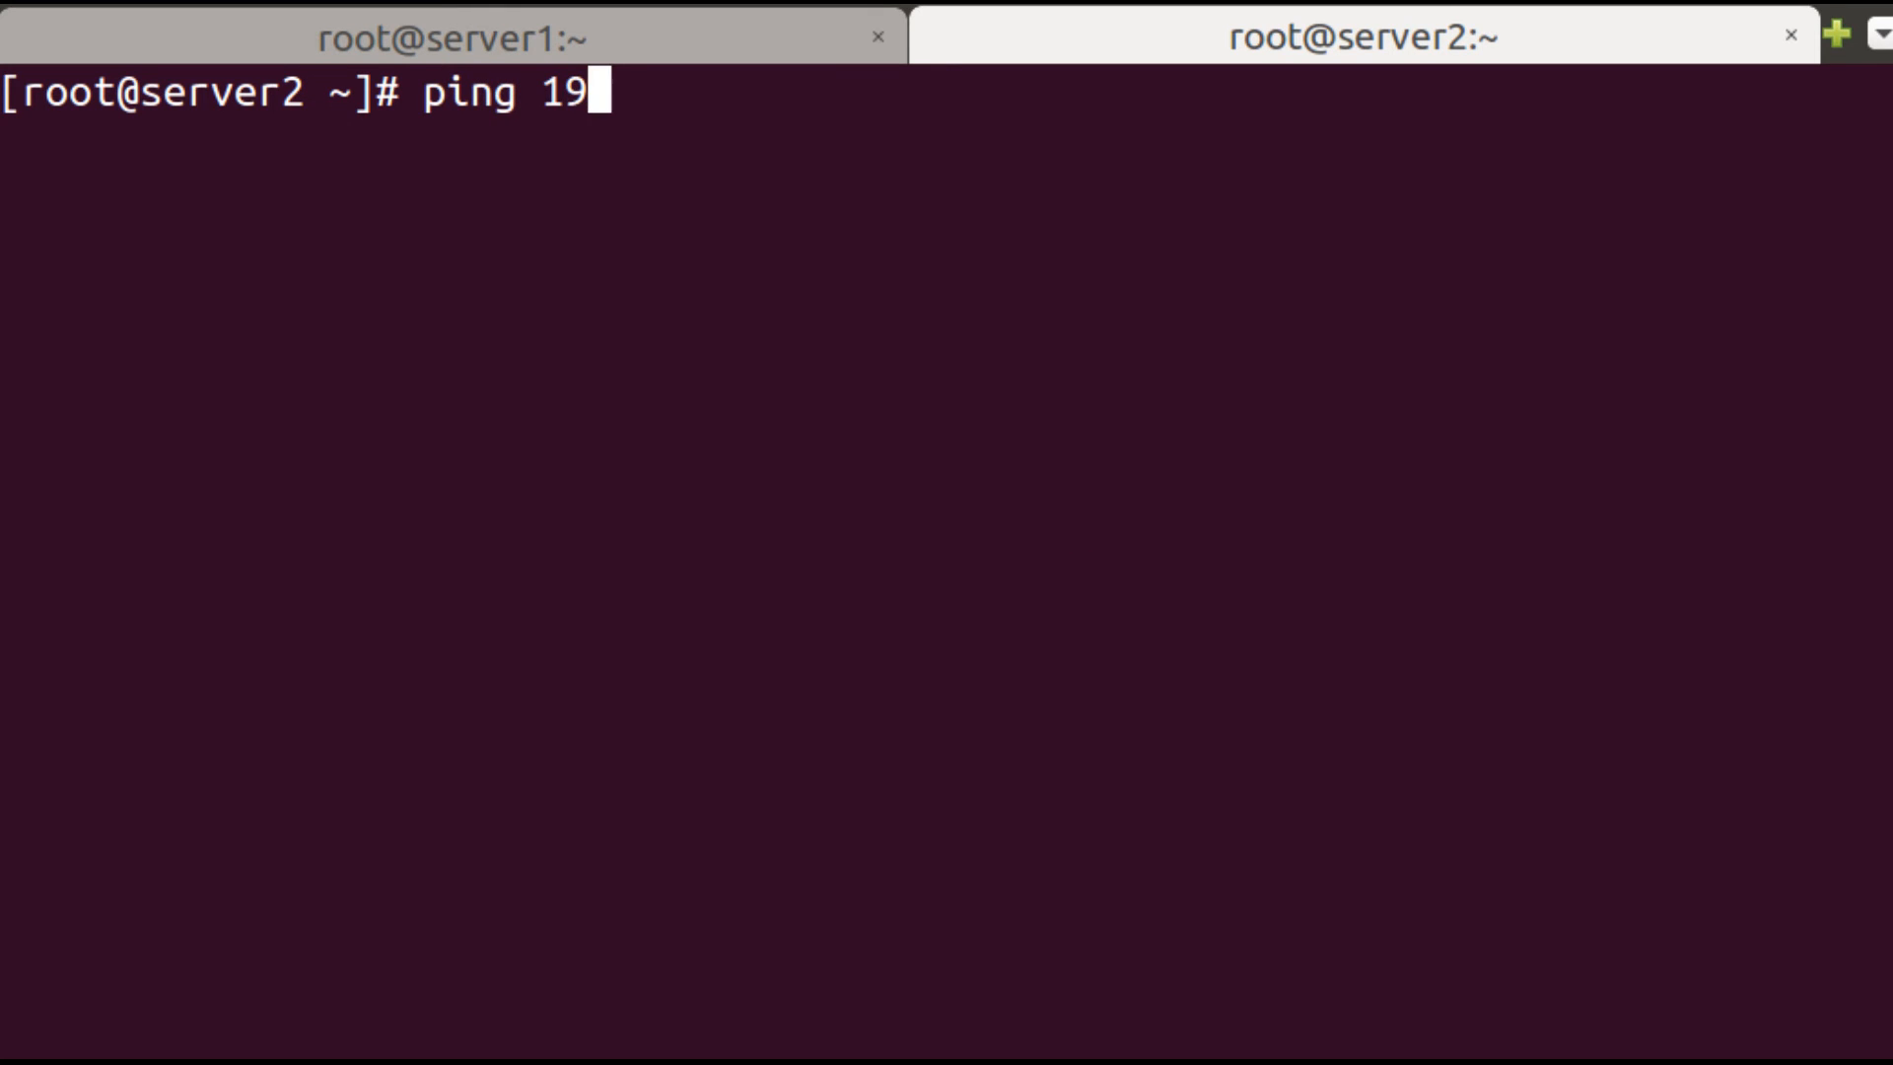
text(2.168.17.111)
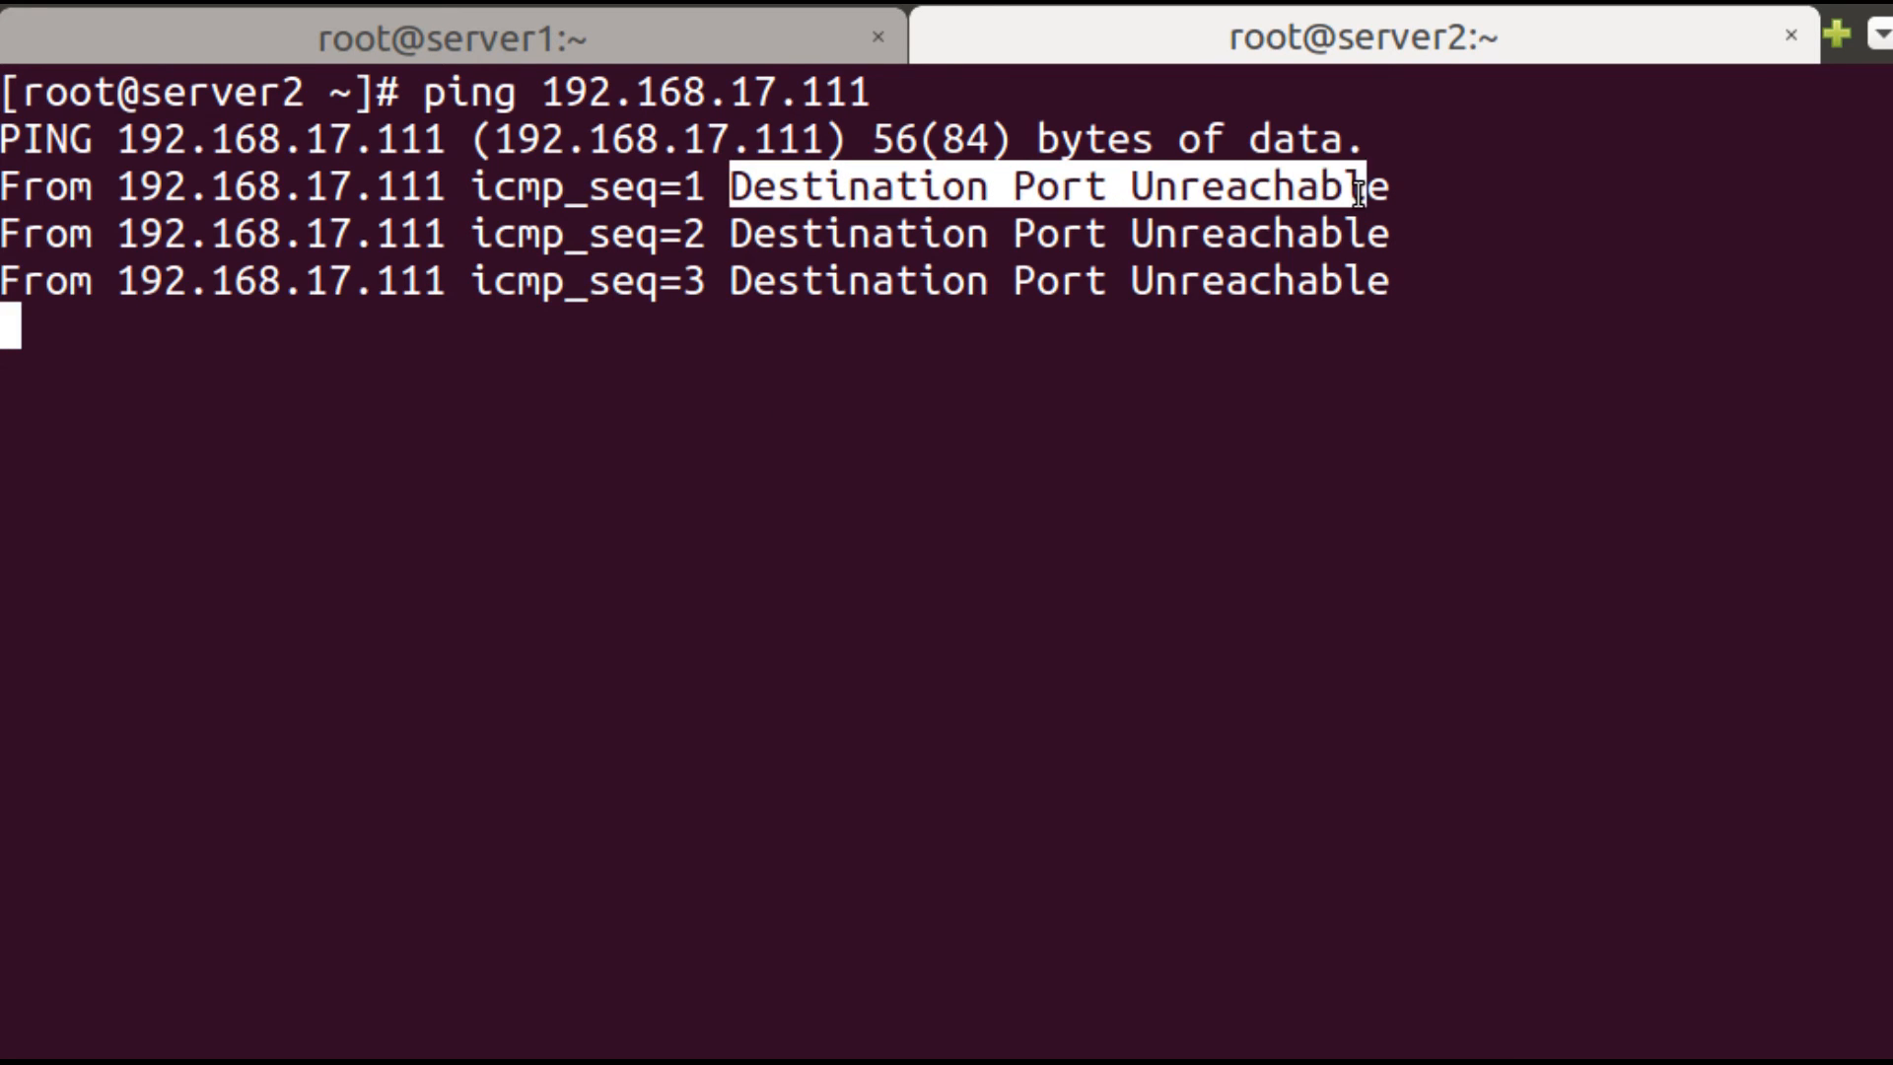
key(ctrl+c)
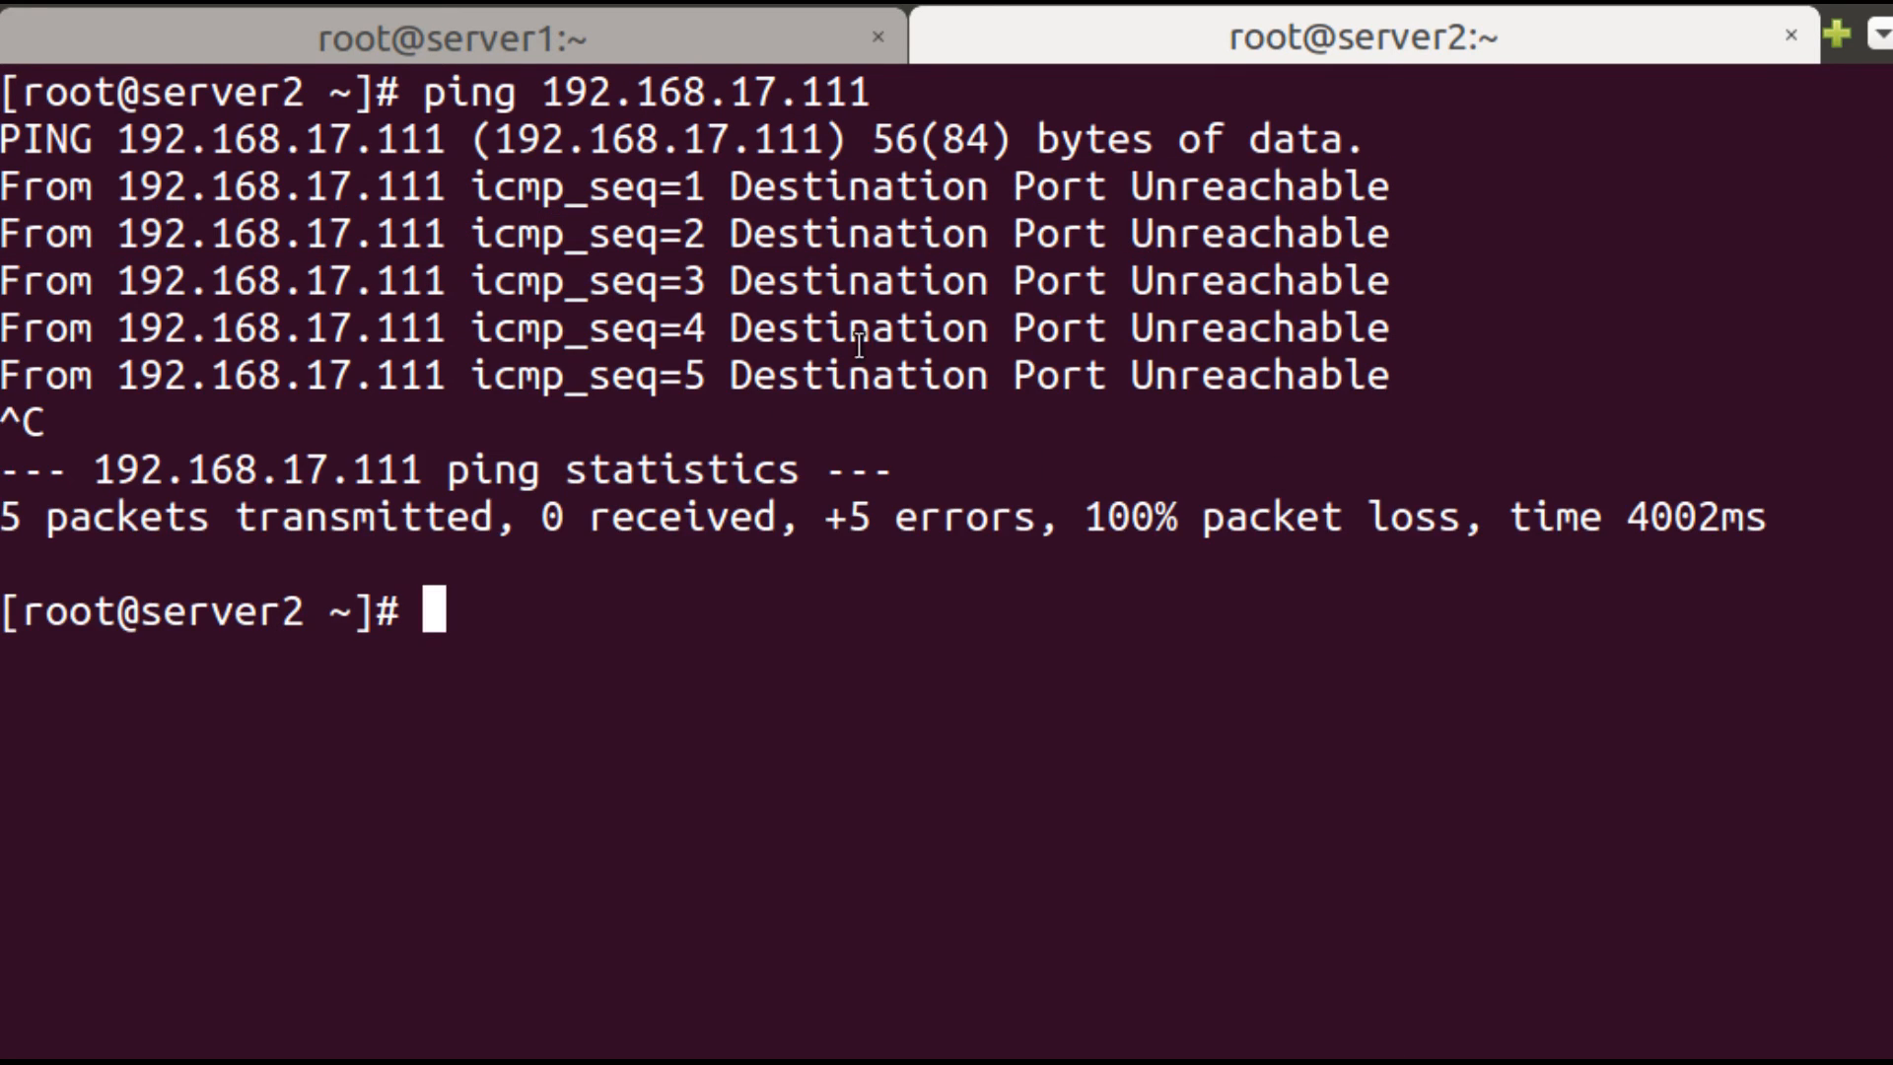
click(448, 36)
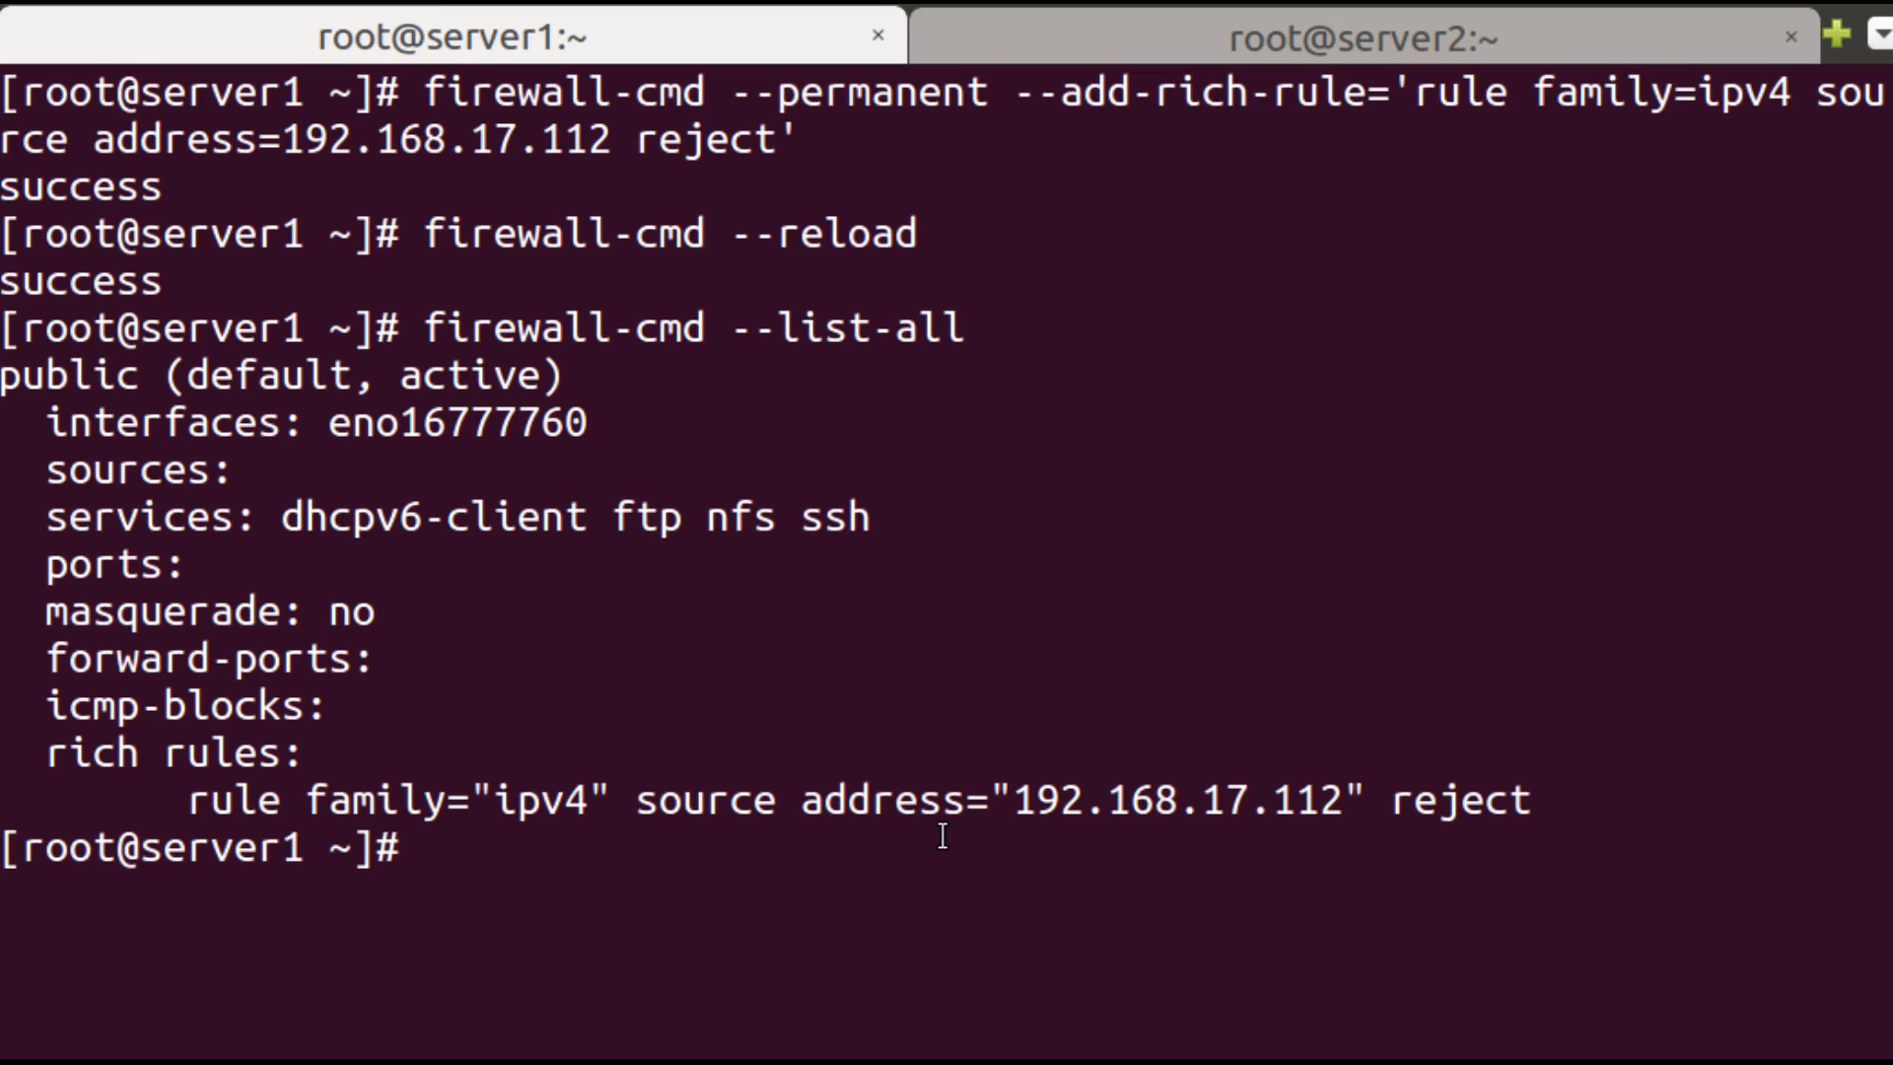
mouse_move(887, 876)
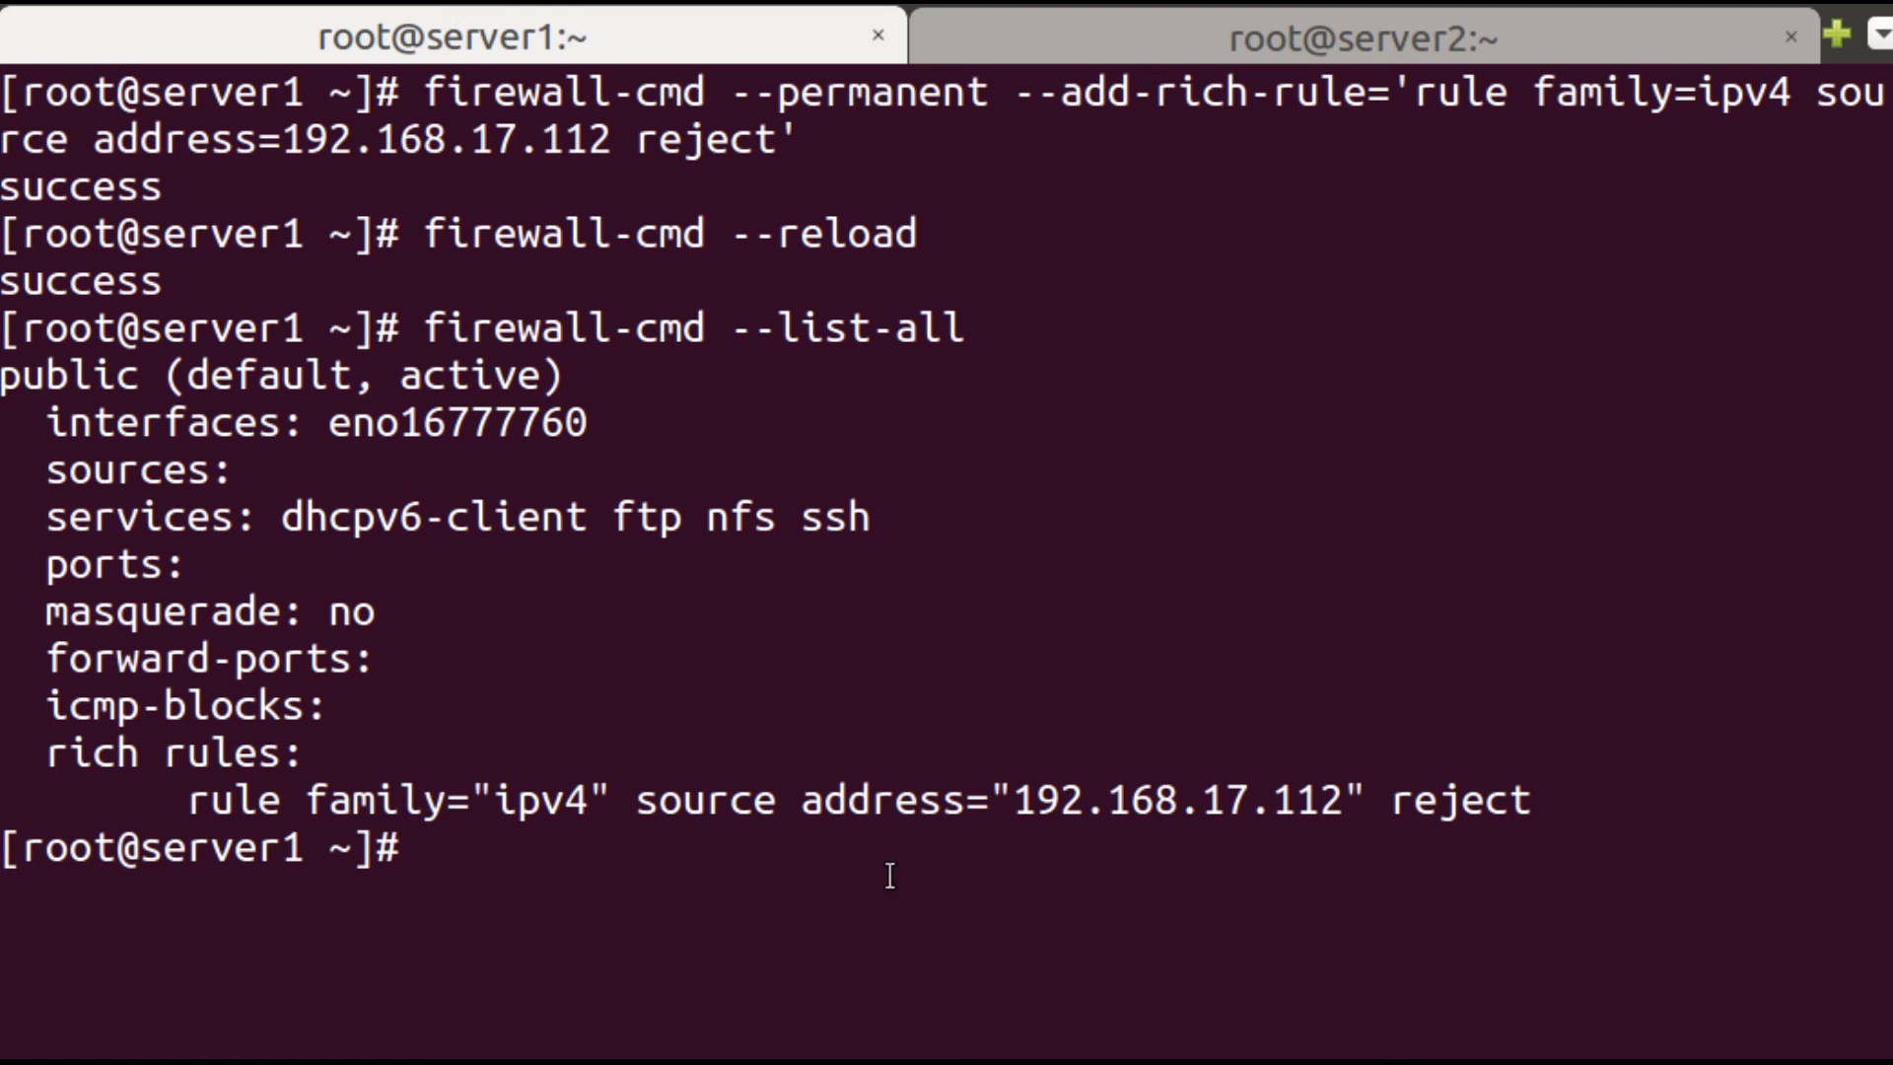
Run firewall-cmd --permanent --remove-rich-rule for ipv4 source 192.168.17.112 reject.
text(firew)
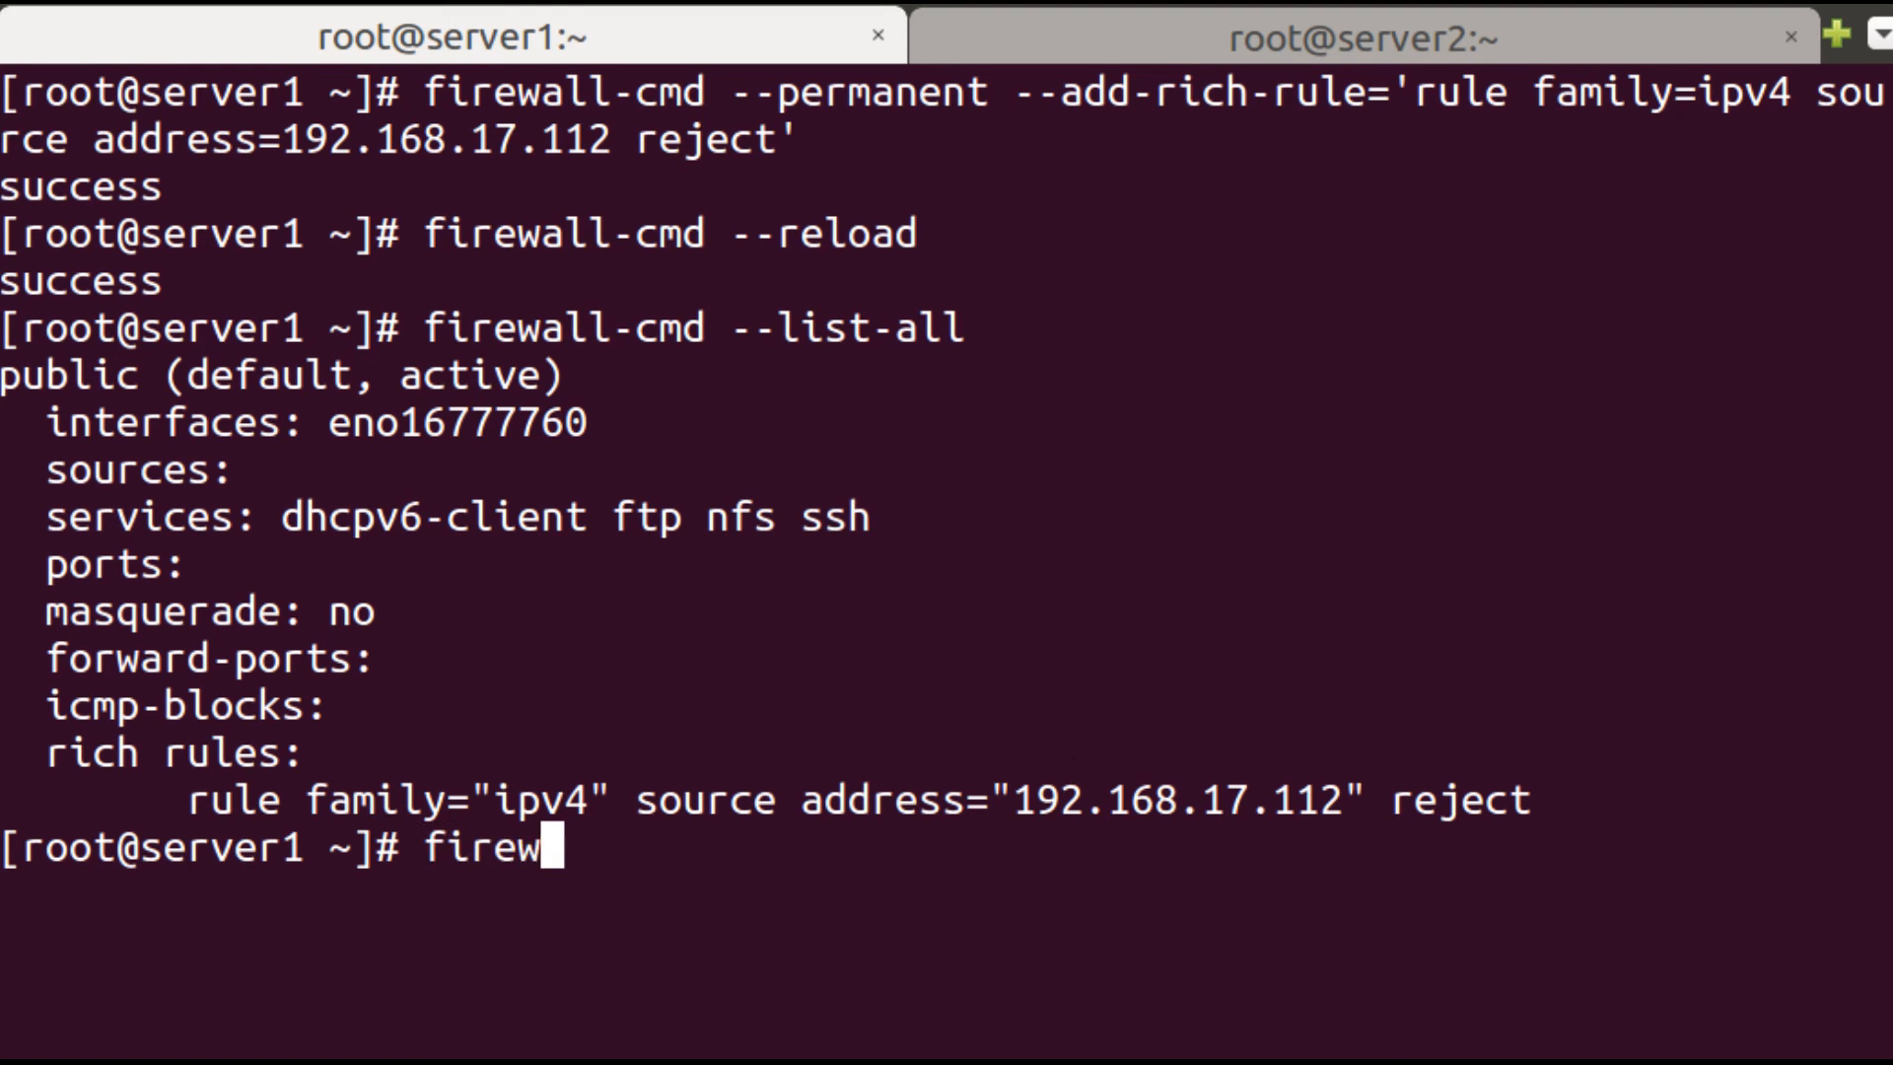
text(all-cmd -)
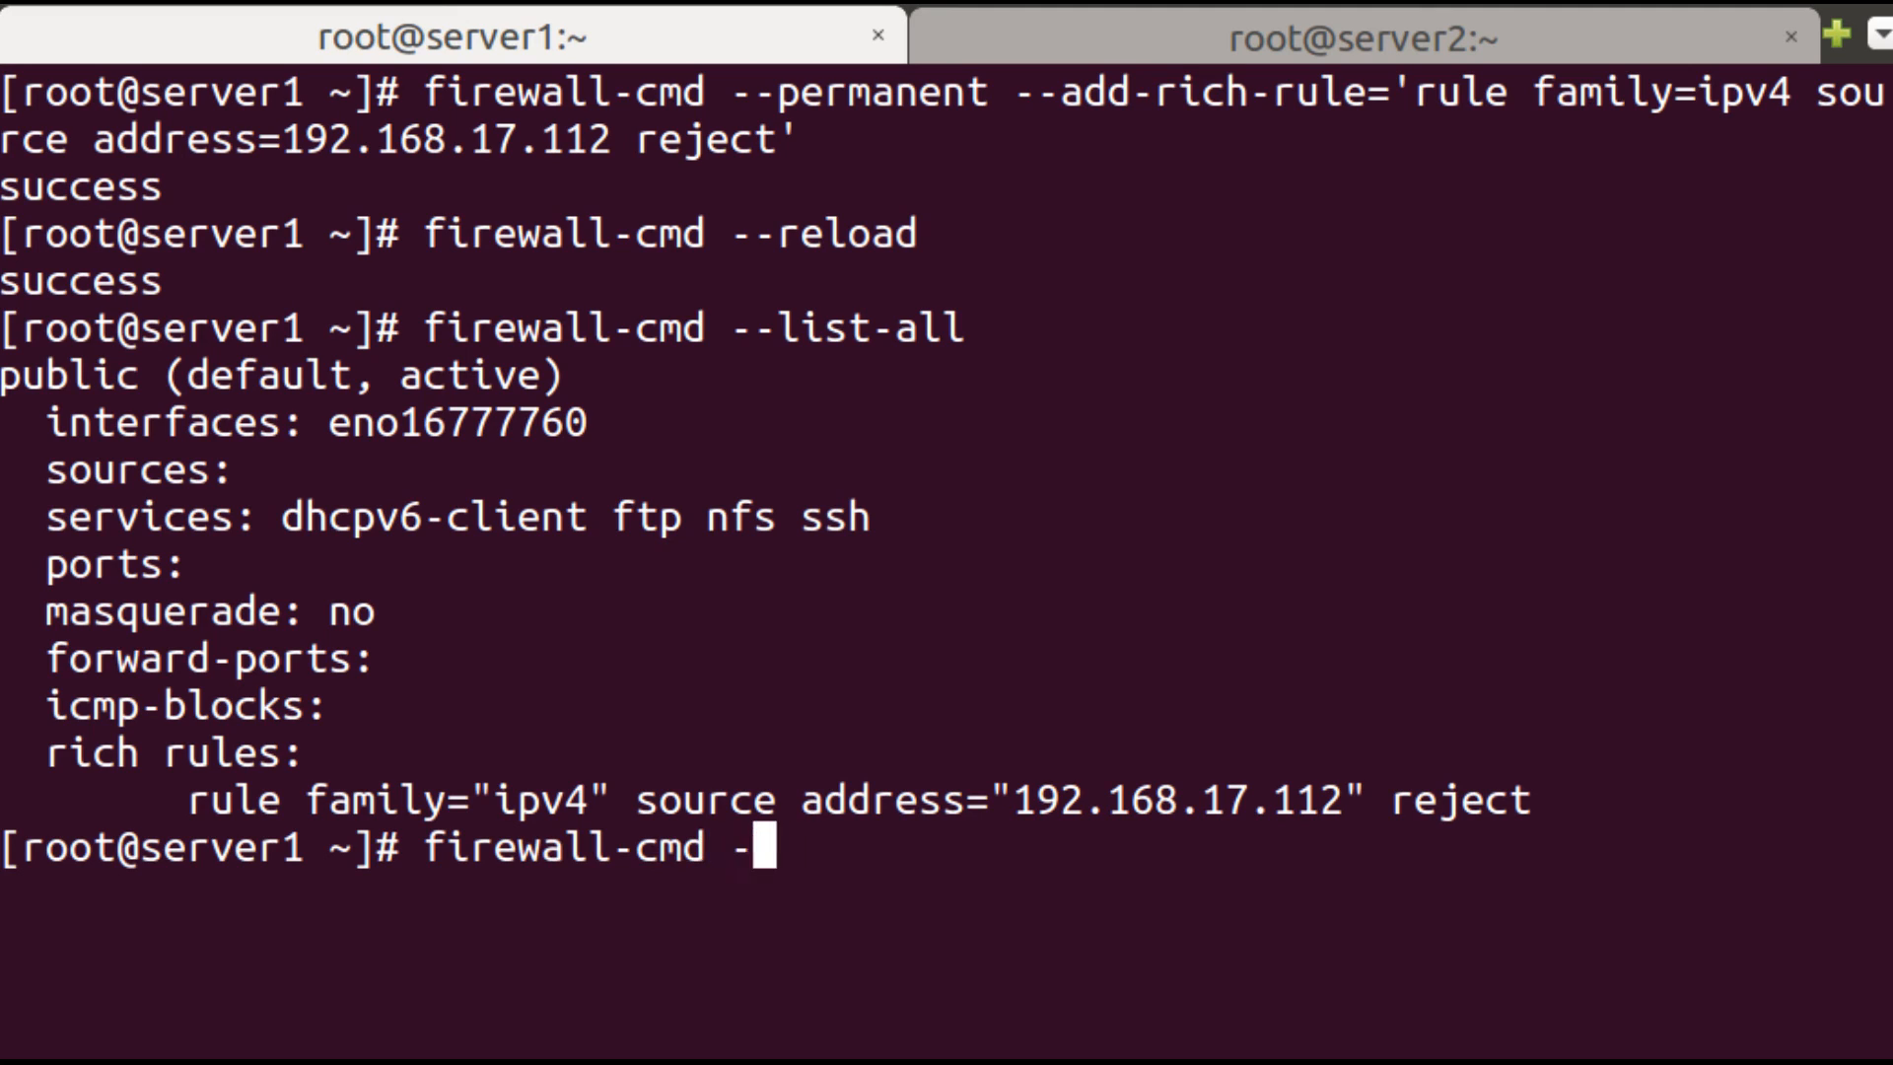
text(-permanent)
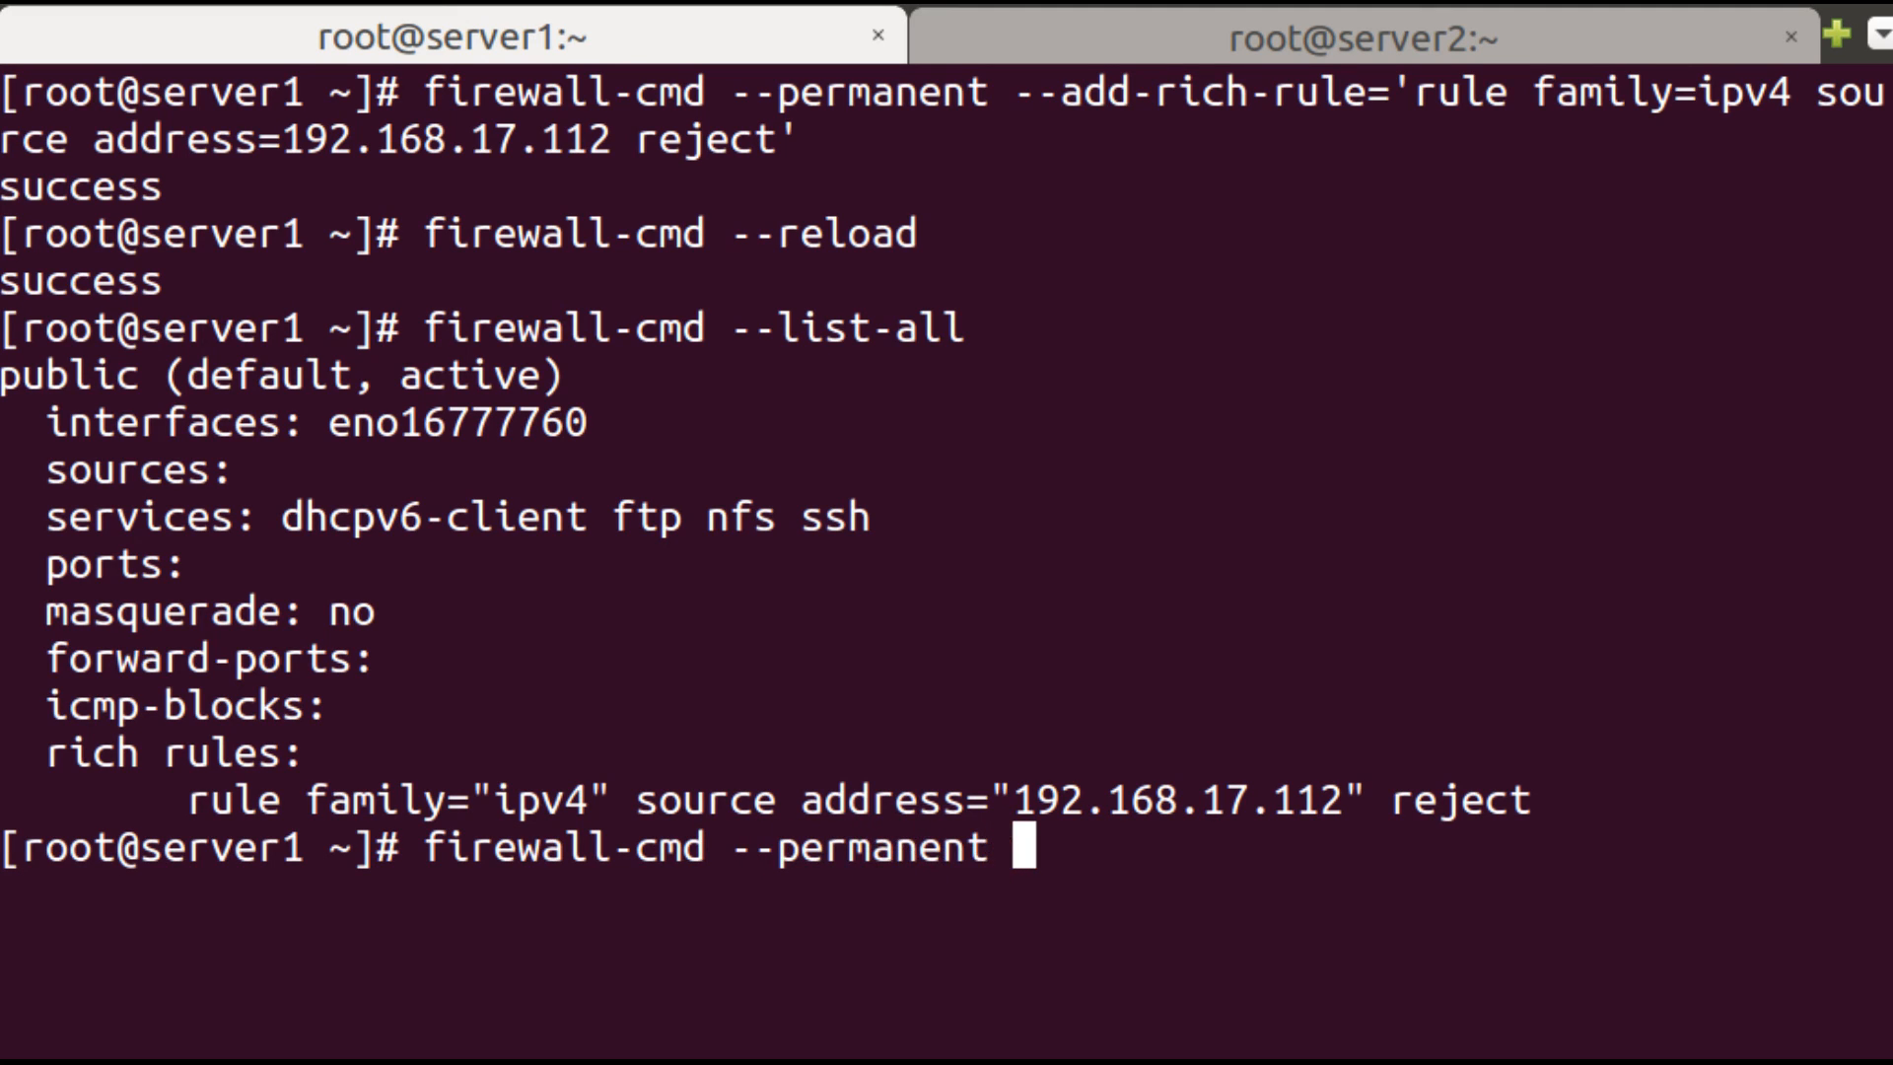
text(--remo)
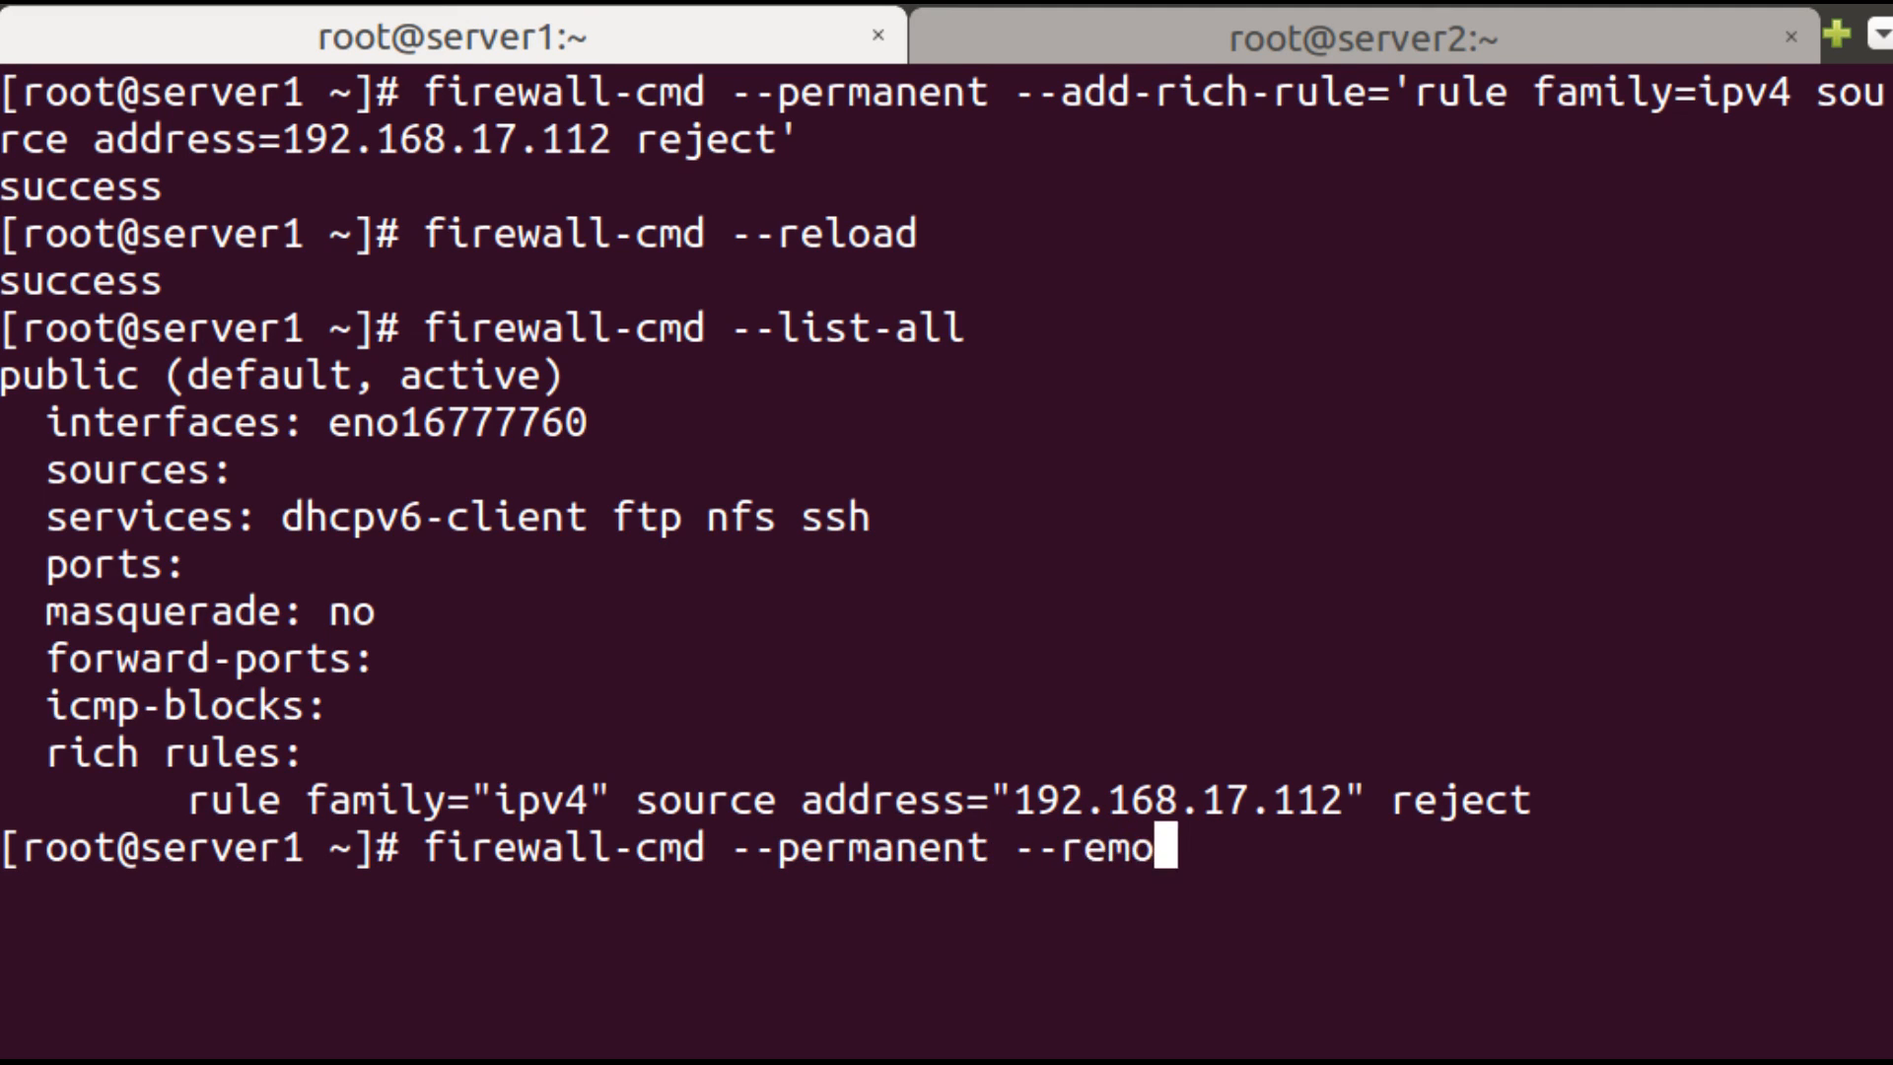
text(ve-rich)
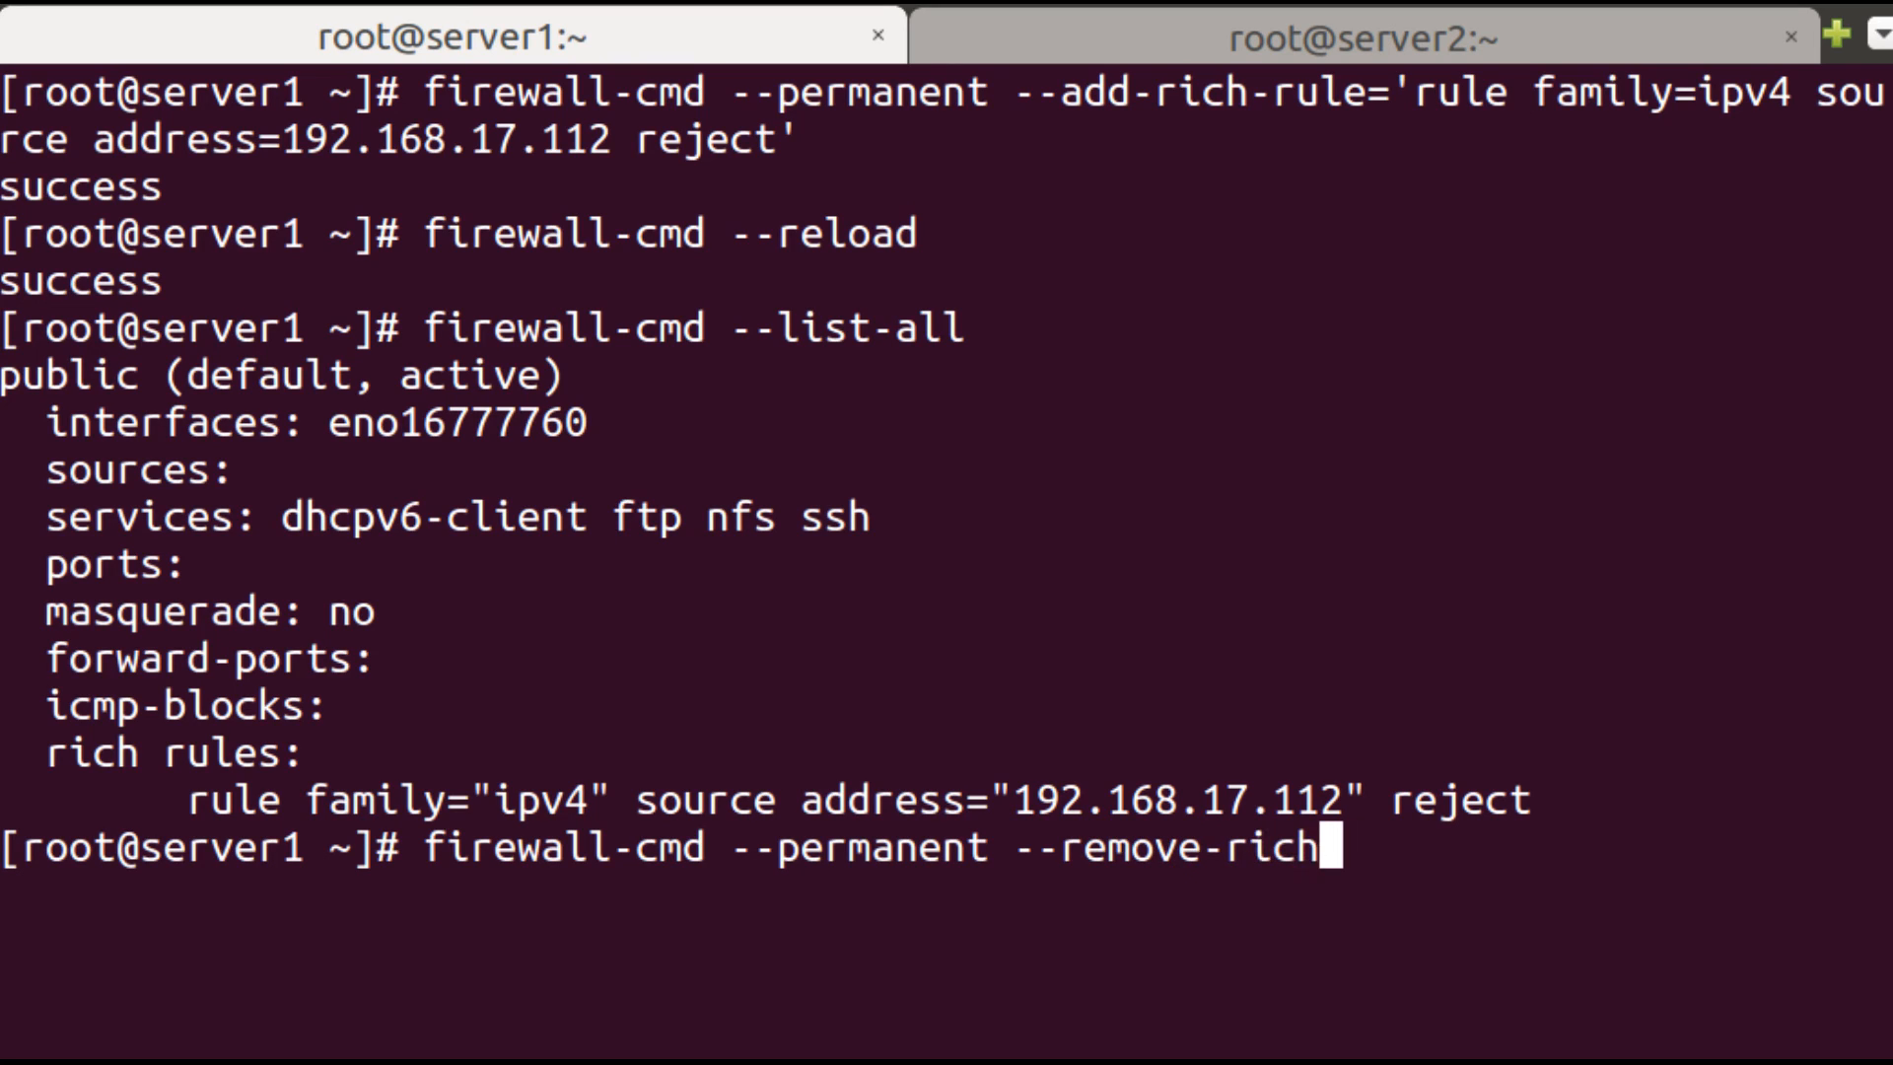
text(-rule=)
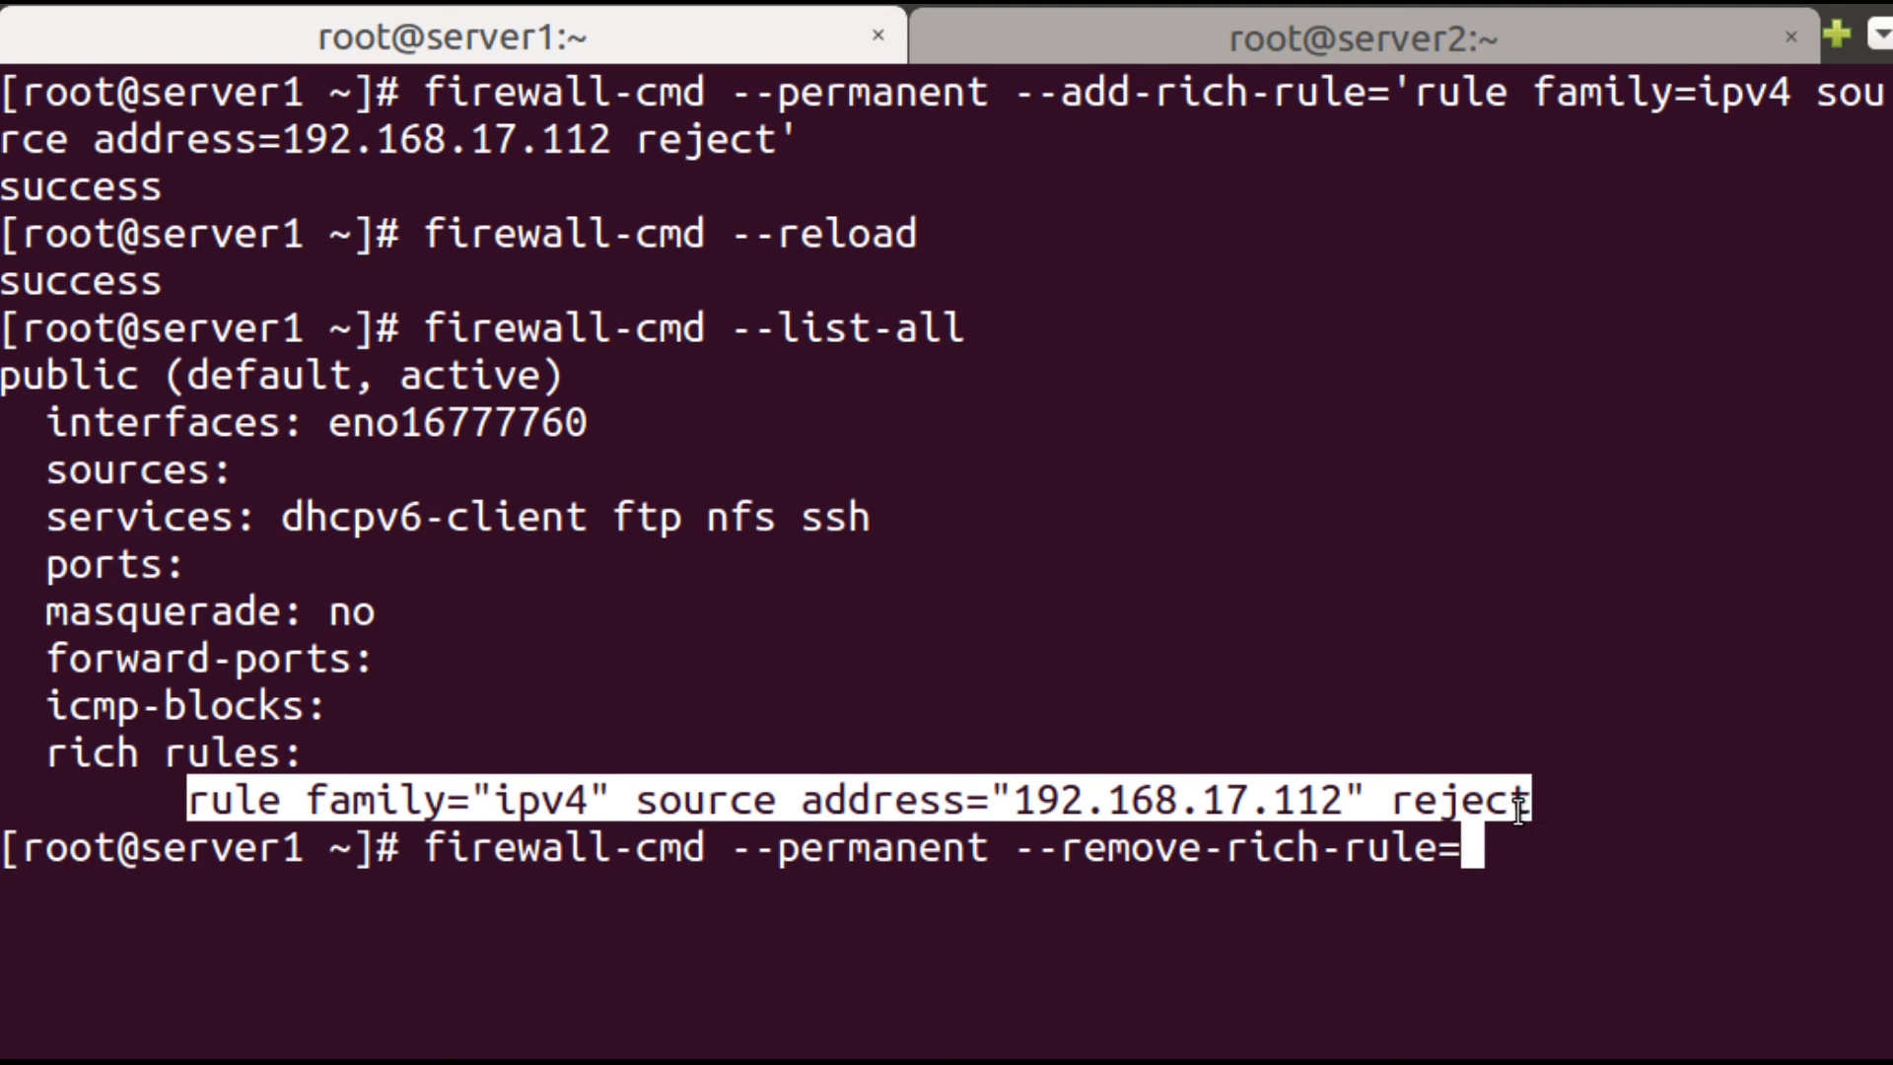
text('')
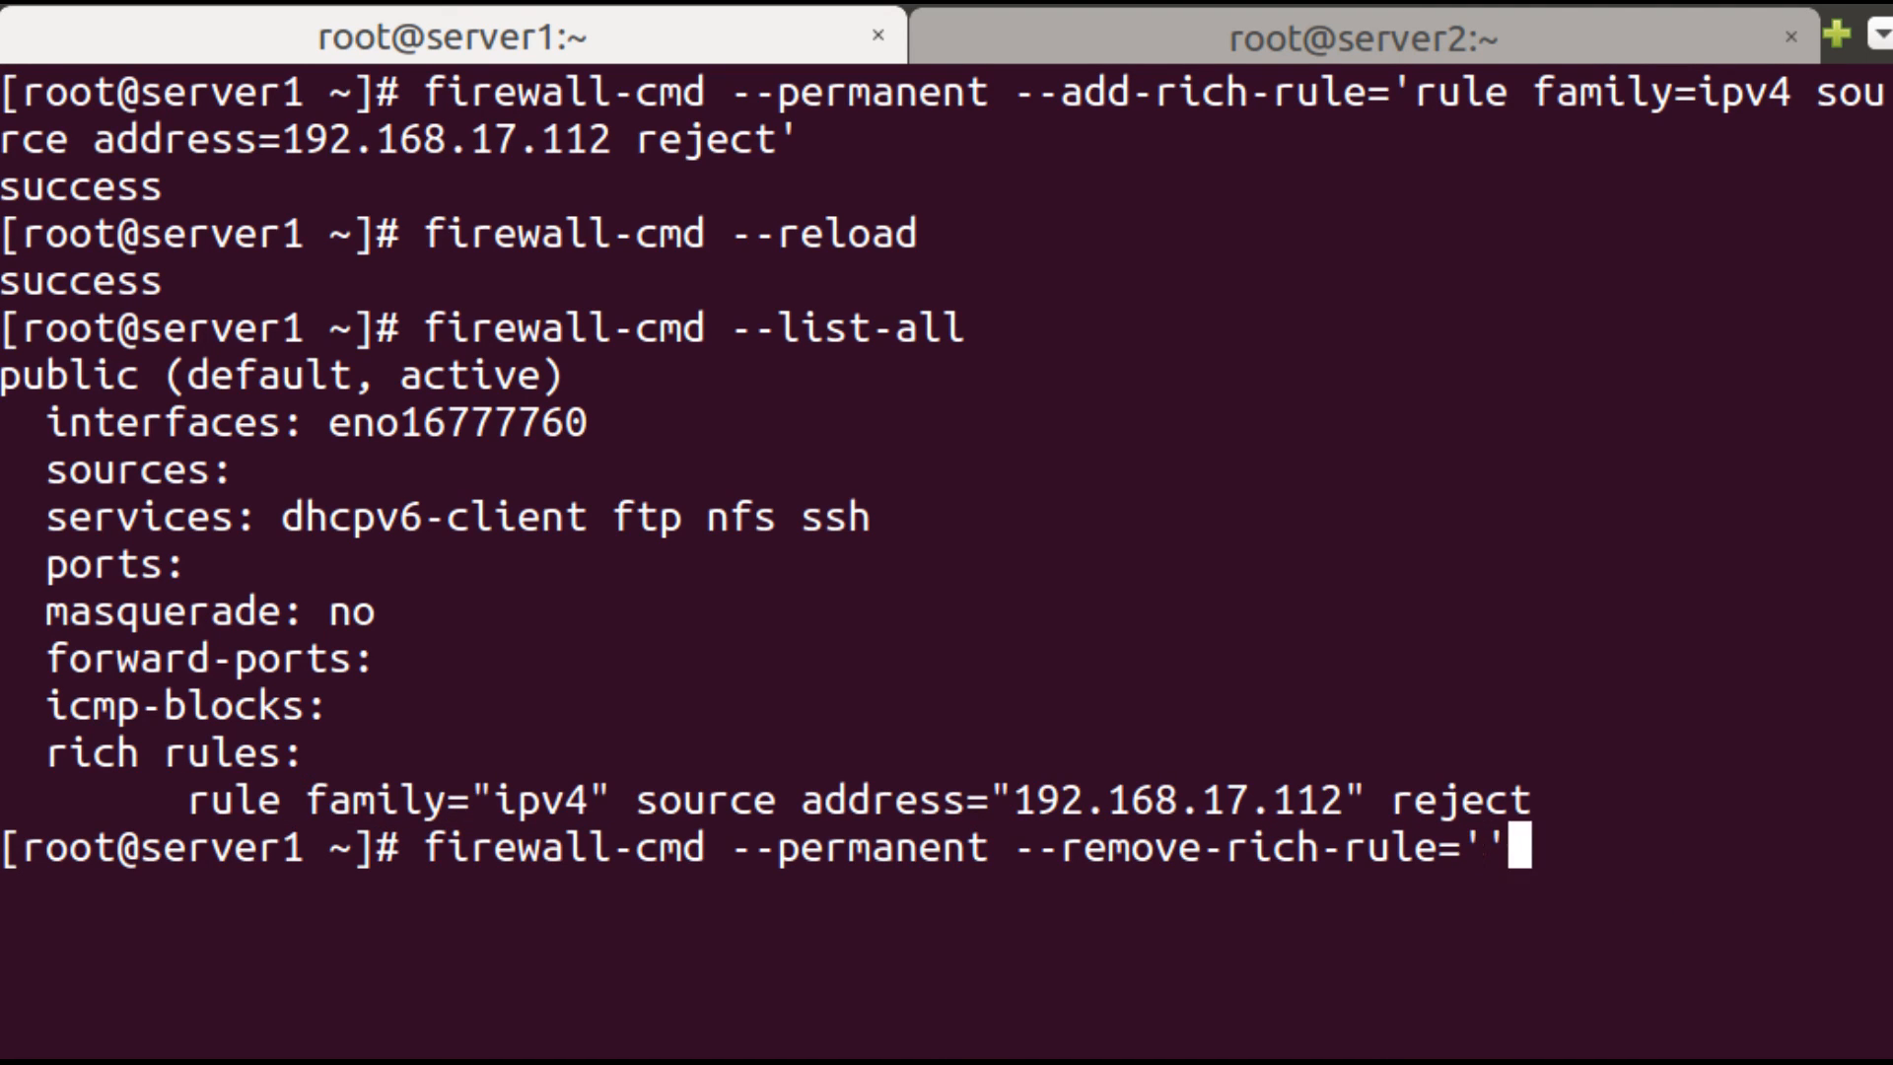
text(rule family="ipv4" source address="192.168.17.112" reject)
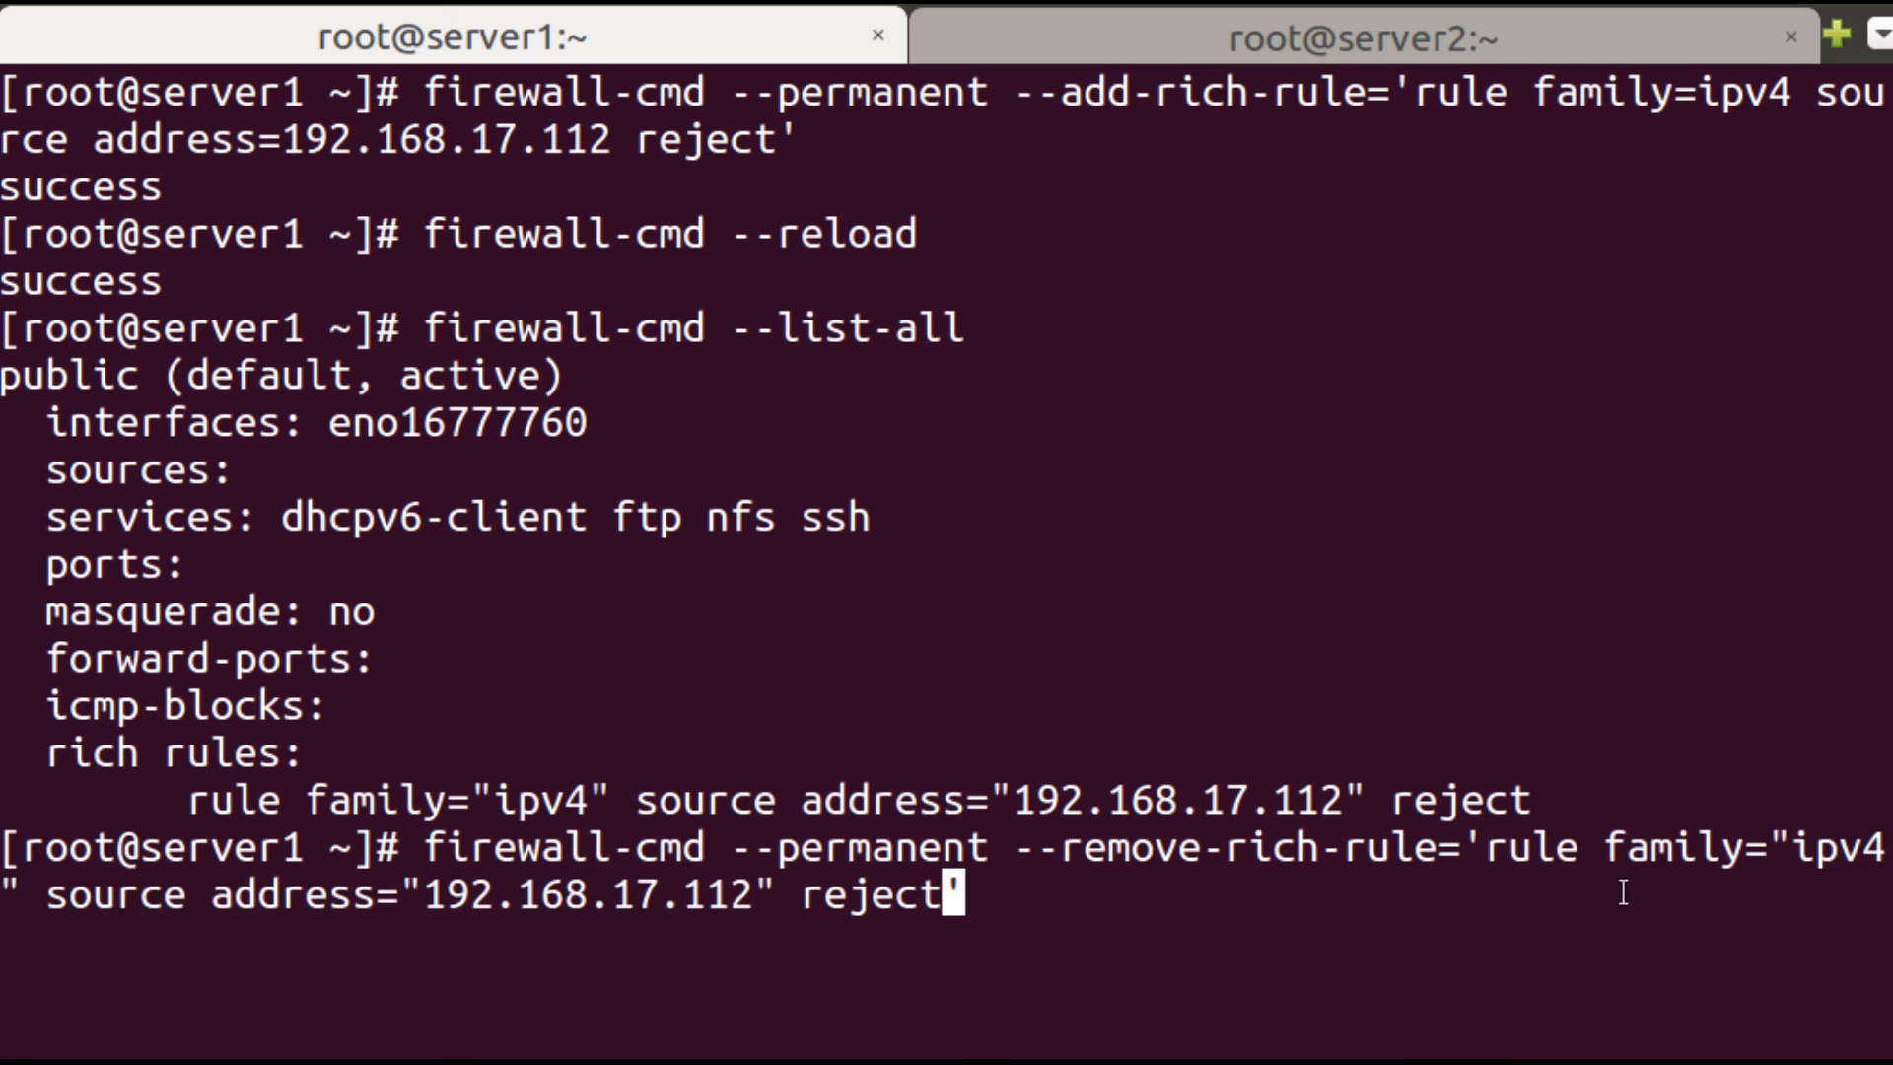
key(Return)
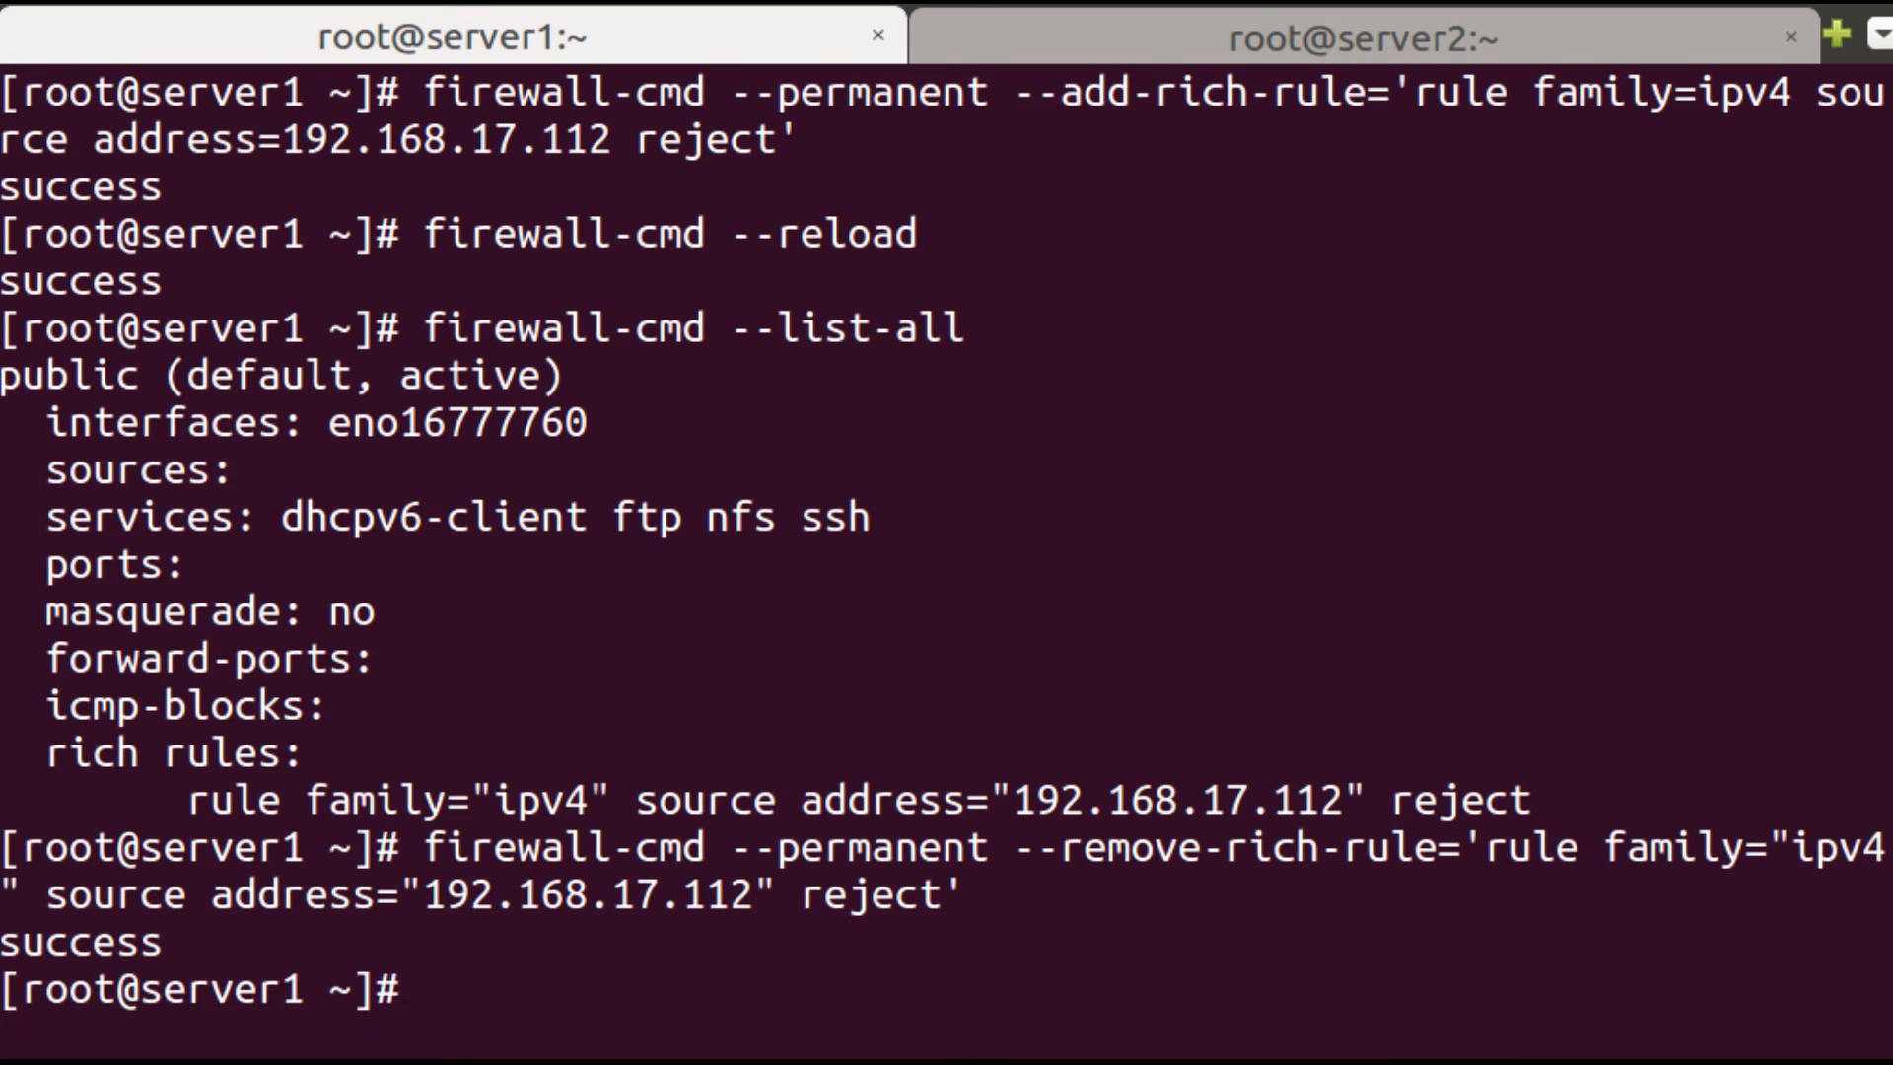
Reload the firewall with firewall-cmd --reload so the removal takes effect.
text(firewall-cmd --reload)
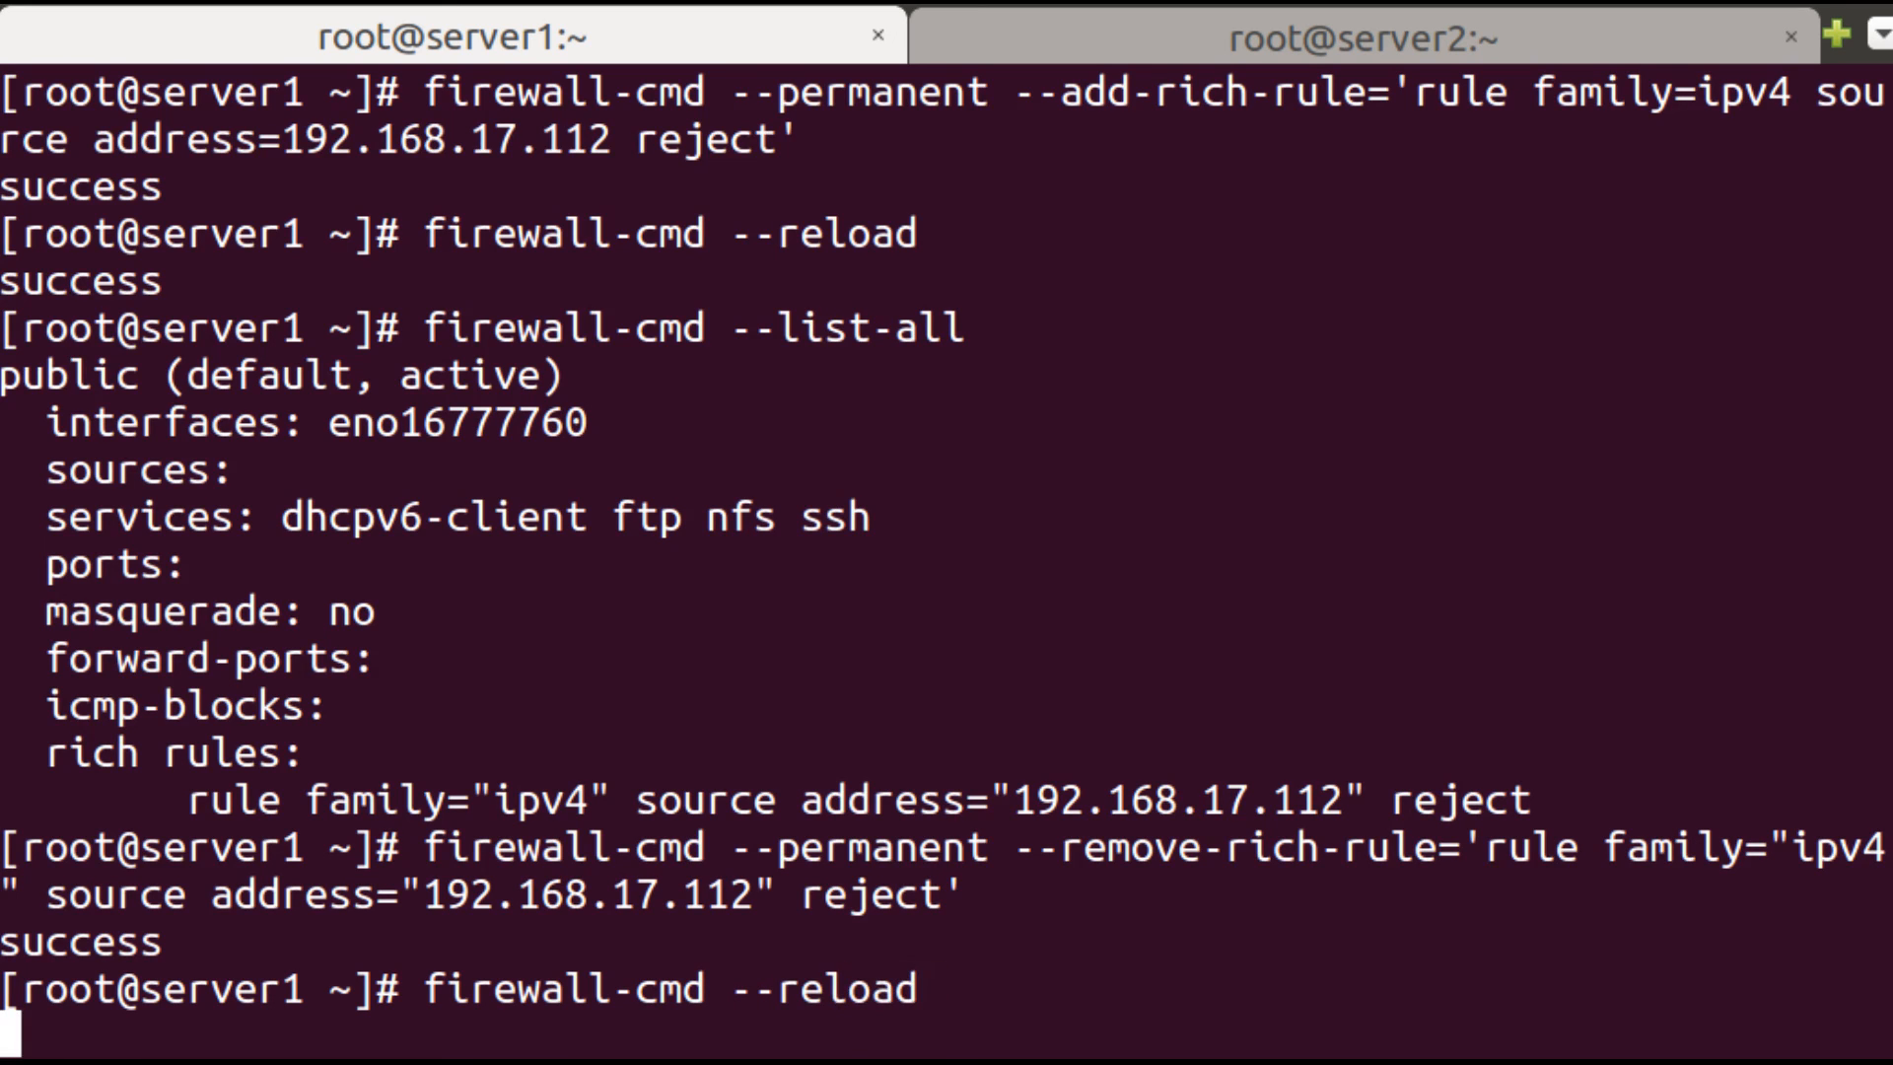
key(Return)
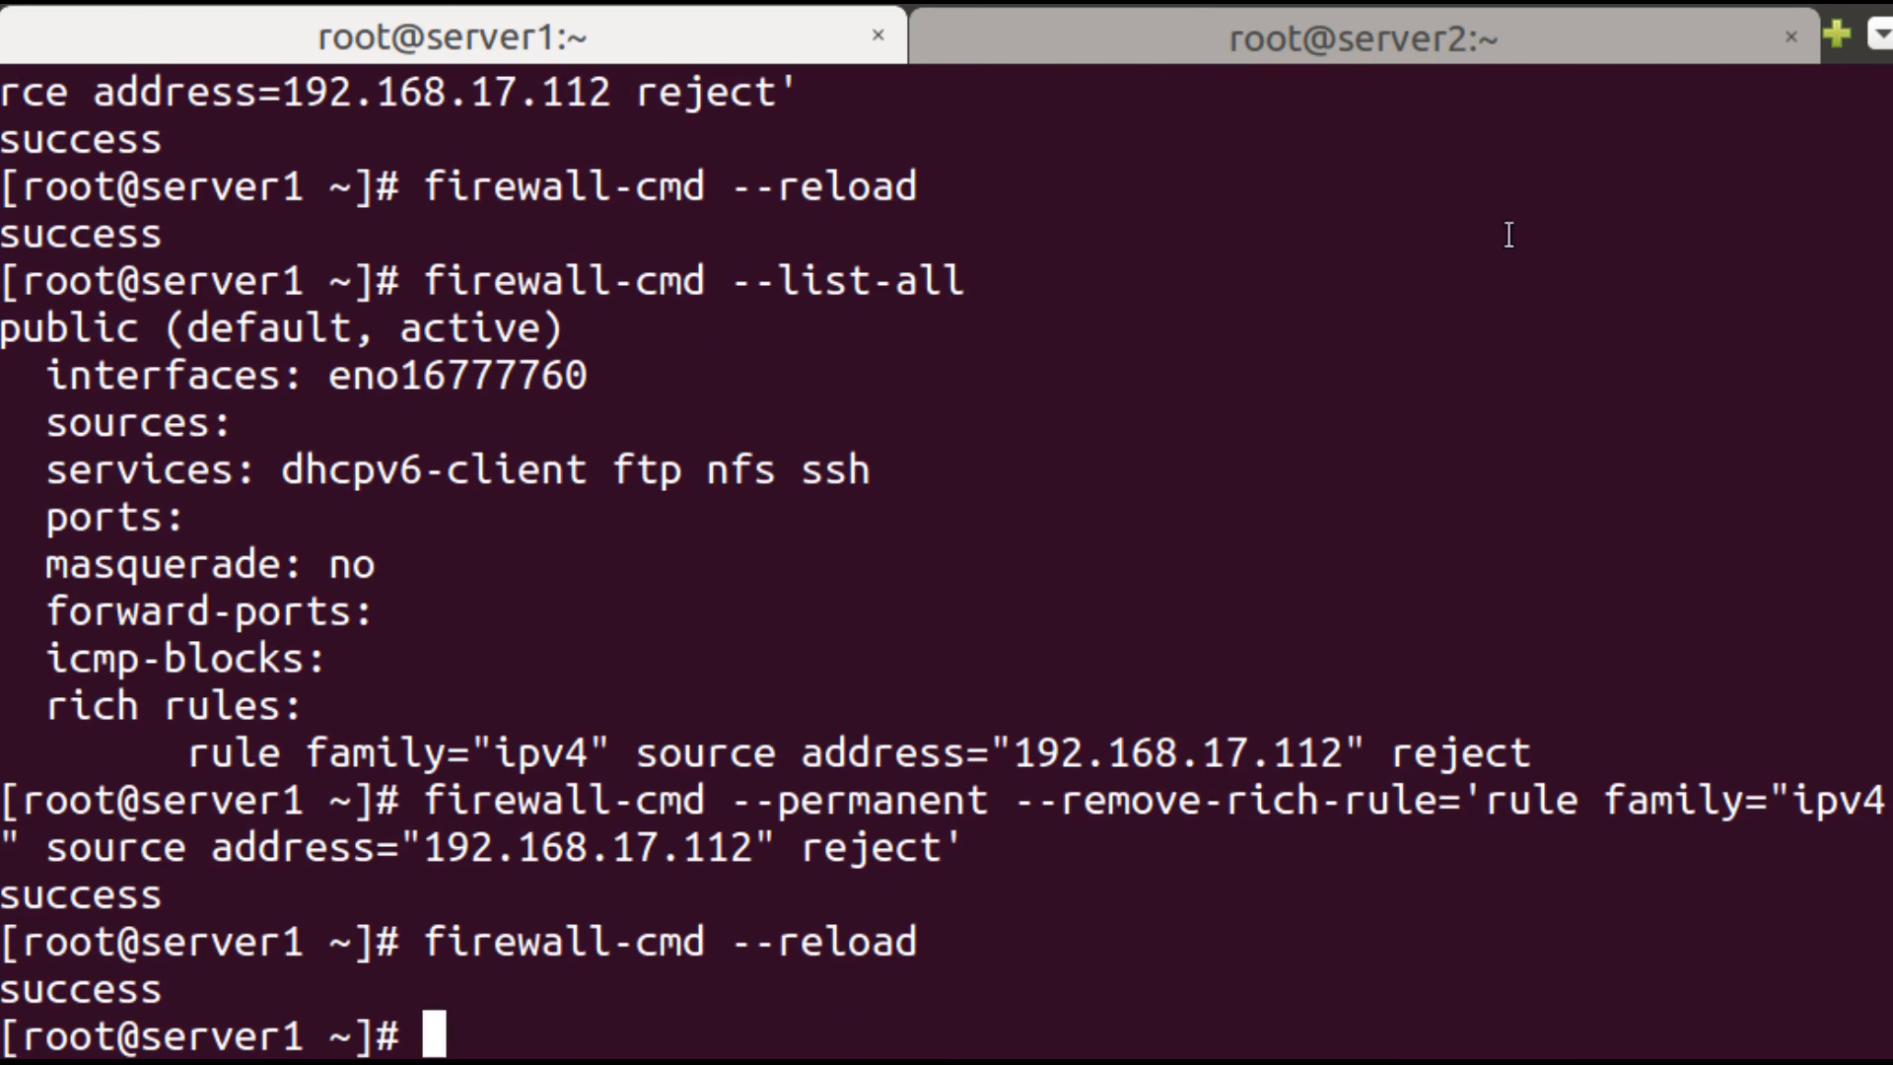
Switch to the server2 session to ping 192.168.17.111 again.
click(1365, 35)
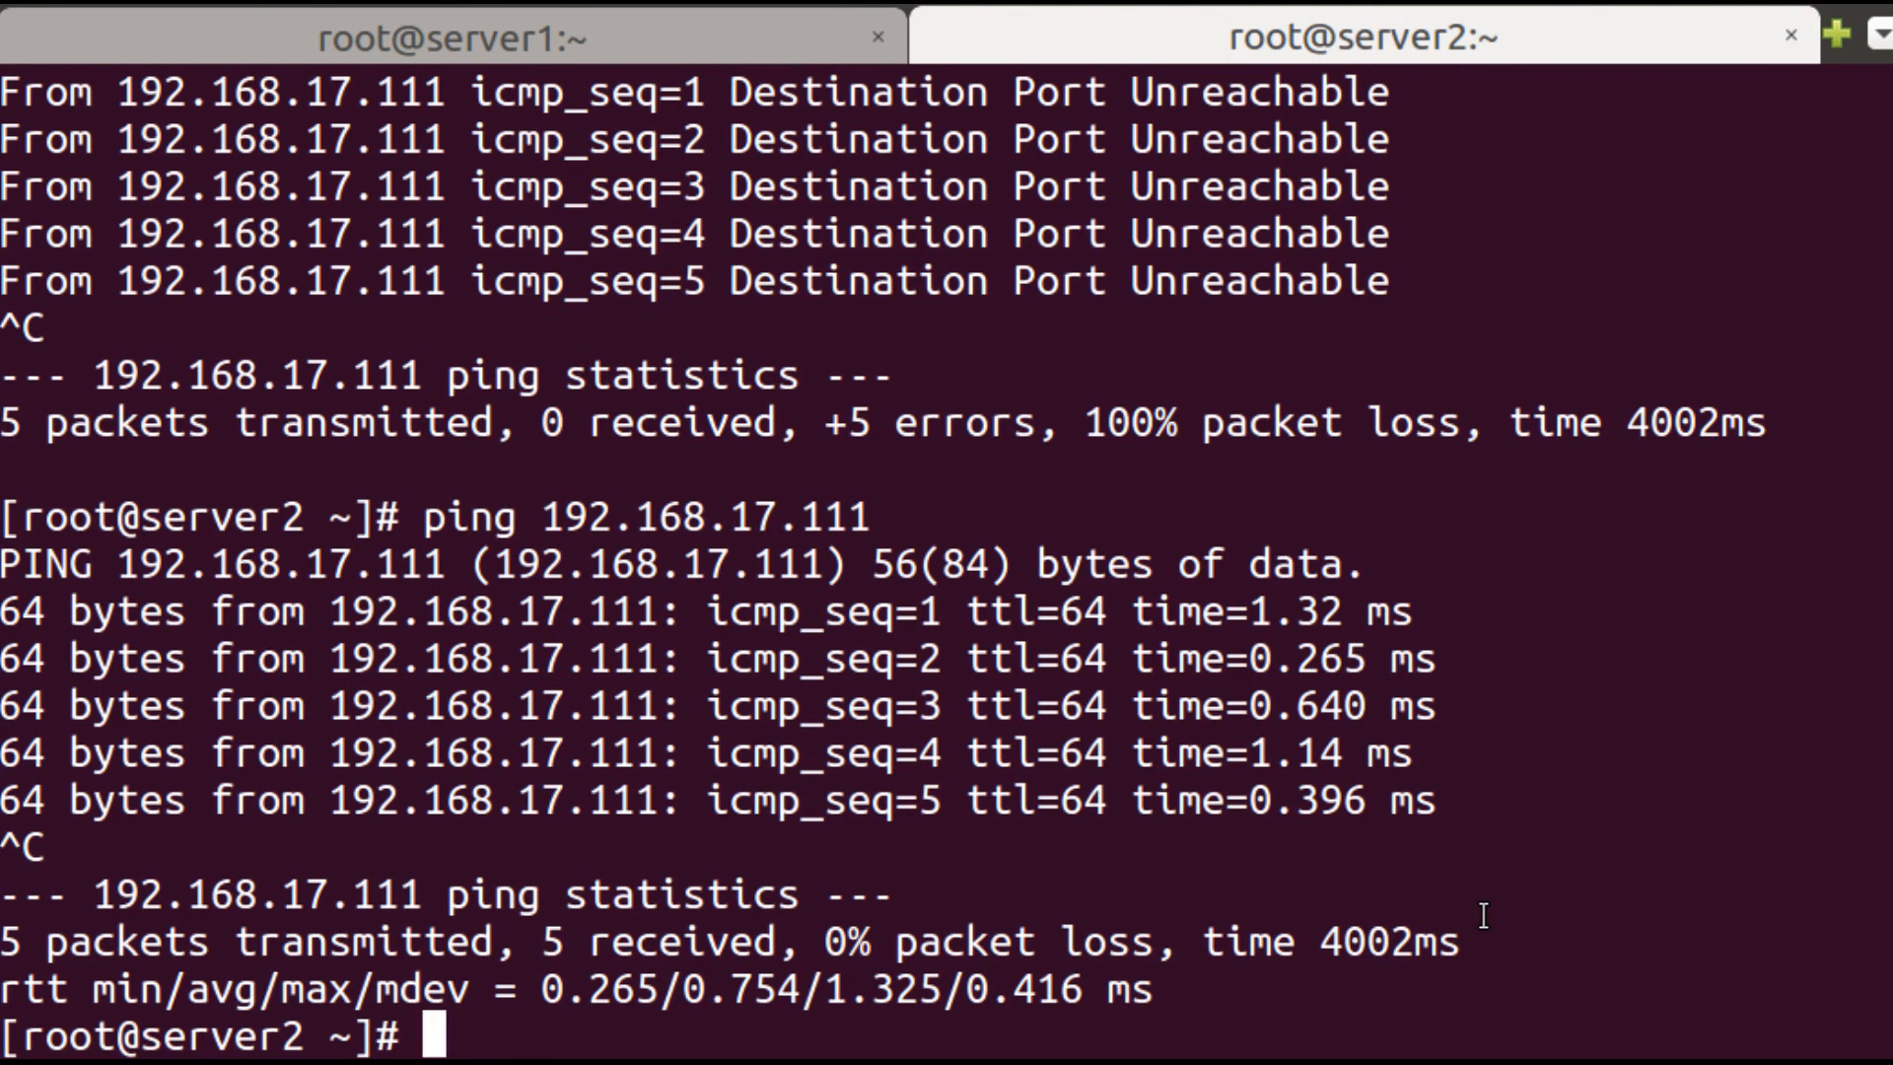
mouse_move(1432, 809)
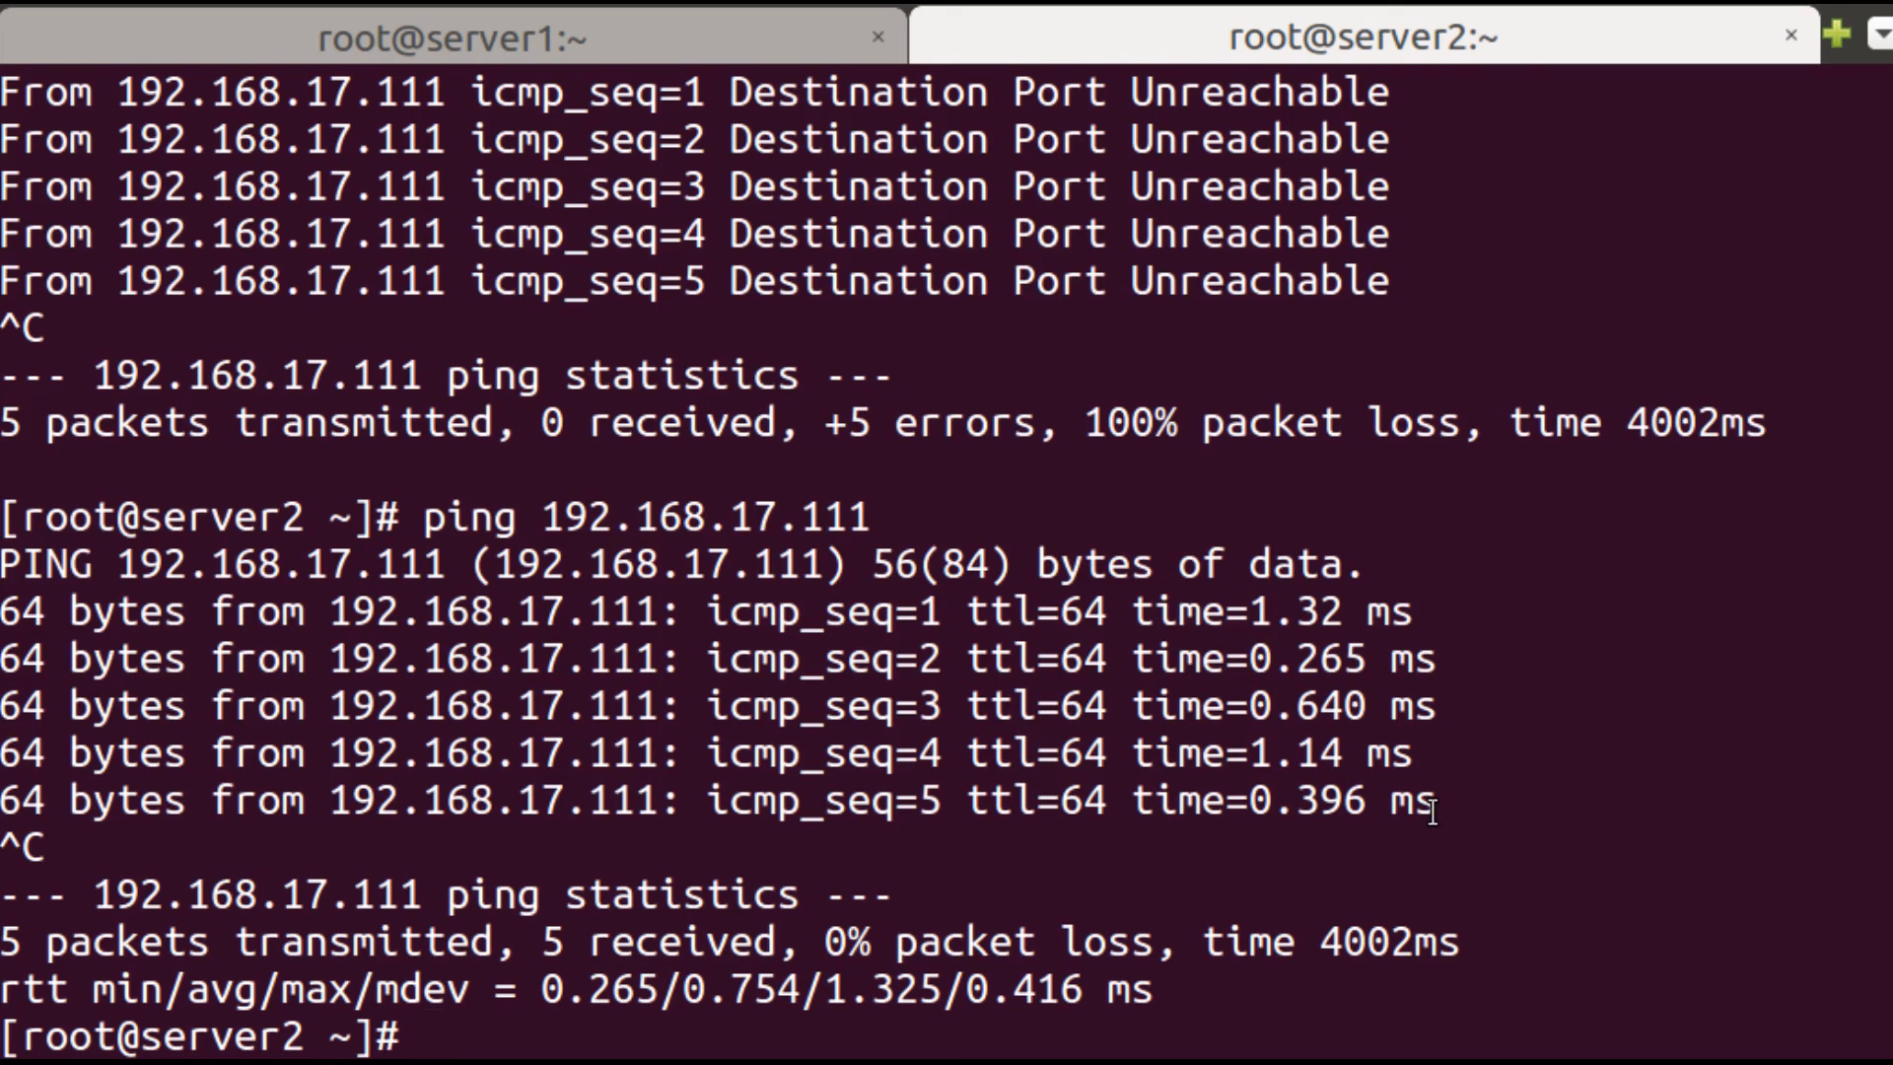